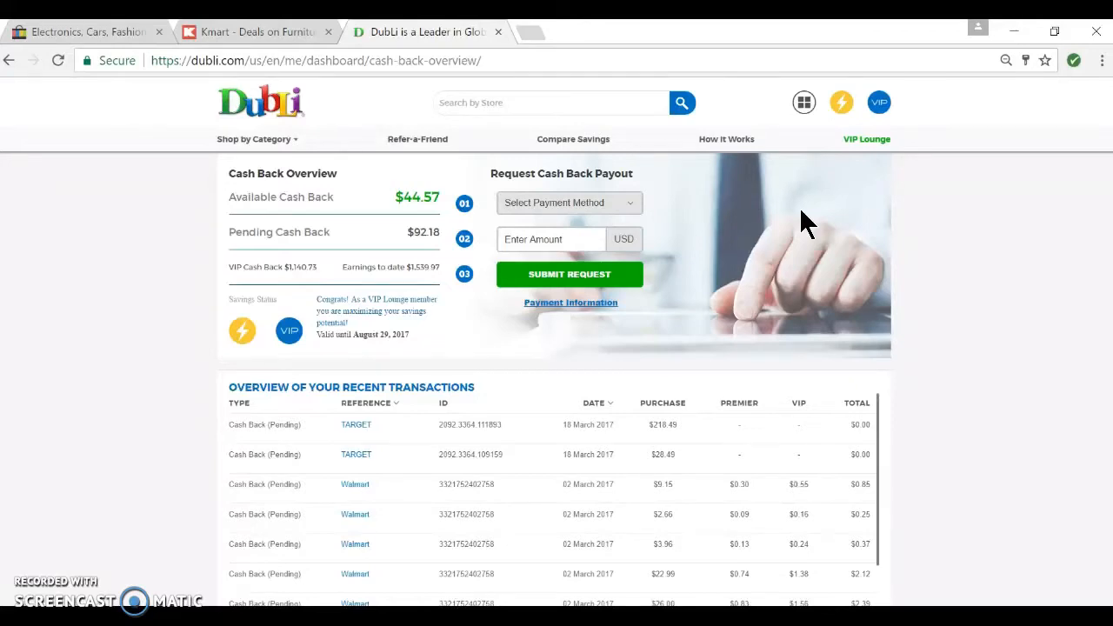
Glance at eBay, then return to DubLi and go to its store listing home page.
click(82, 31)
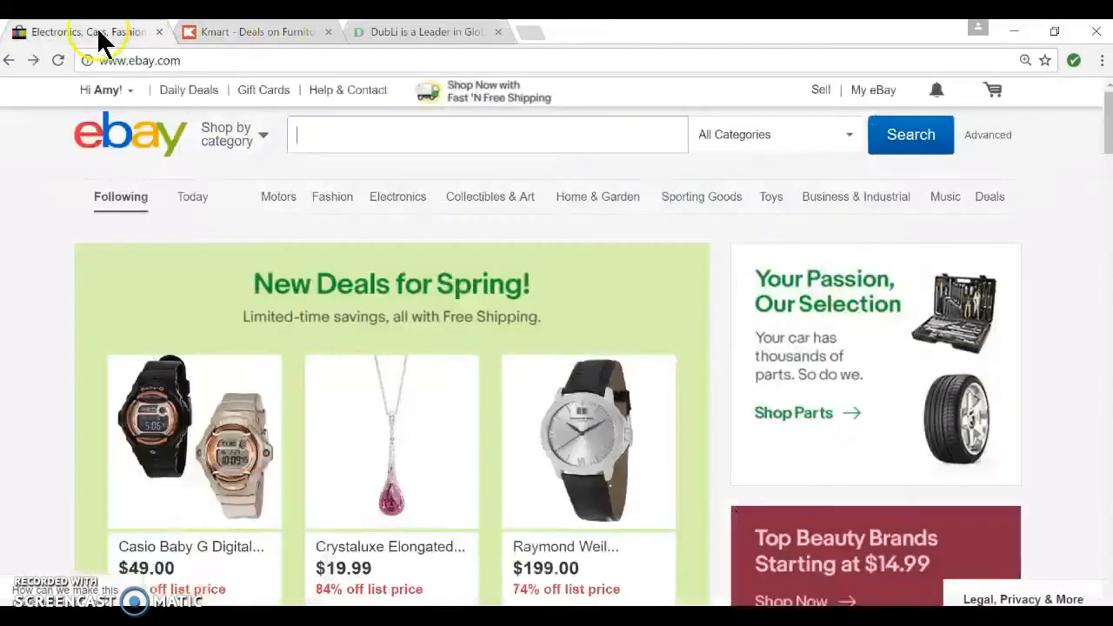
mouse_move(400, 48)
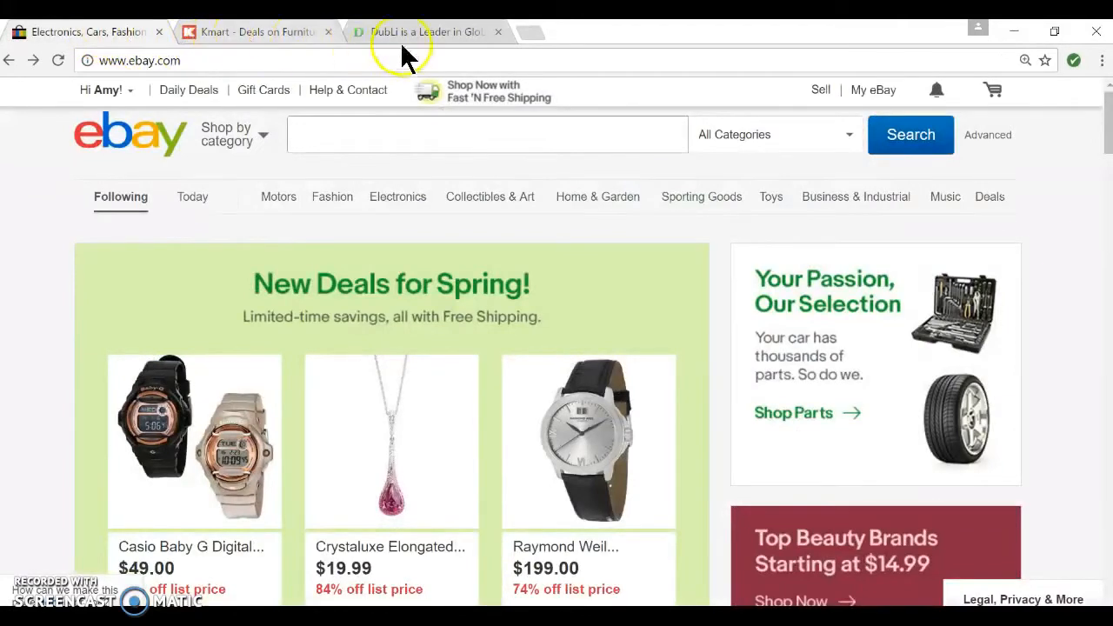
click(426, 31)
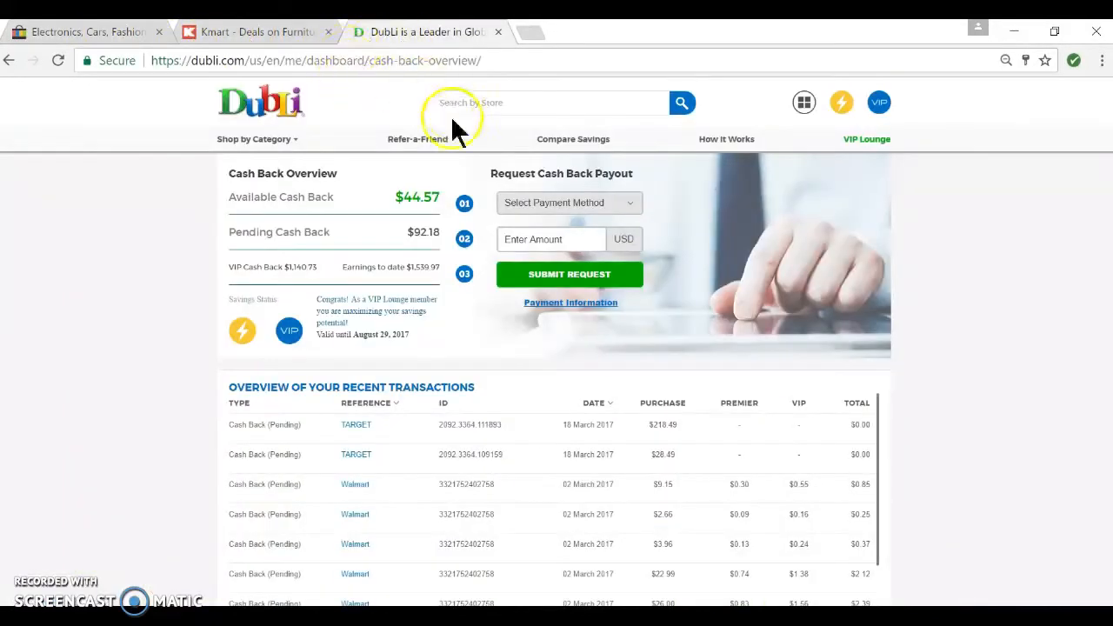
click(803, 102)
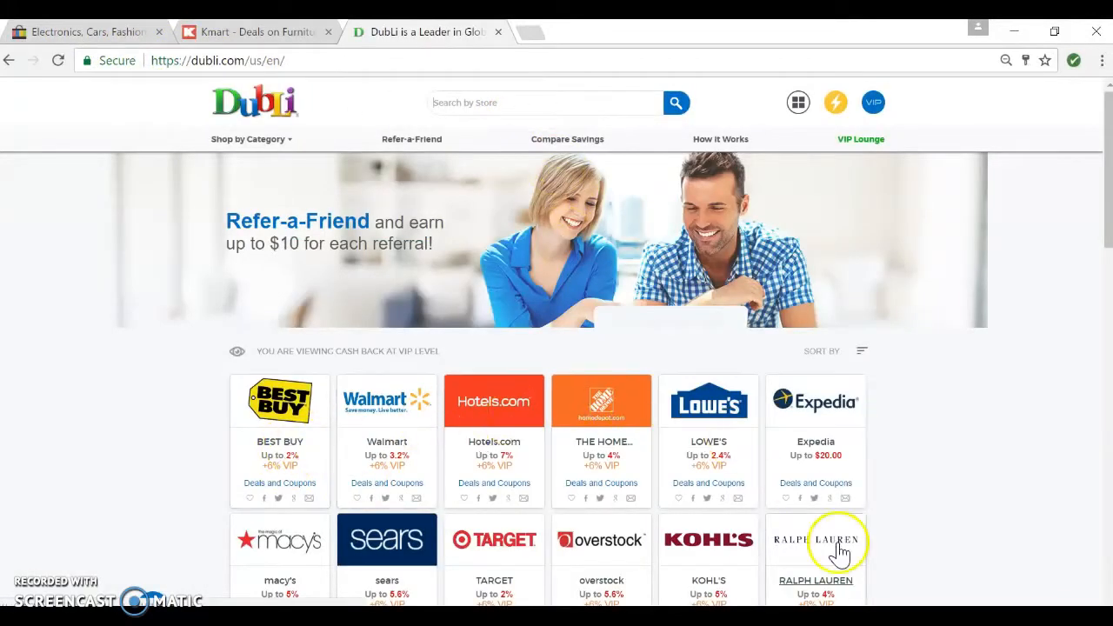
mouse_move(386, 420)
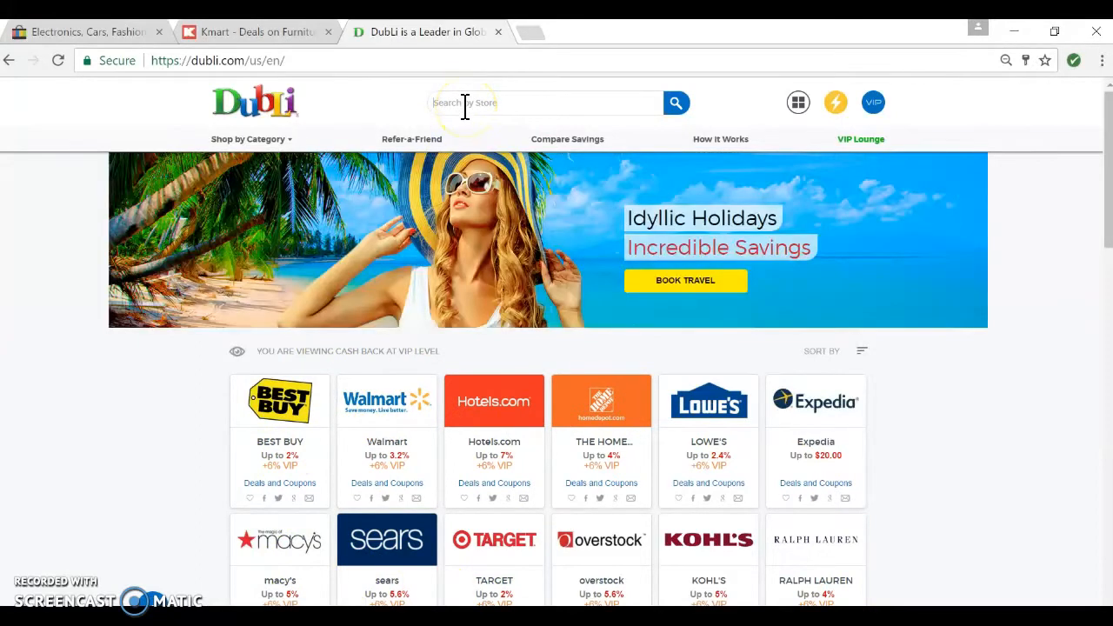
Search DubLi for 'kmart' and open the Kmart store page with up to 4.8% cash back.
text(kmart)
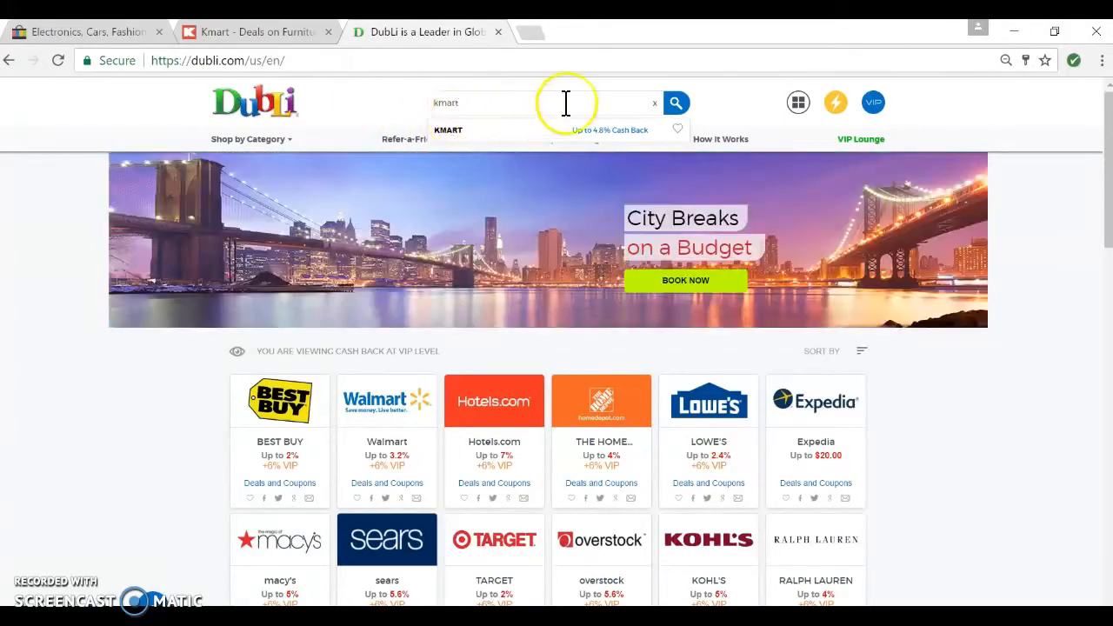
click(676, 103)
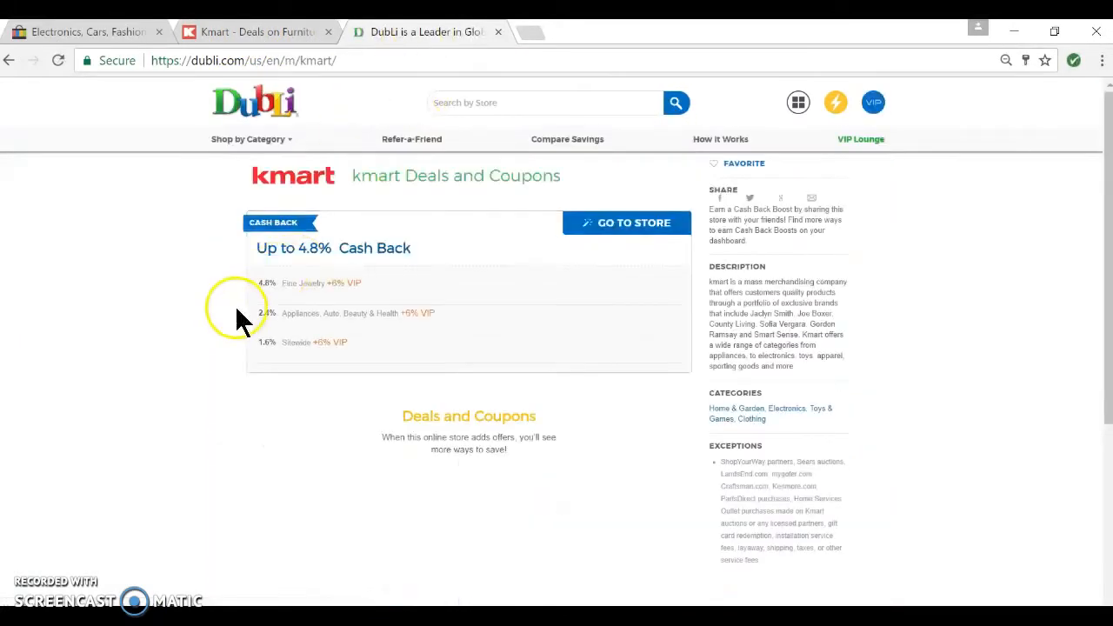
mouse_move(340, 357)
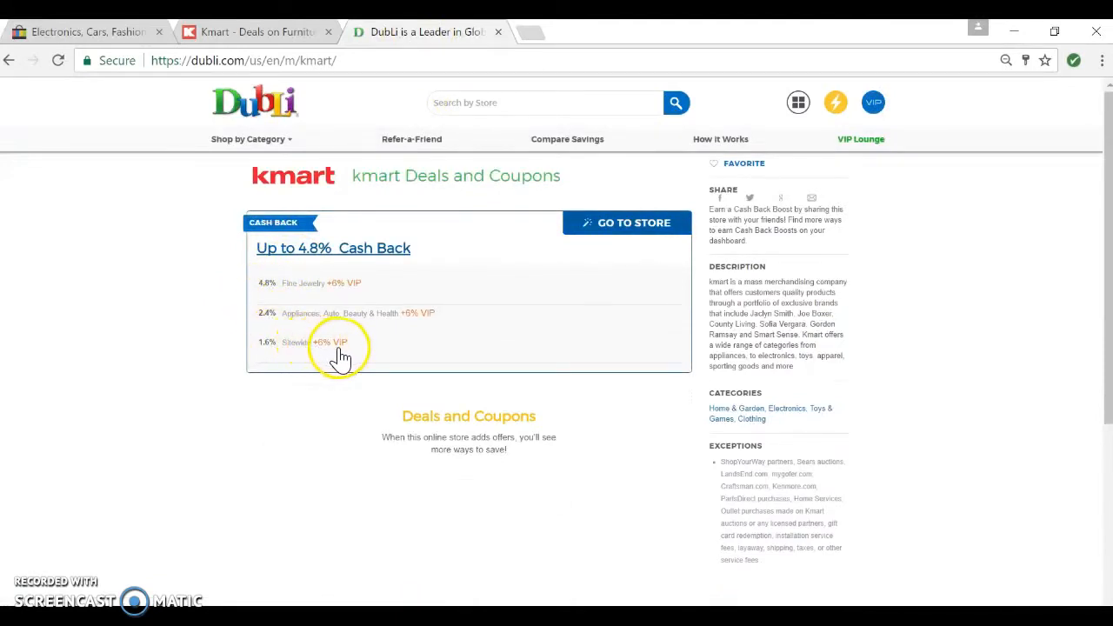
mouse_move(332, 352)
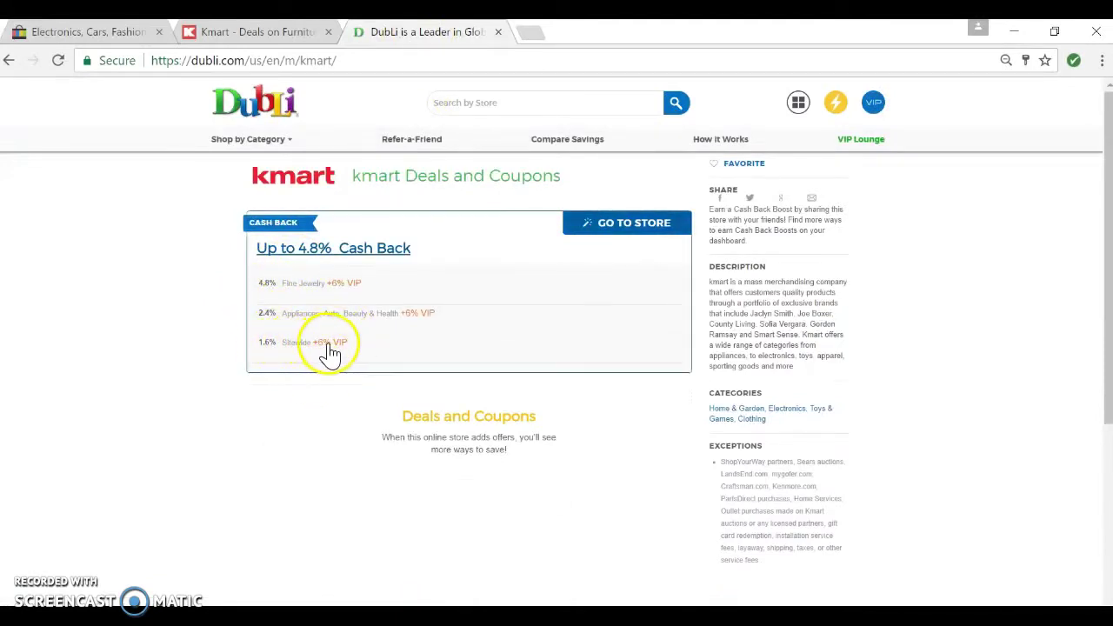
Go to Kmart.com through DubLi's Go To Store so cash back is tracked.
click(633, 222)
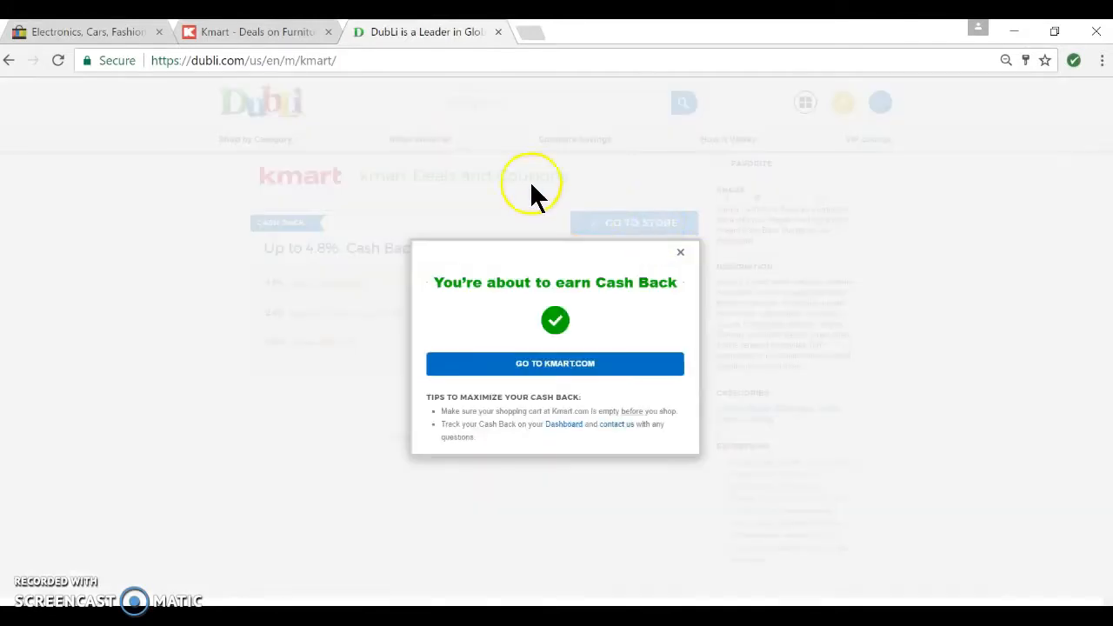
click(555, 363)
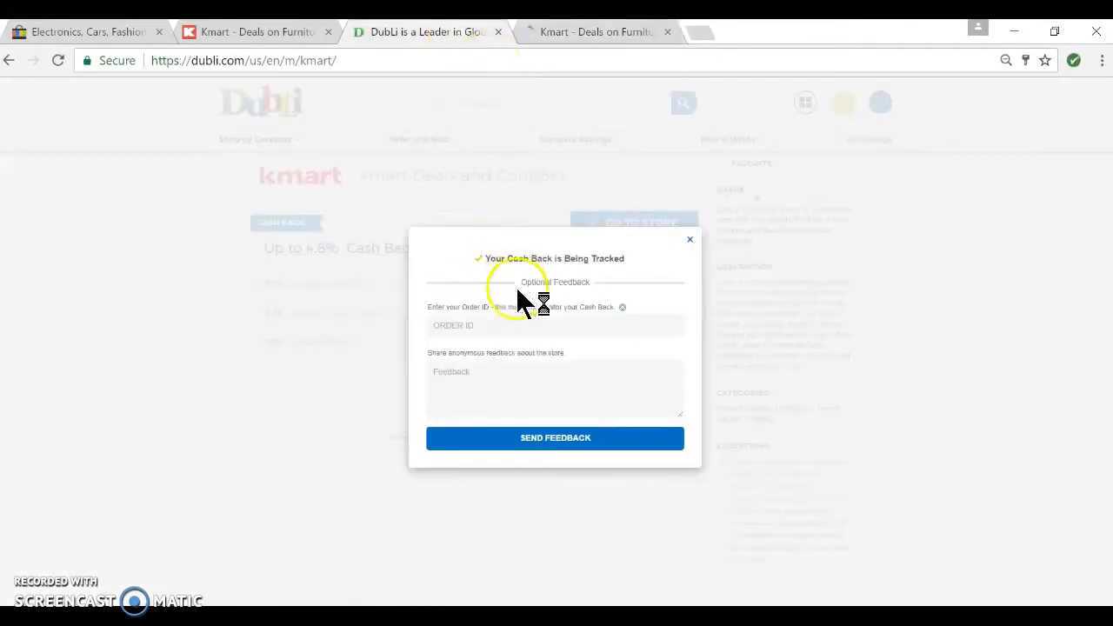
mouse_move(426, 95)
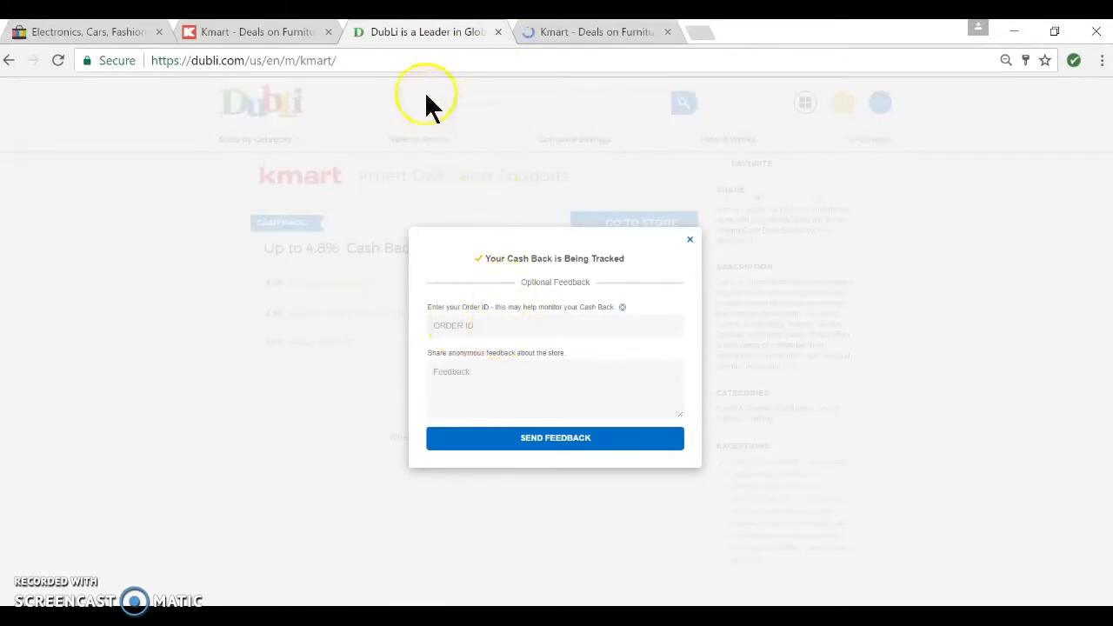
mouse_move(310, 159)
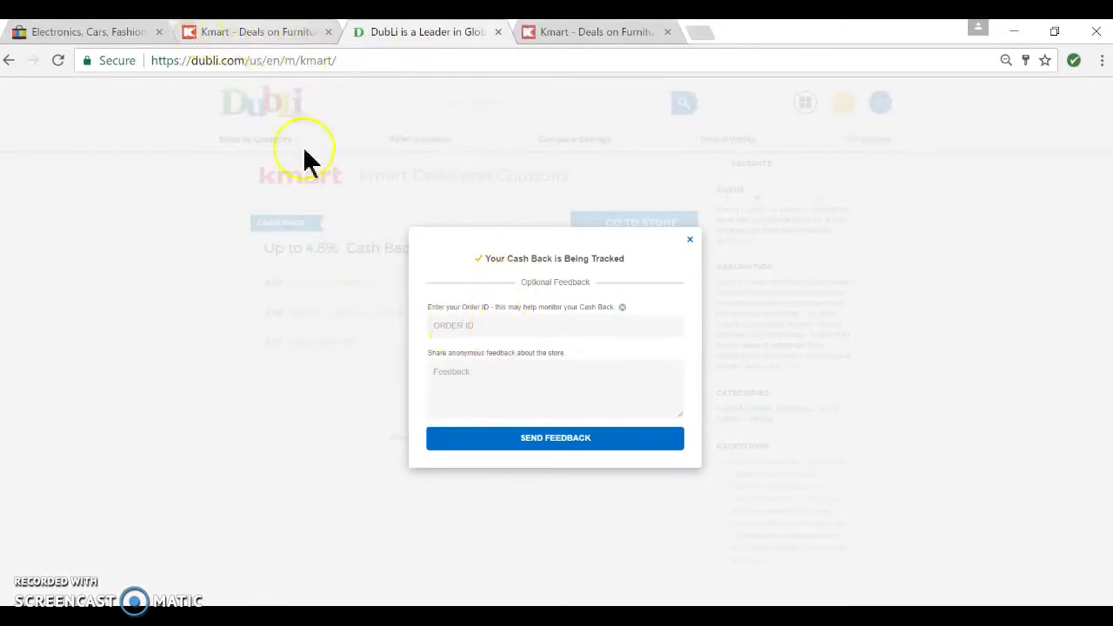
mouse_move(513, 154)
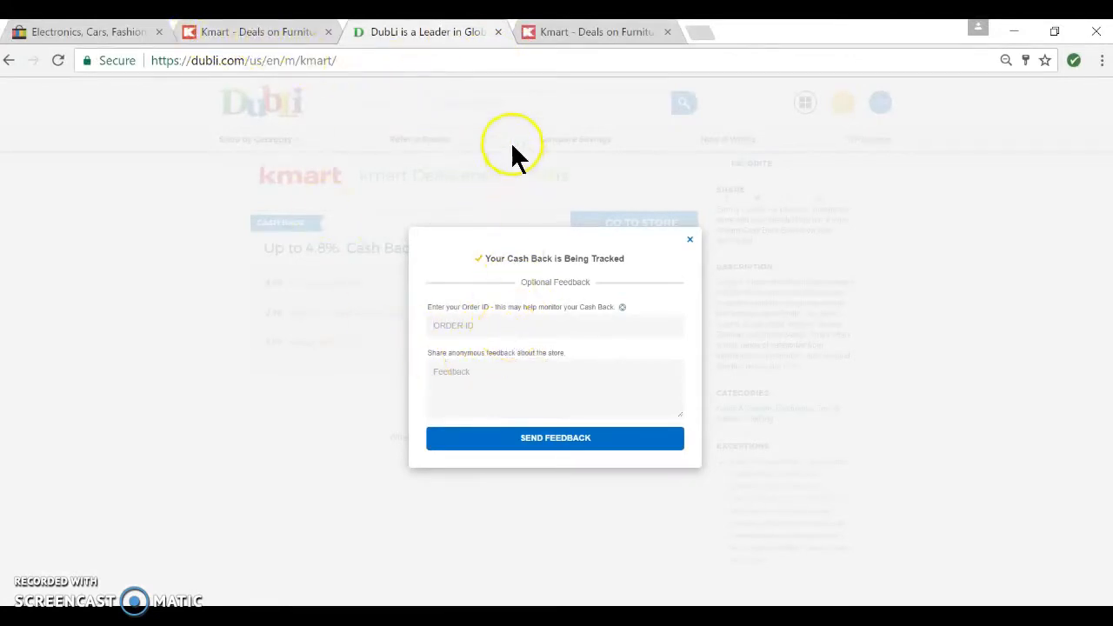
mouse_move(597, 31)
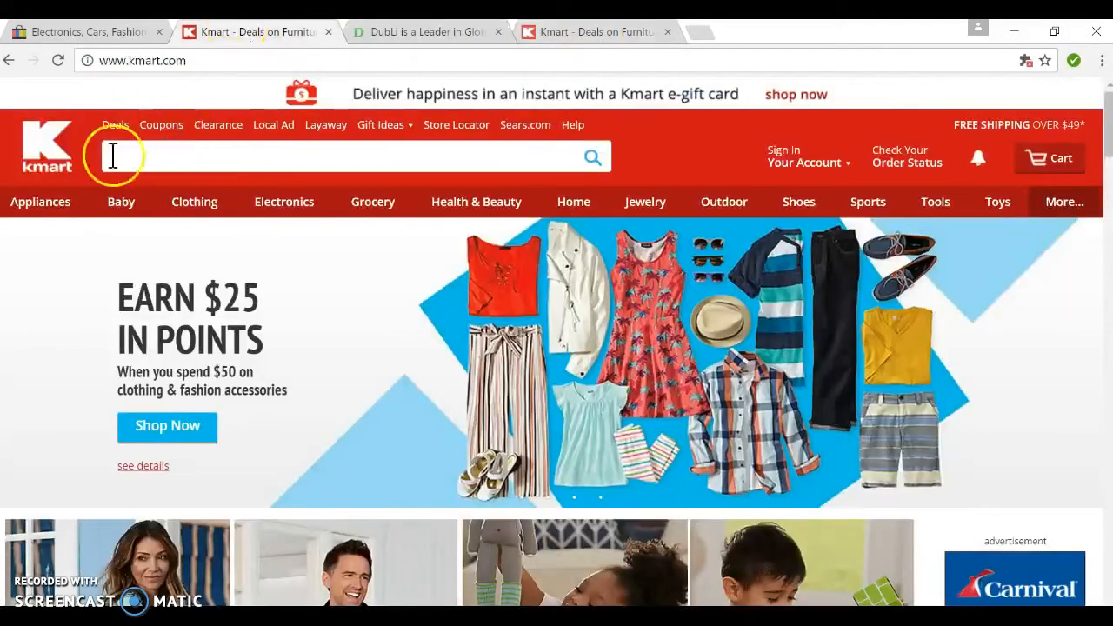
mouse_move(50, 156)
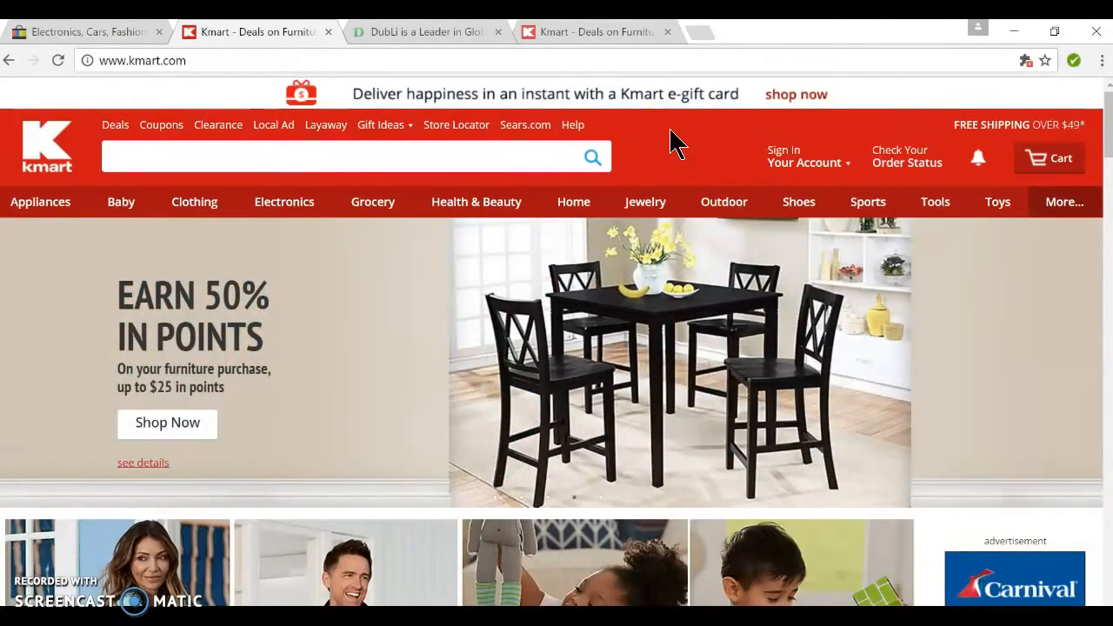
Show the Toys department dropdown on the Kmart site.
click(997, 202)
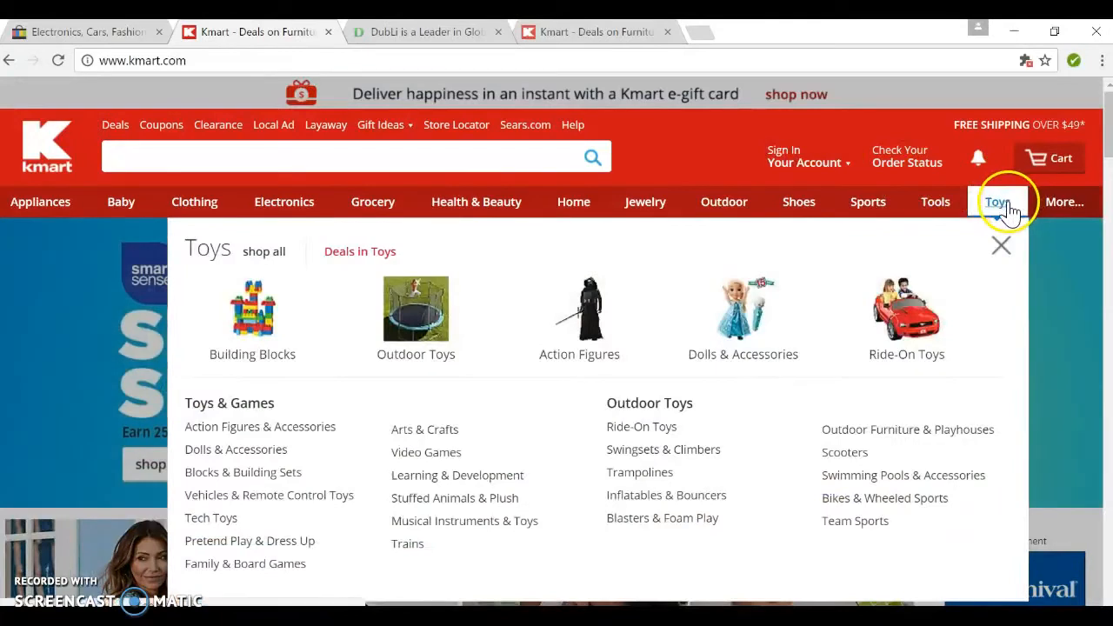
mouse_move(1022, 231)
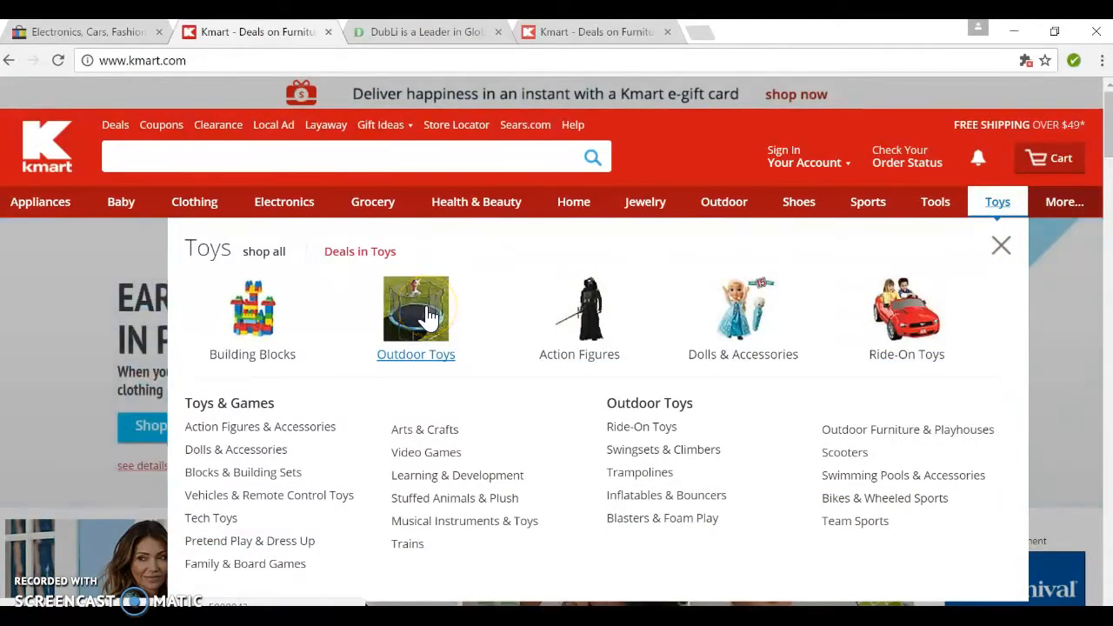
Browse Outdoor Toys to reach the Trampolines category page listing 101 items.
click(415, 309)
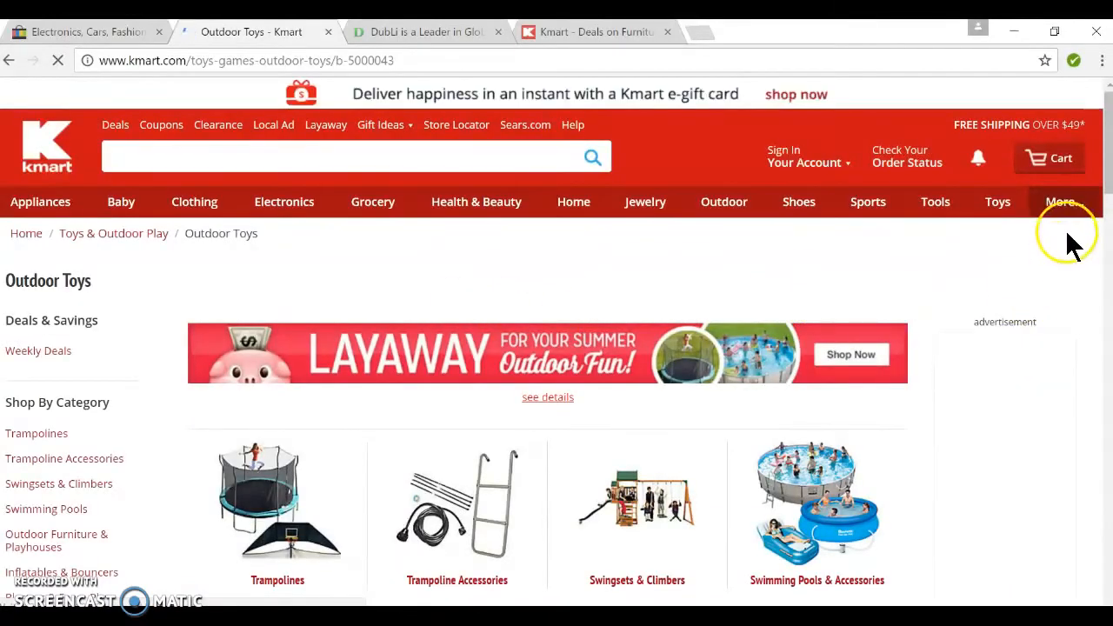
scroll(down, 3)
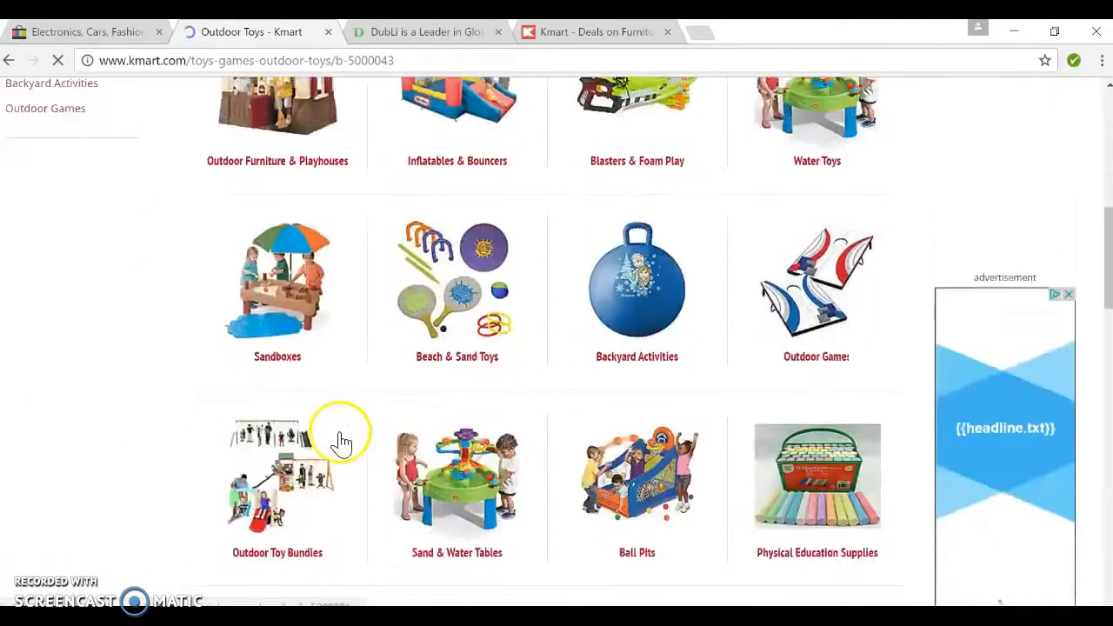
scroll(up, 3)
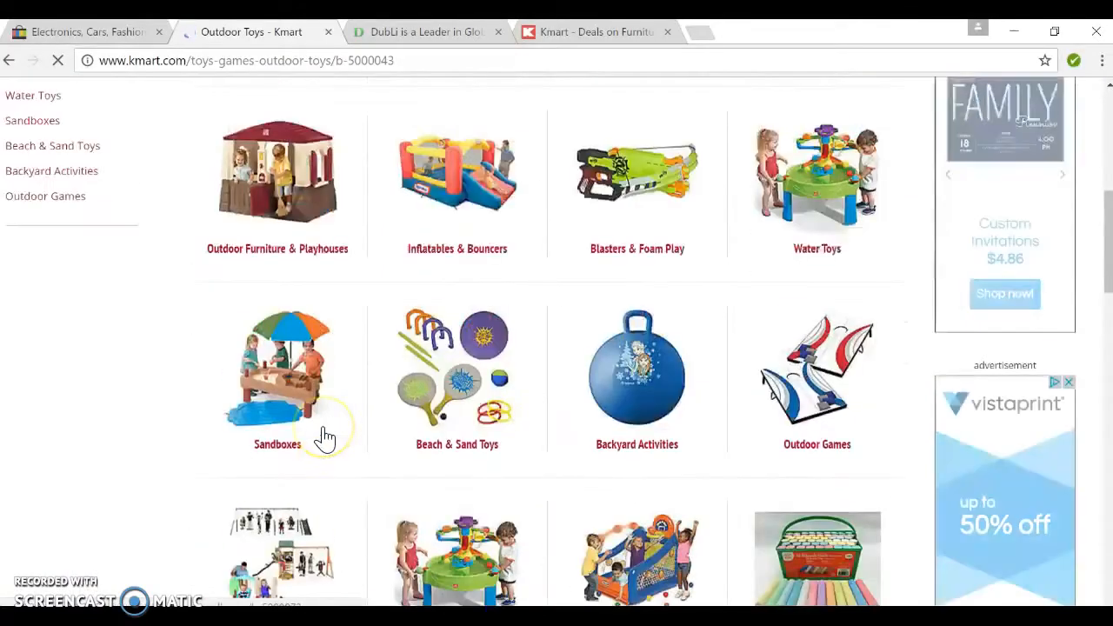
scroll(up, 3)
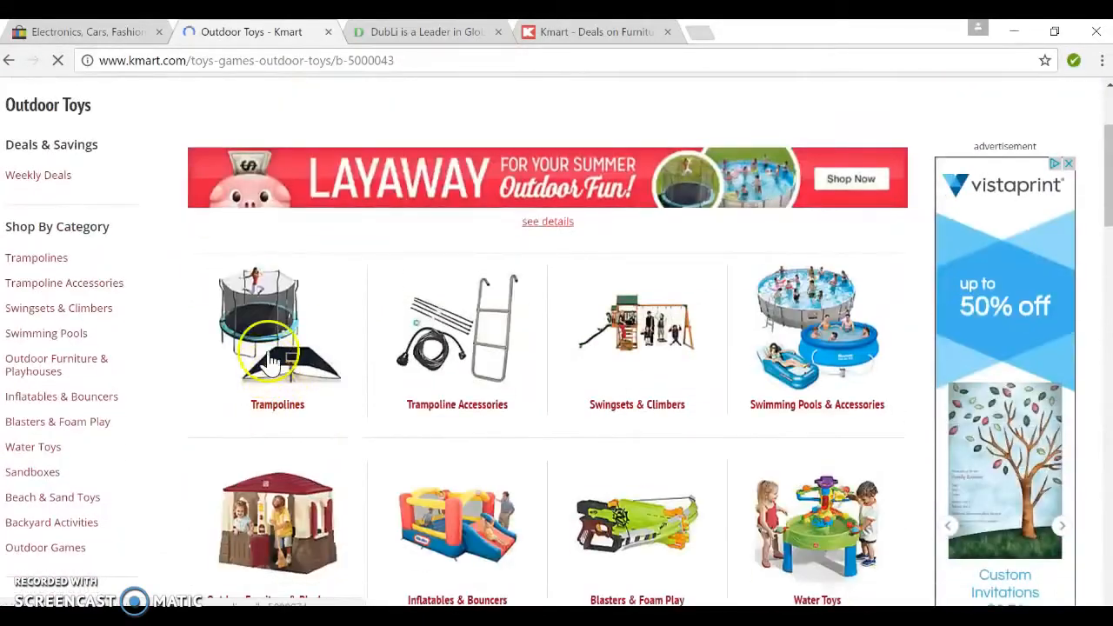
mouse_move(269, 430)
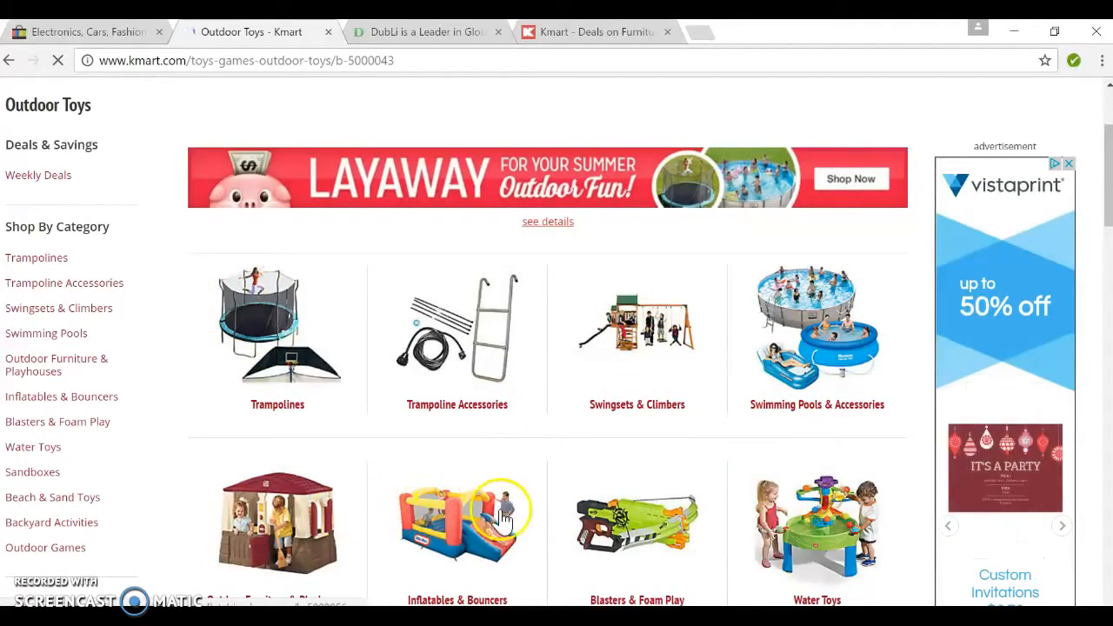
scroll(down, 3)
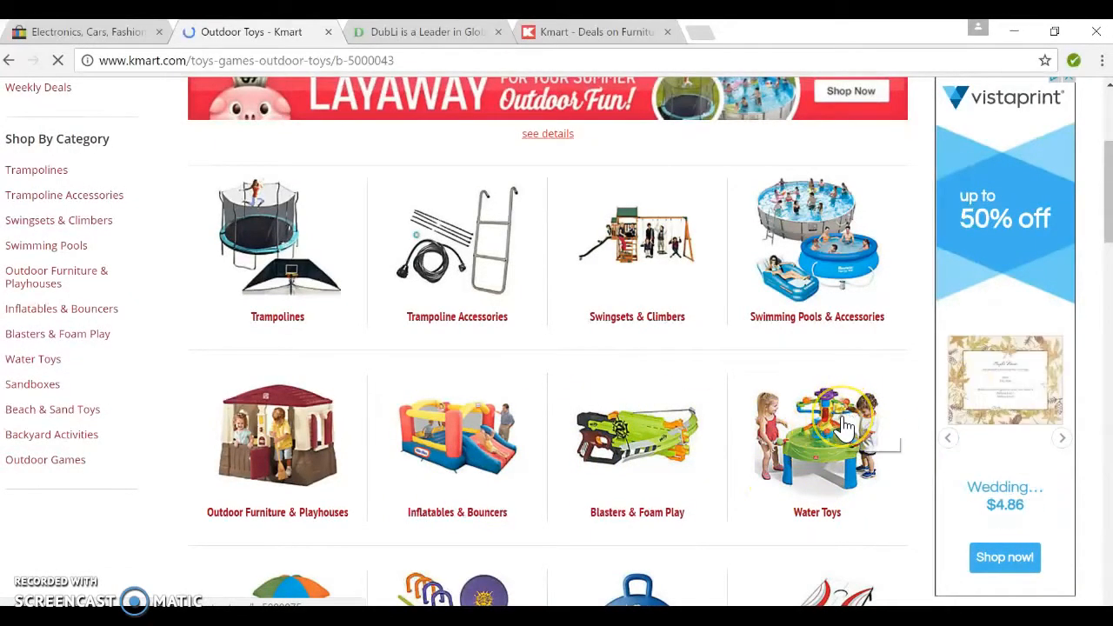
click(277, 237)
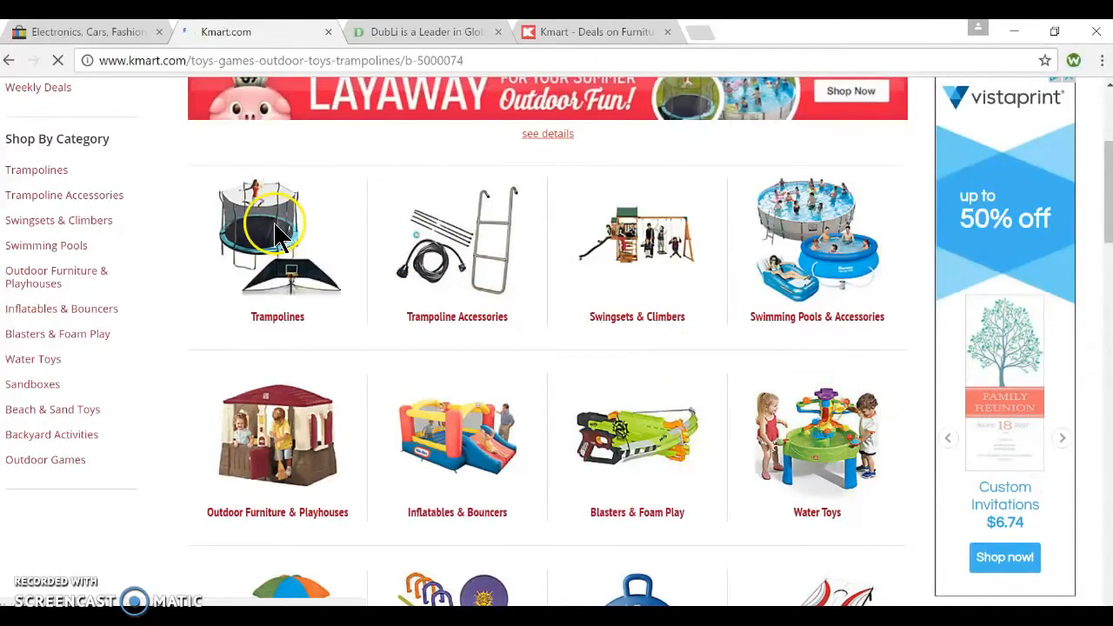
click(277, 234)
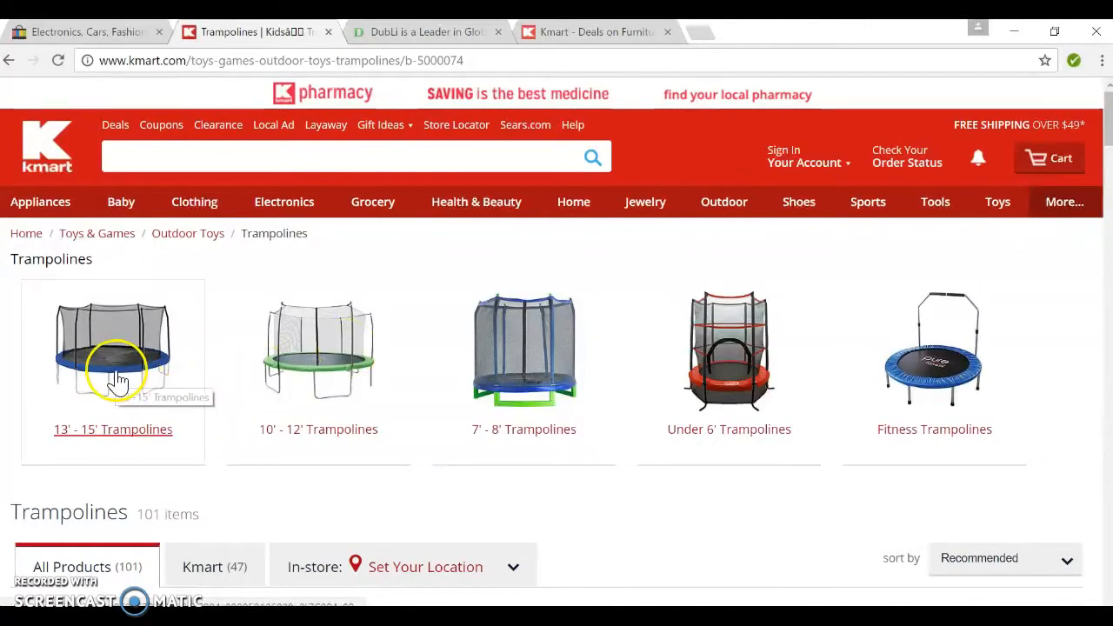
click(113, 348)
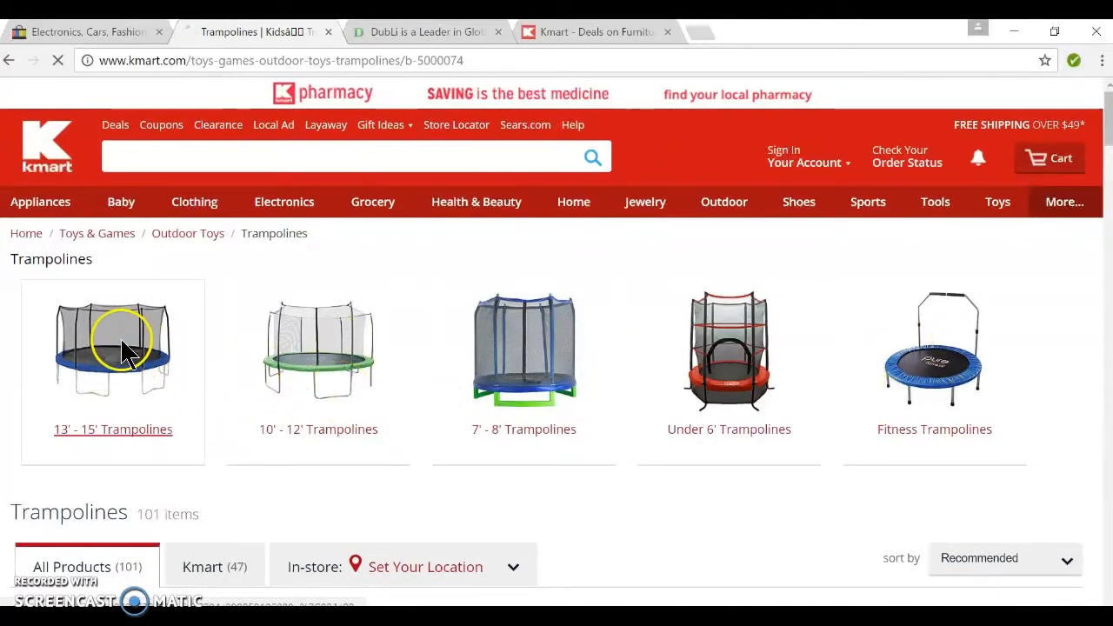
click(112, 347)
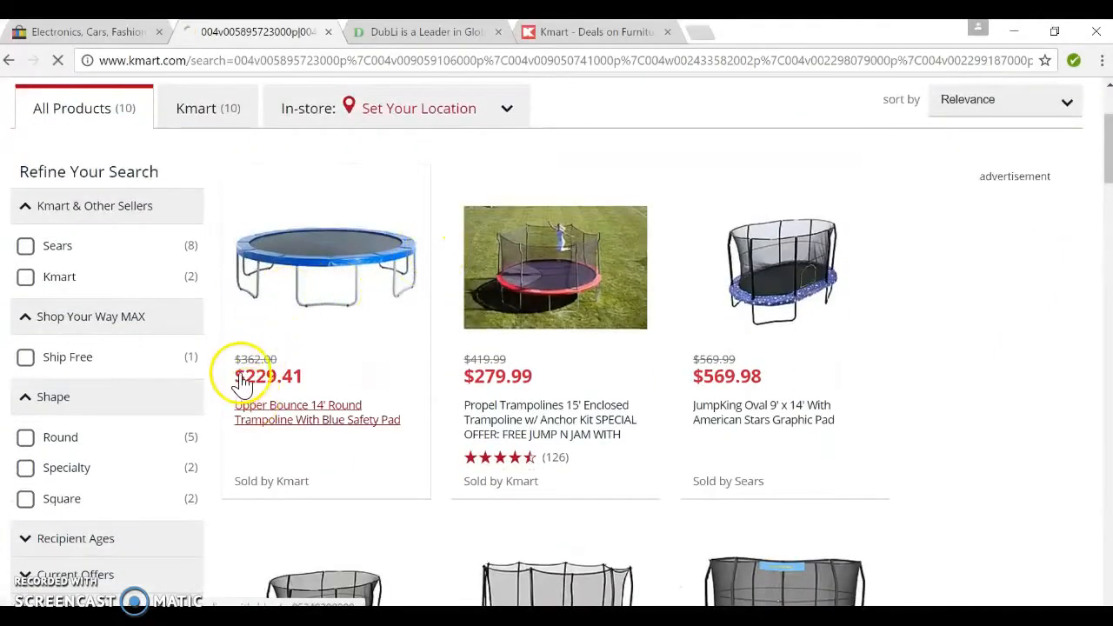
mouse_move(298, 414)
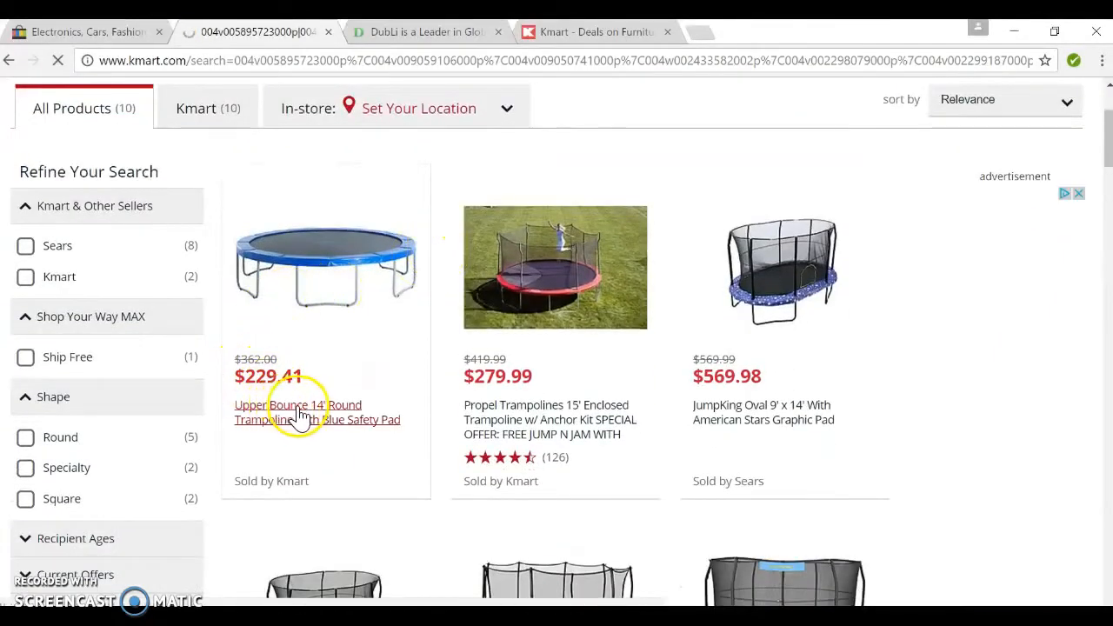
scroll(down, 3)
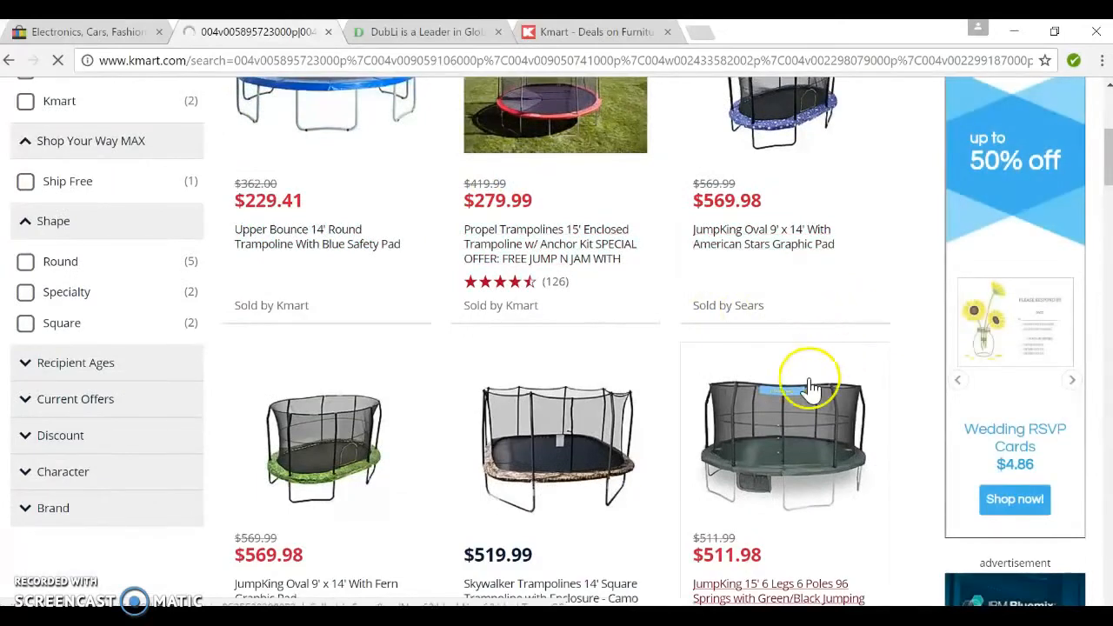
scroll(up, 3)
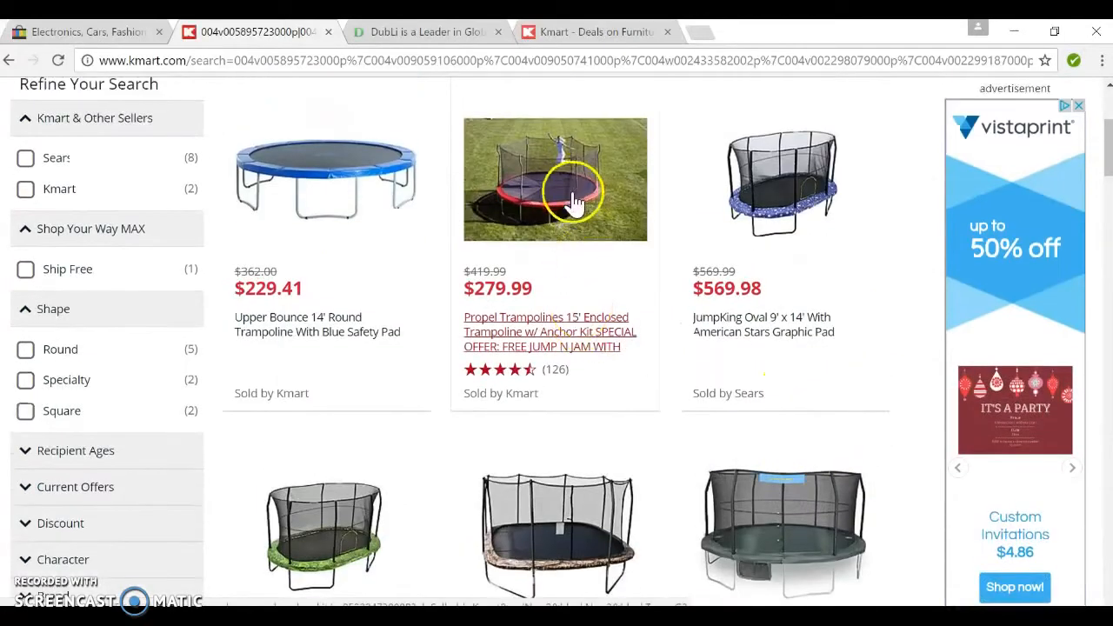
Open the $279.99 Propel 15' Enclosed Trampoline page and copy its product title.
click(549, 331)
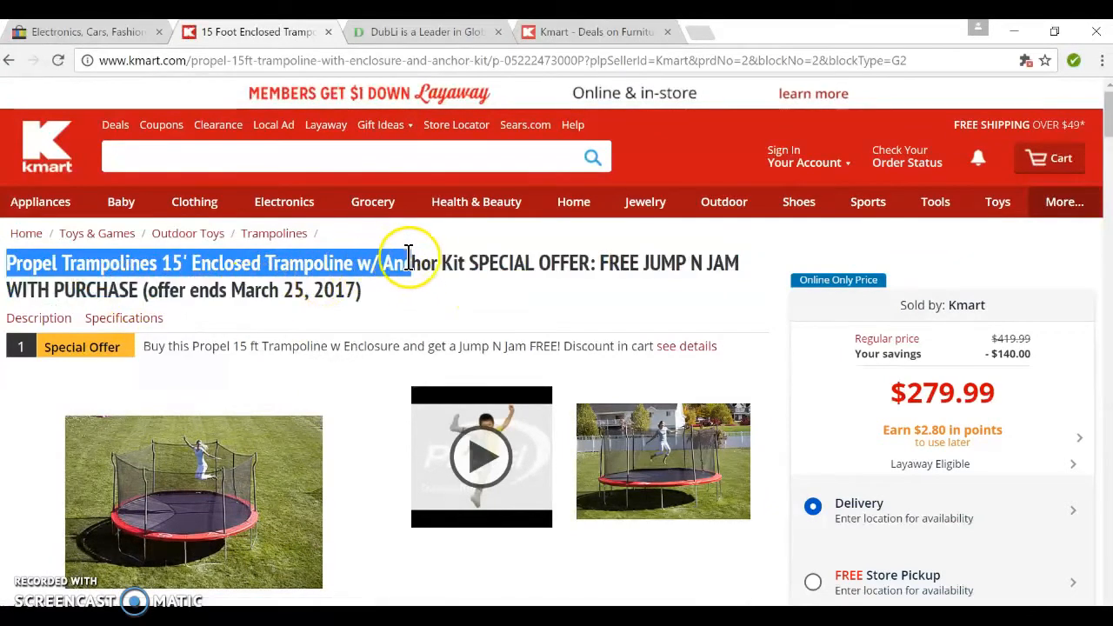
right_click(447, 262)
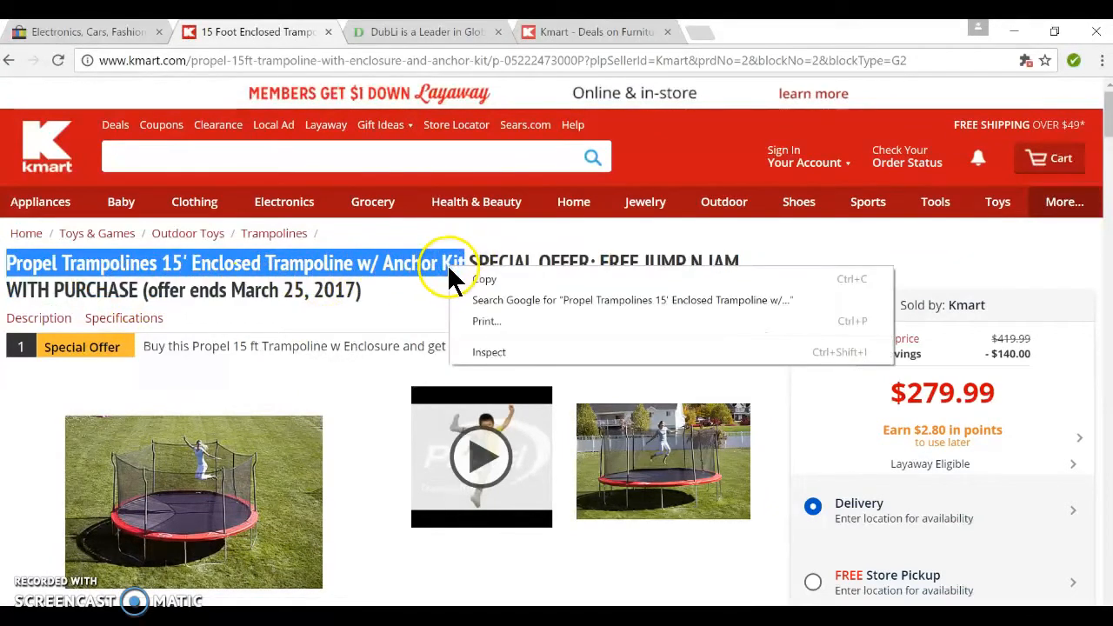
click(252, 290)
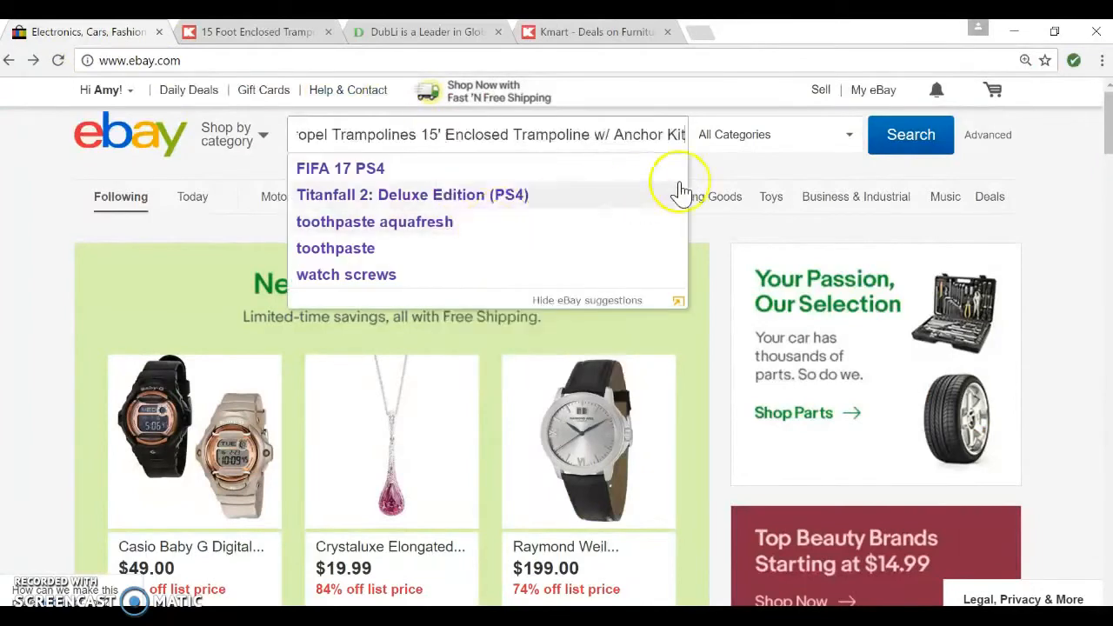
Search eBay for the pasted Propel trampoline title, finding 0 exact matches.
click(910, 134)
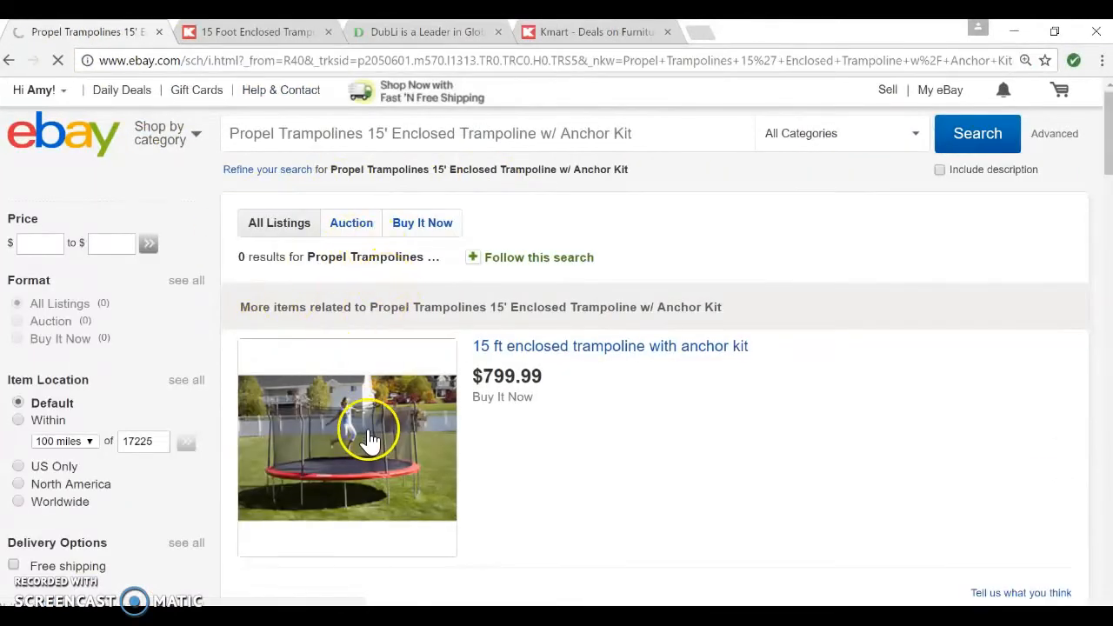
mouse_move(635, 354)
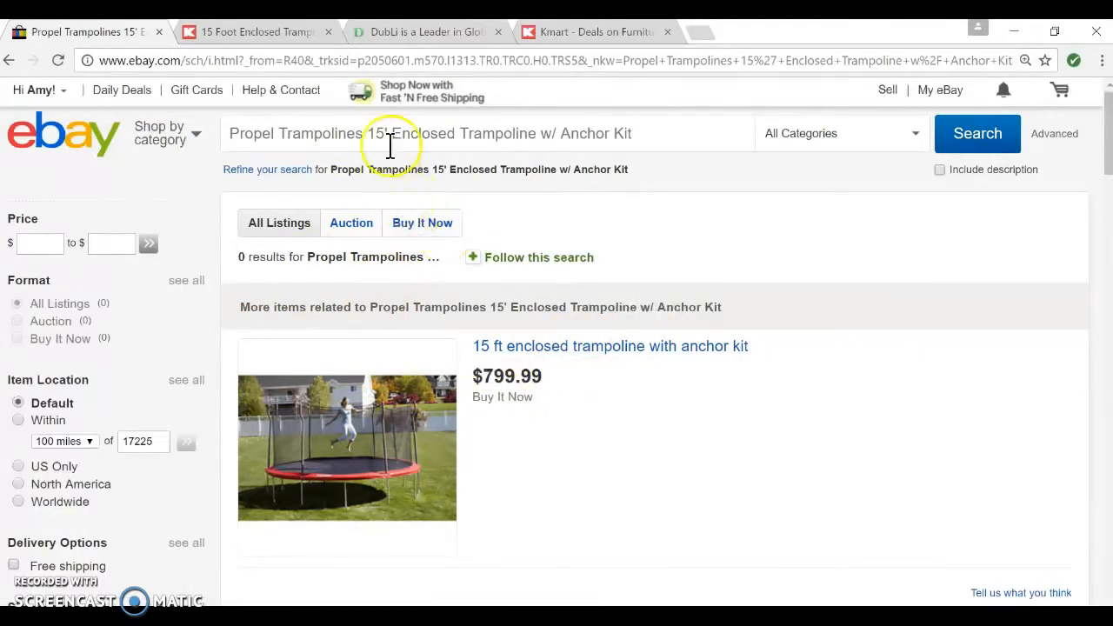
click(252, 31)
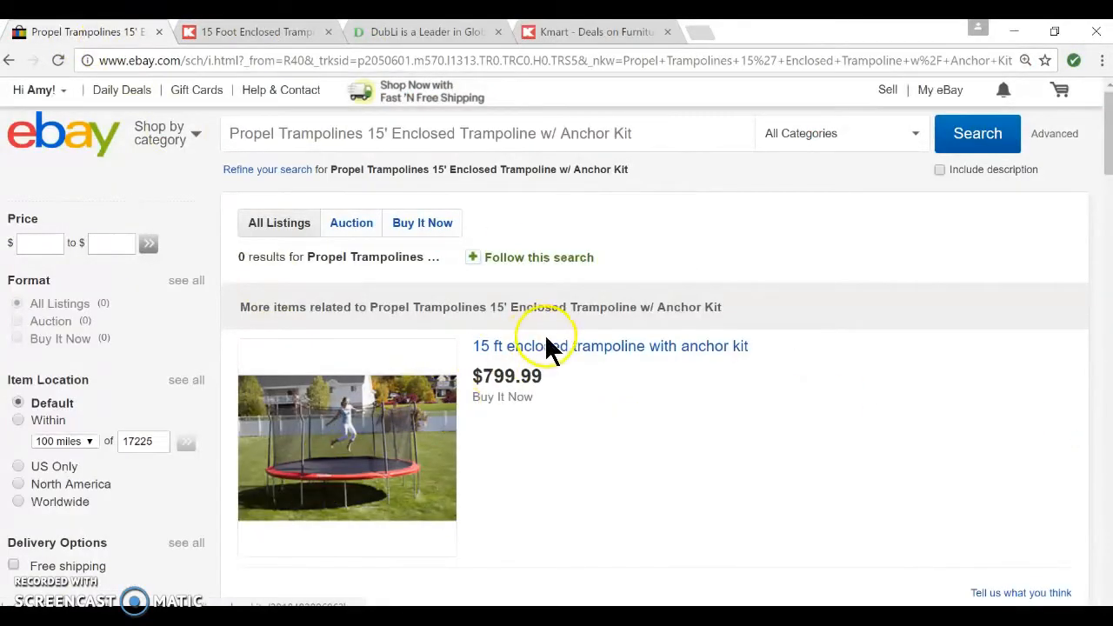
mouse_move(800, 296)
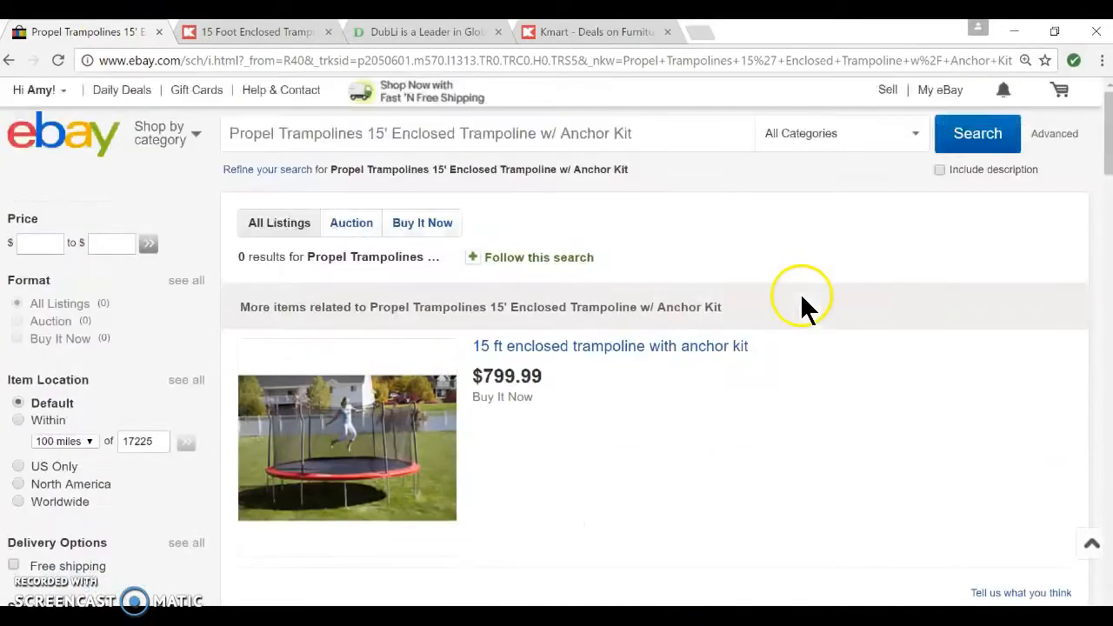
mouse_move(404, 263)
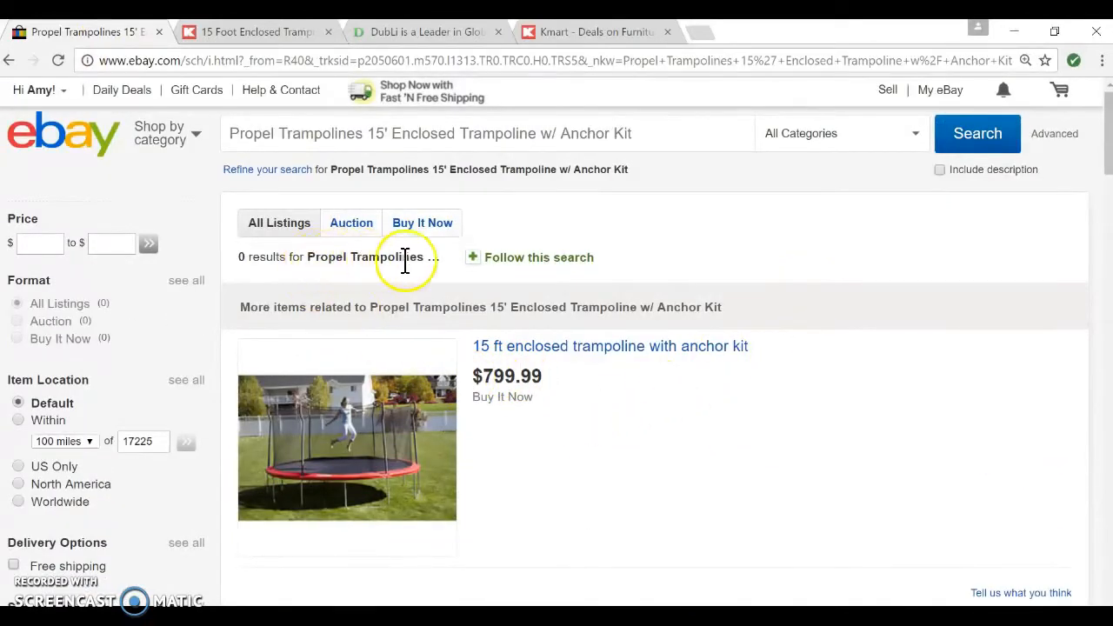
mouse_move(789, 139)
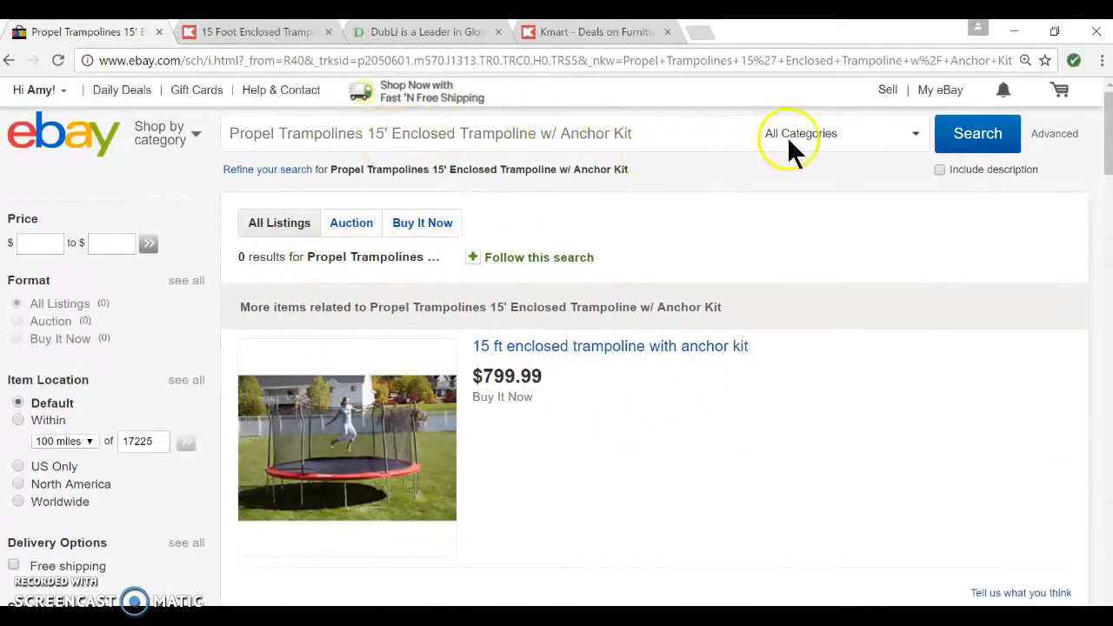
mouse_move(408, 169)
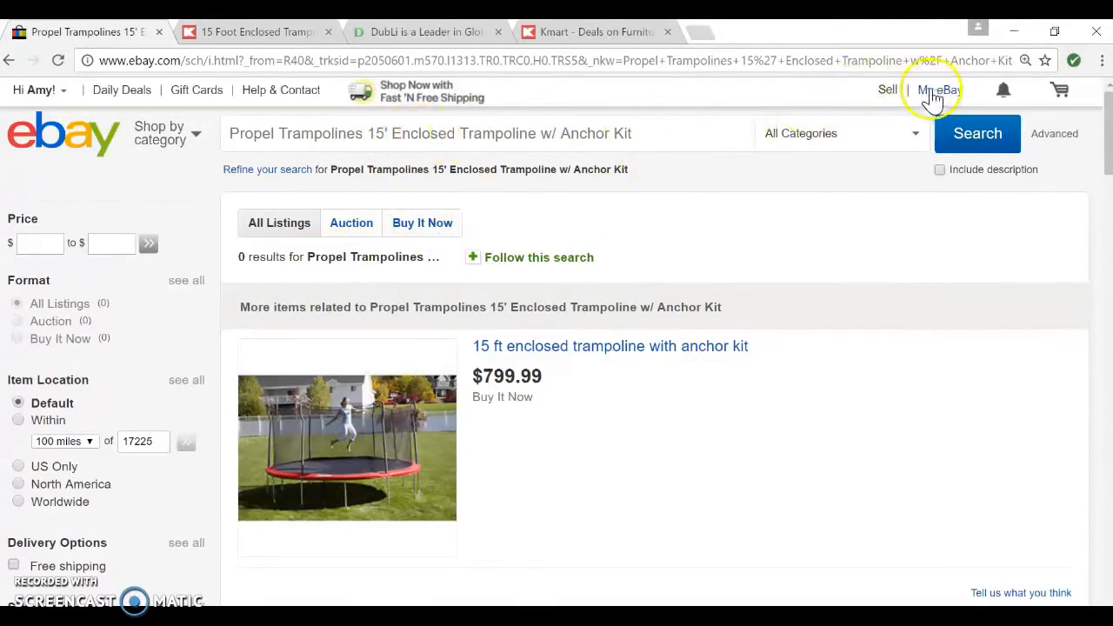
mouse_move(887, 89)
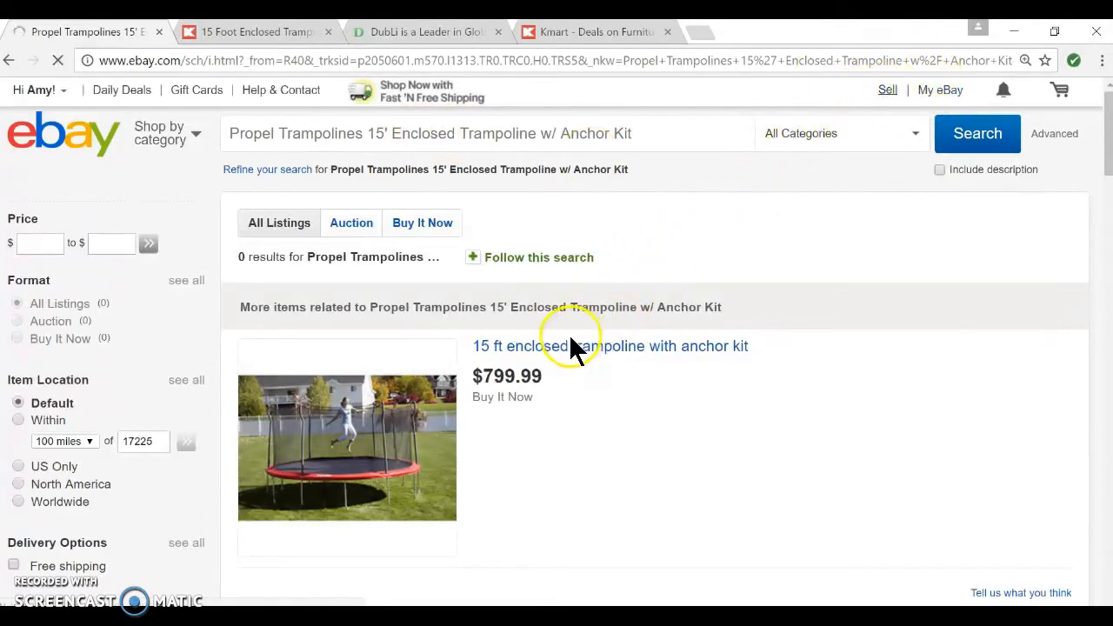
Start a new eBay listing and browse the Sporting Goods > Outdoor Sports categories.
click(888, 89)
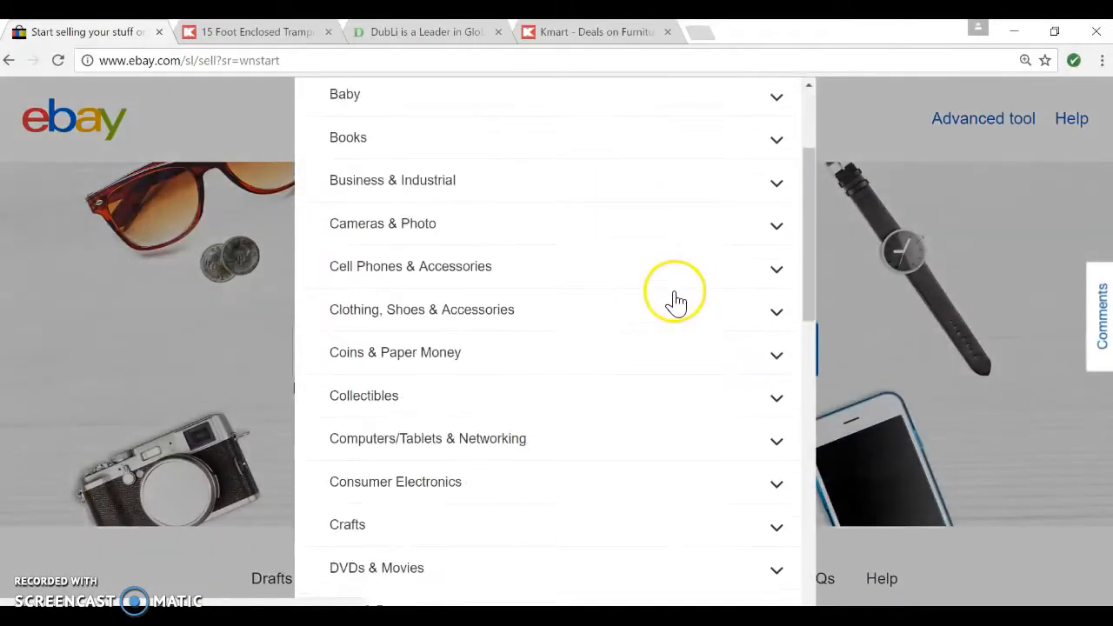
scroll(down, 3)
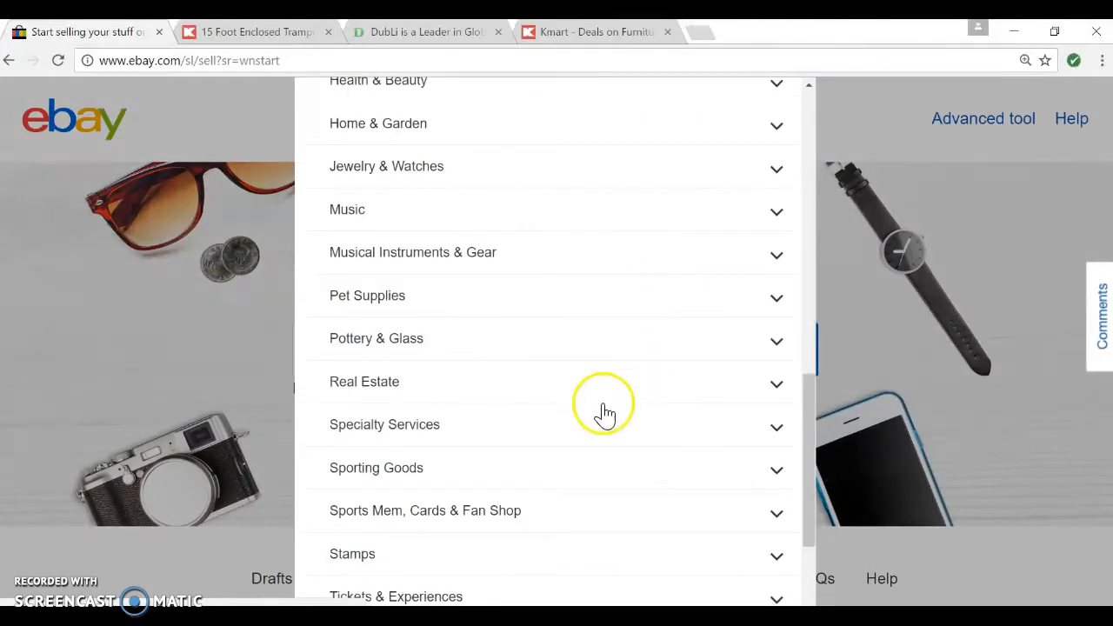
click(375, 468)
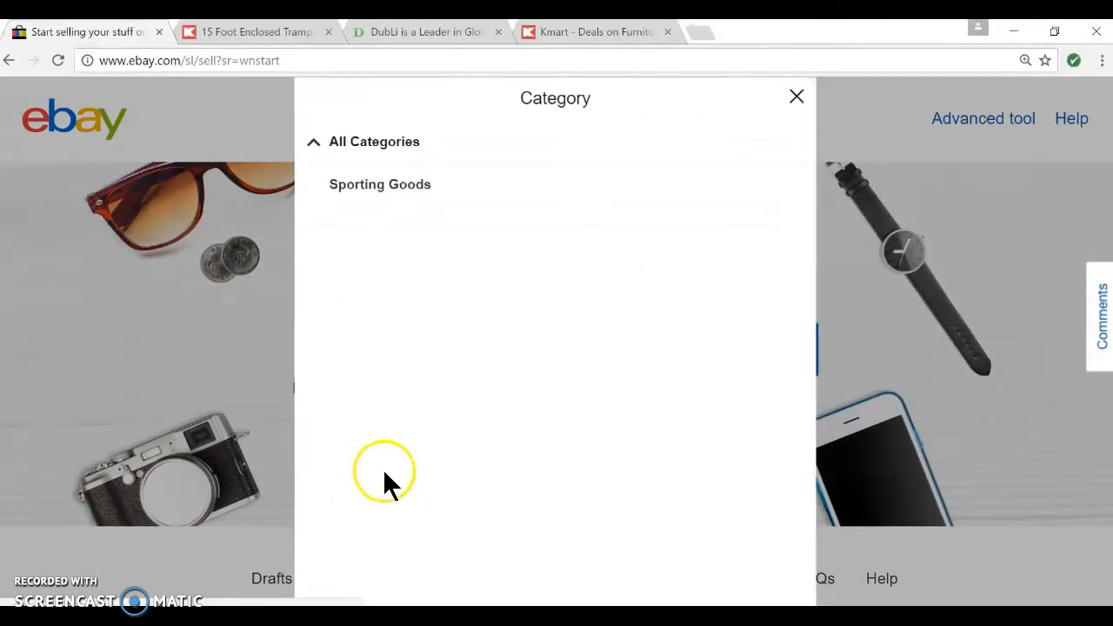
click(379, 184)
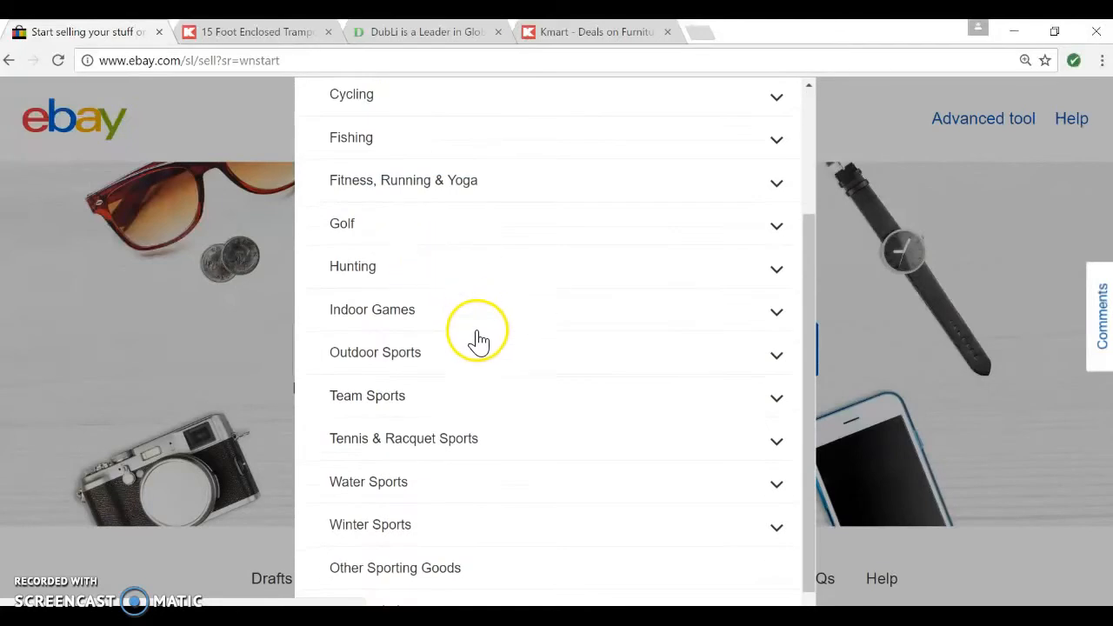
click(375, 353)
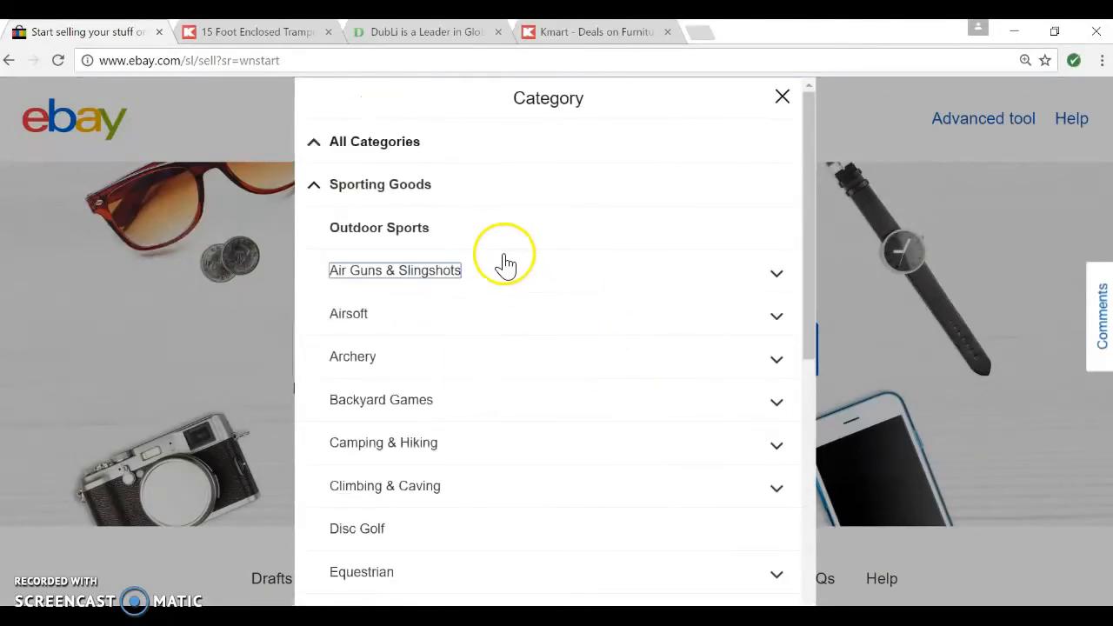
Switch to the Toys & Hobbies > Outdoor Toys & Structures subcategories, showing Trampolines.
scroll(down, 3)
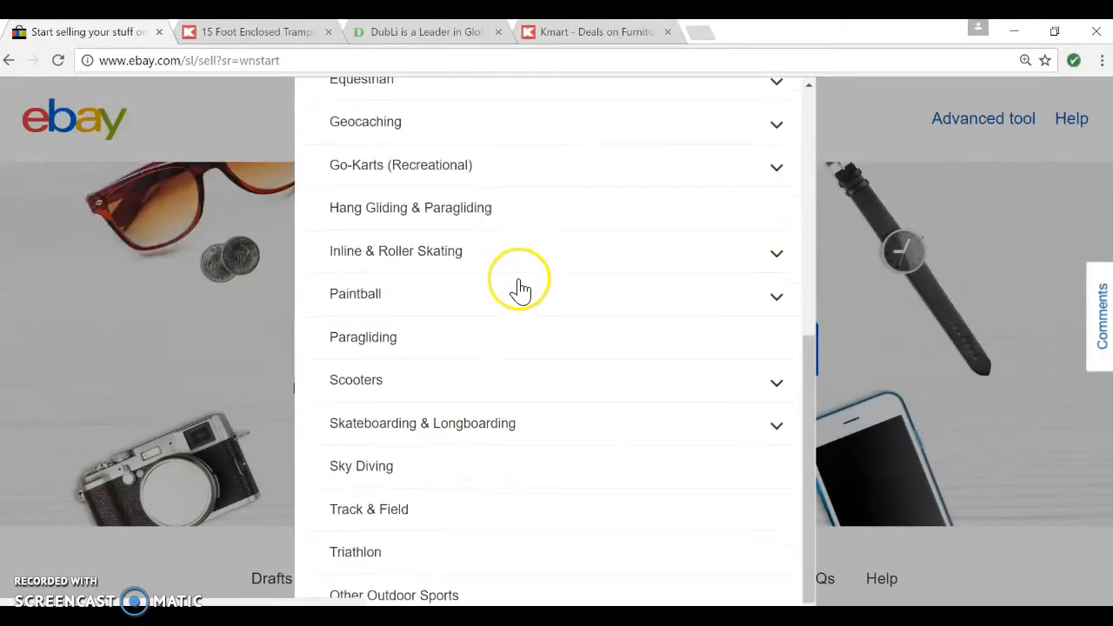
mouse_move(520, 289)
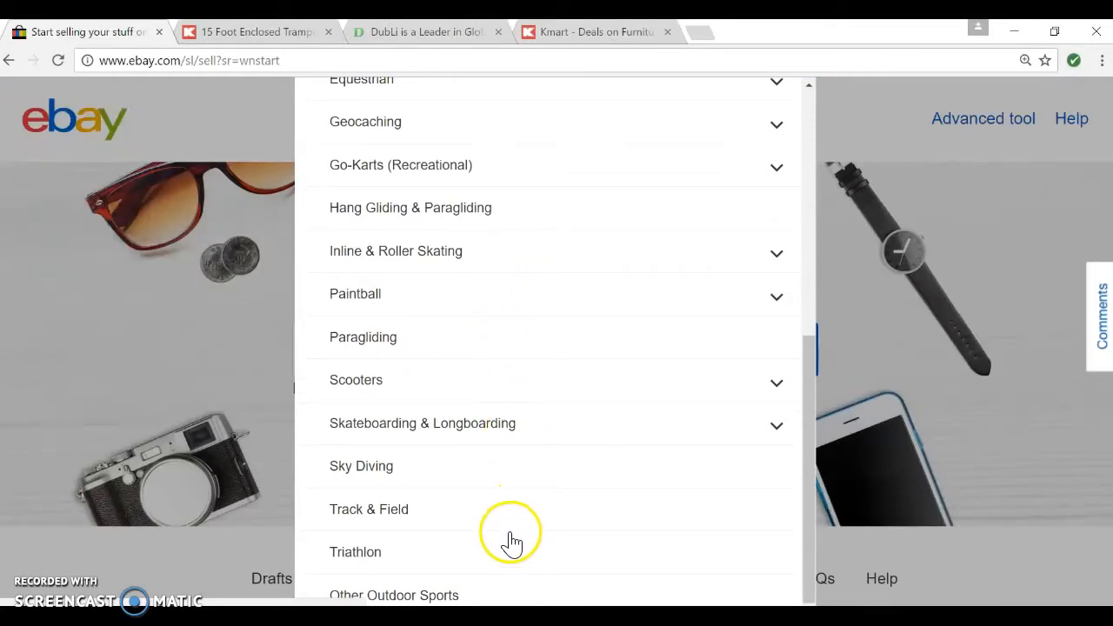
scroll(up, 3)
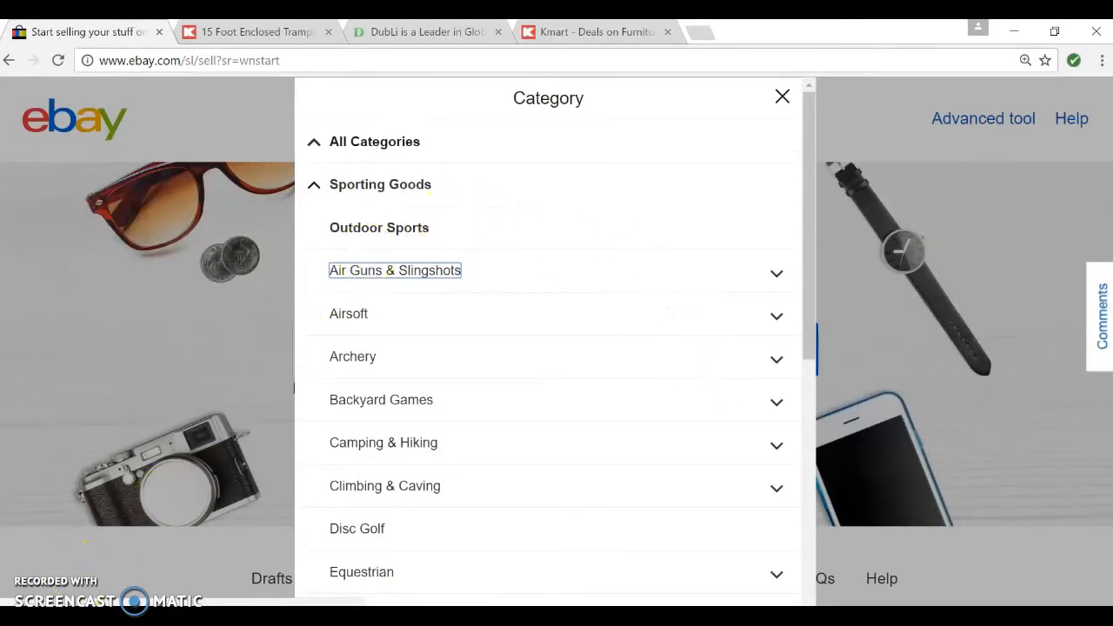
click(380, 184)
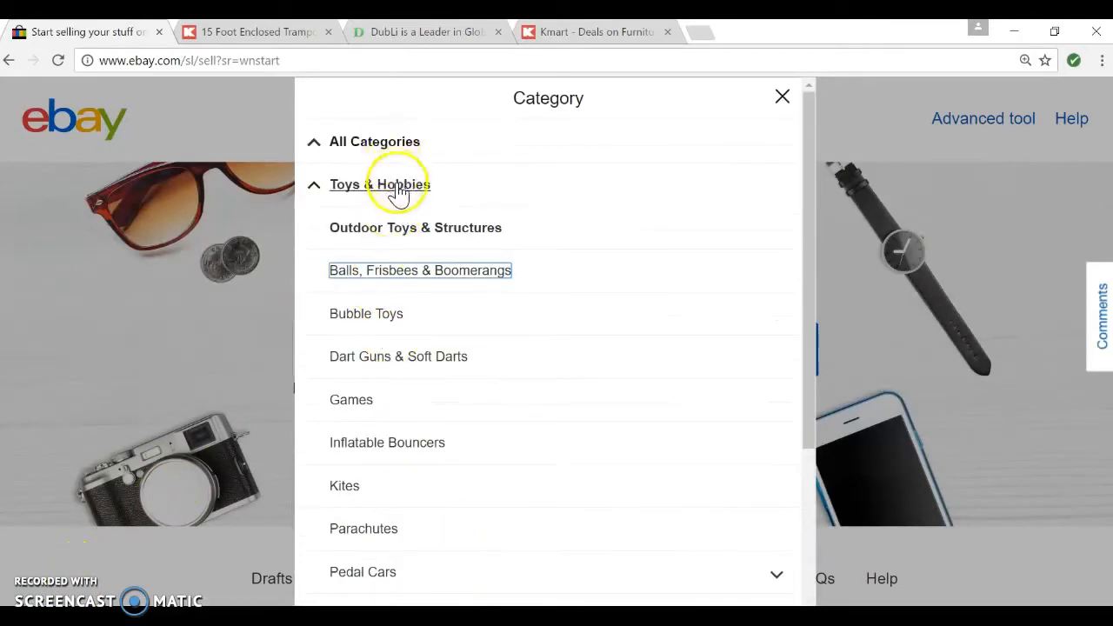
scroll(down, 3)
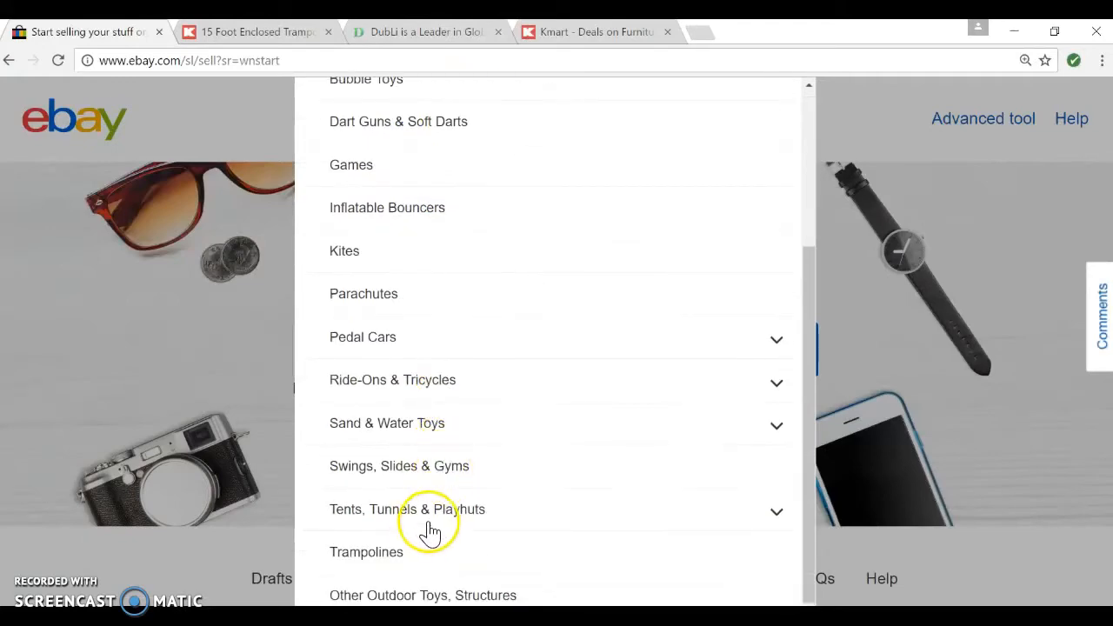
Choose the Trampolines category and set the item condition to New.
click(366, 551)
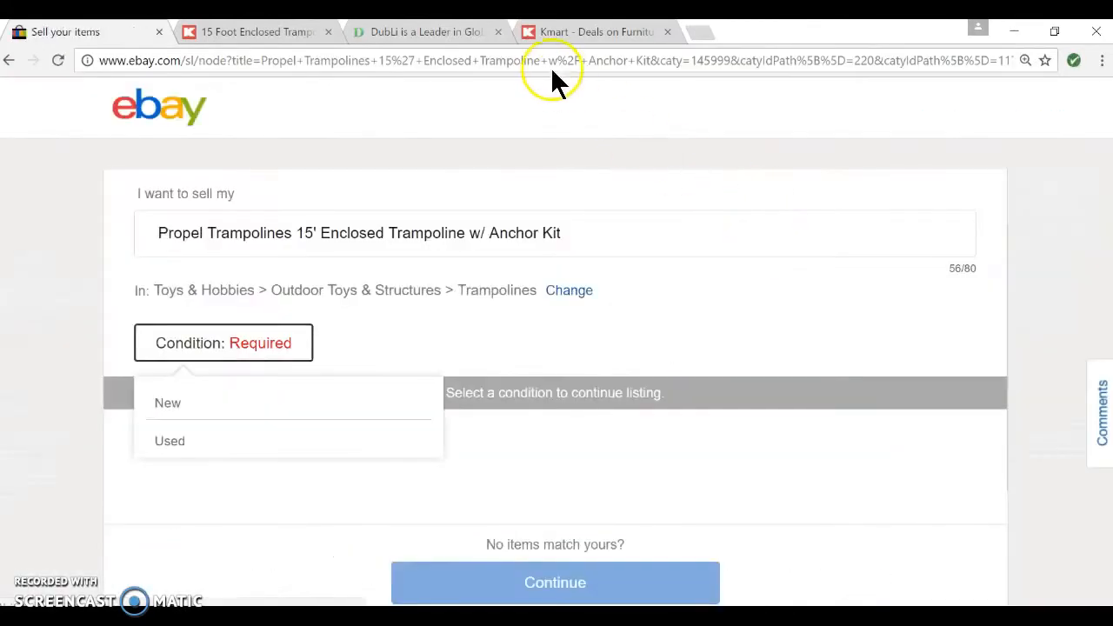
mouse_move(232, 415)
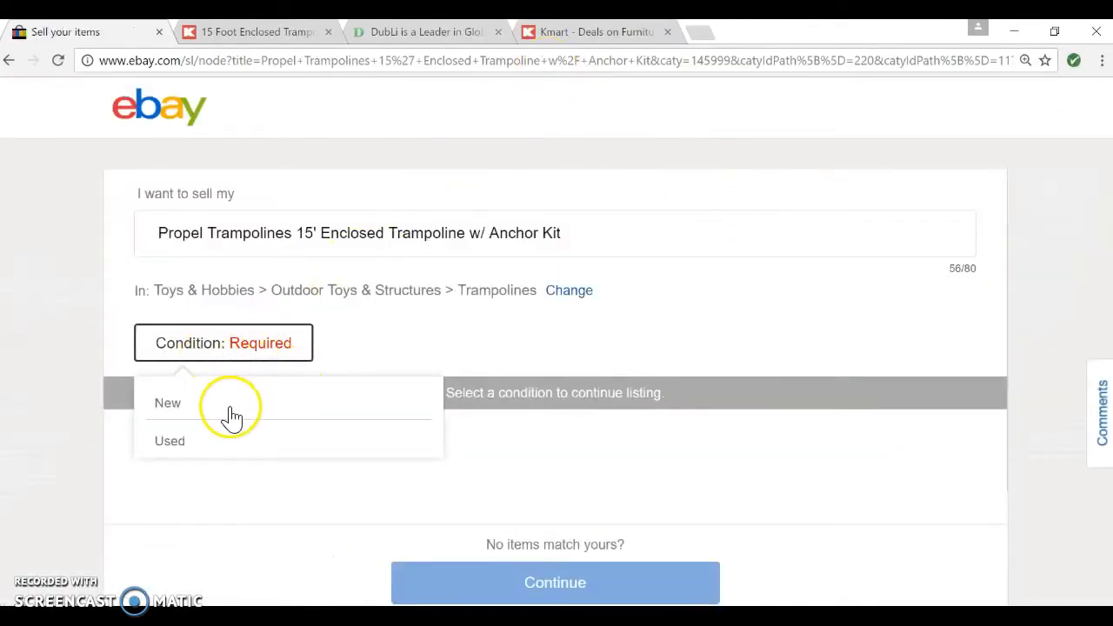
click(167, 403)
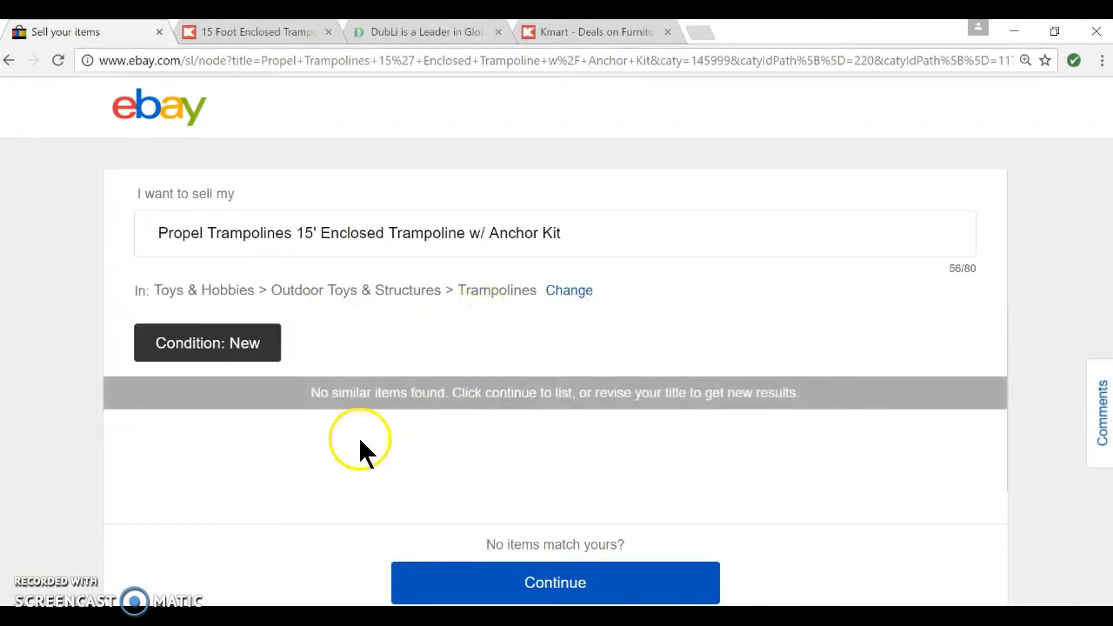
click(554, 583)
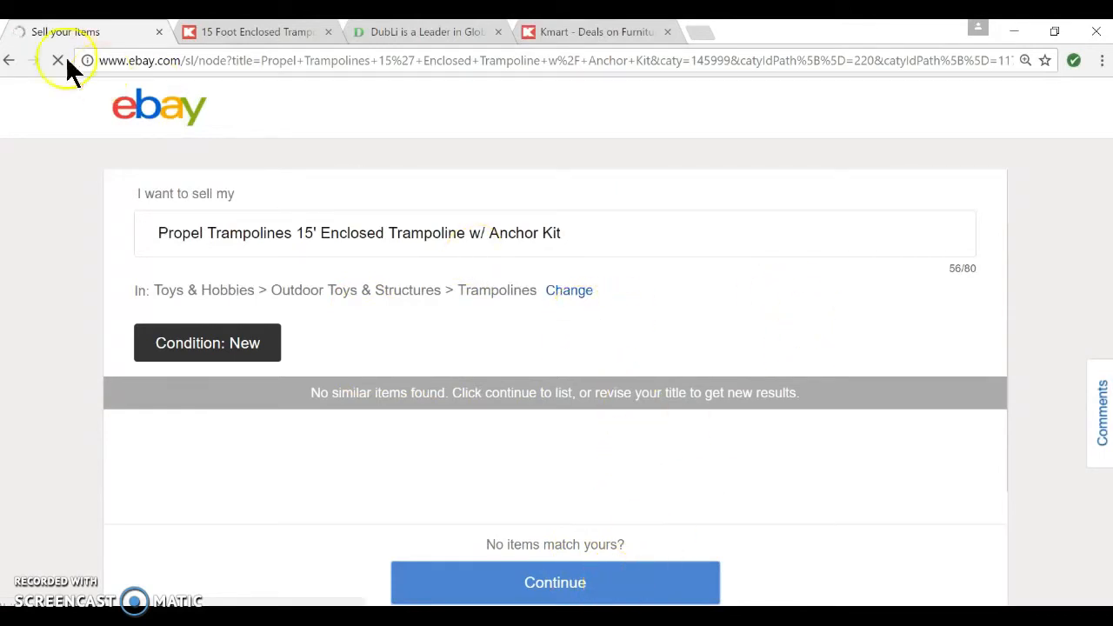
click(555, 583)
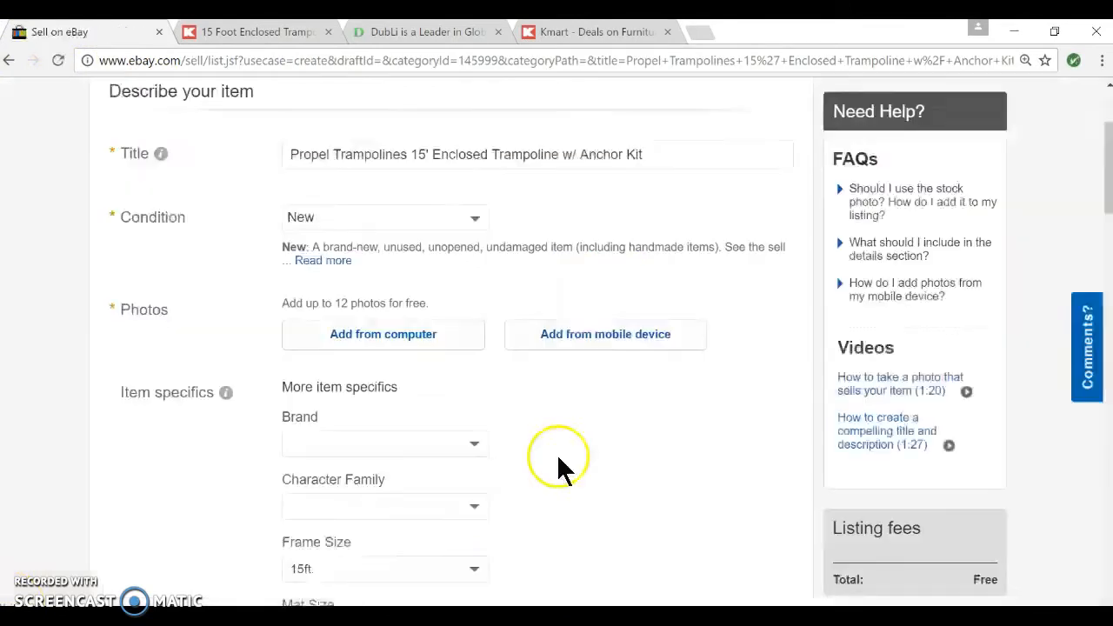
mouse_move(604, 334)
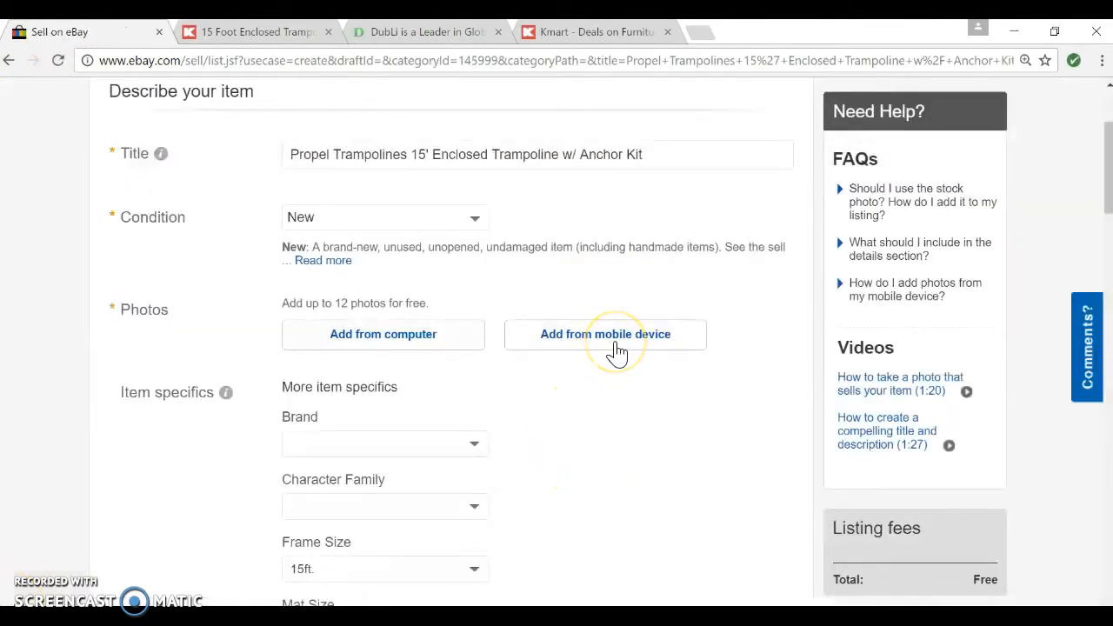
mouse_move(616, 356)
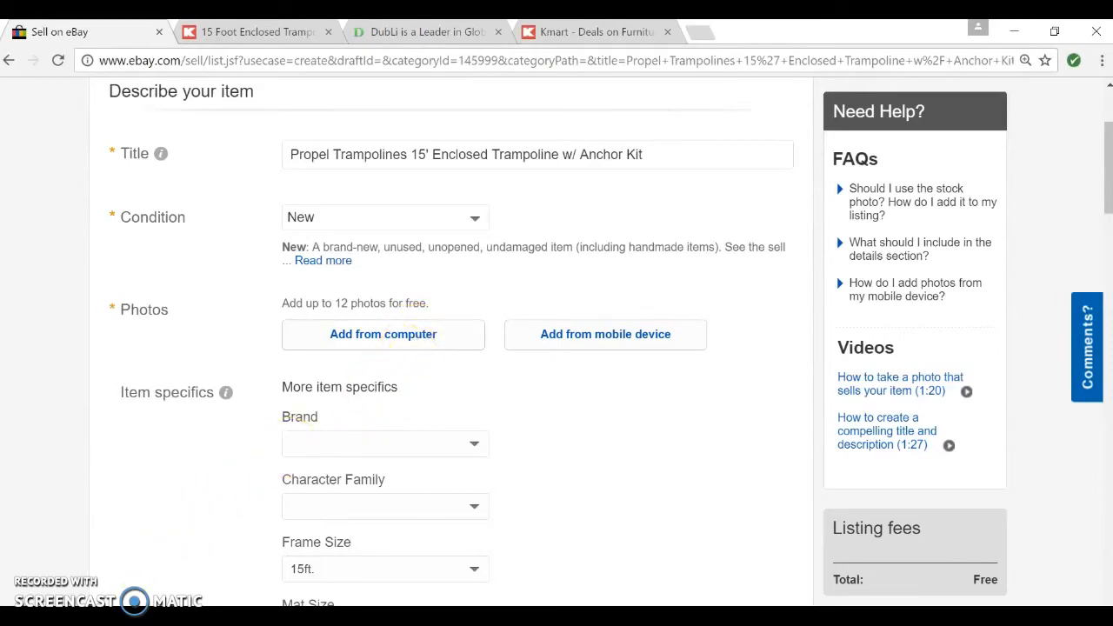
triple_click(466, 154)
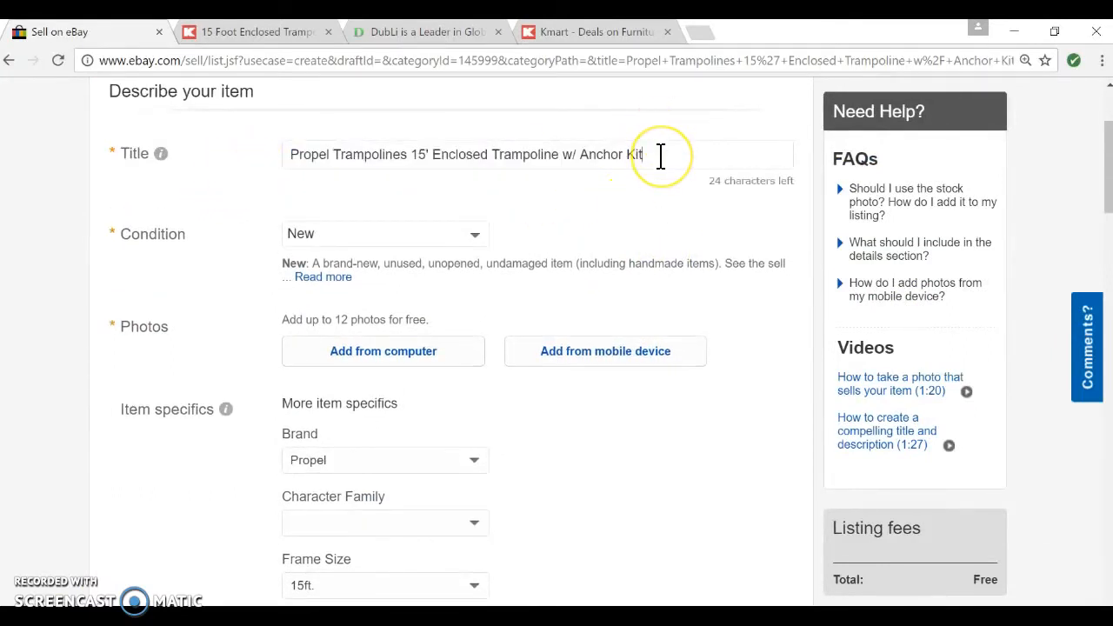
scroll(down, 3)
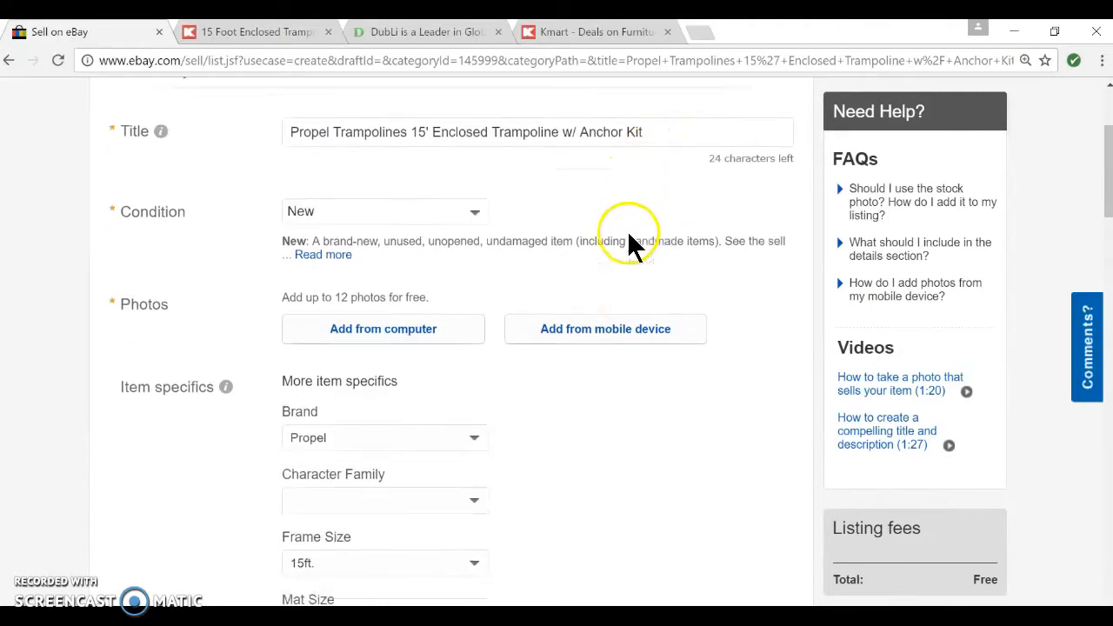
scroll(down, 3)
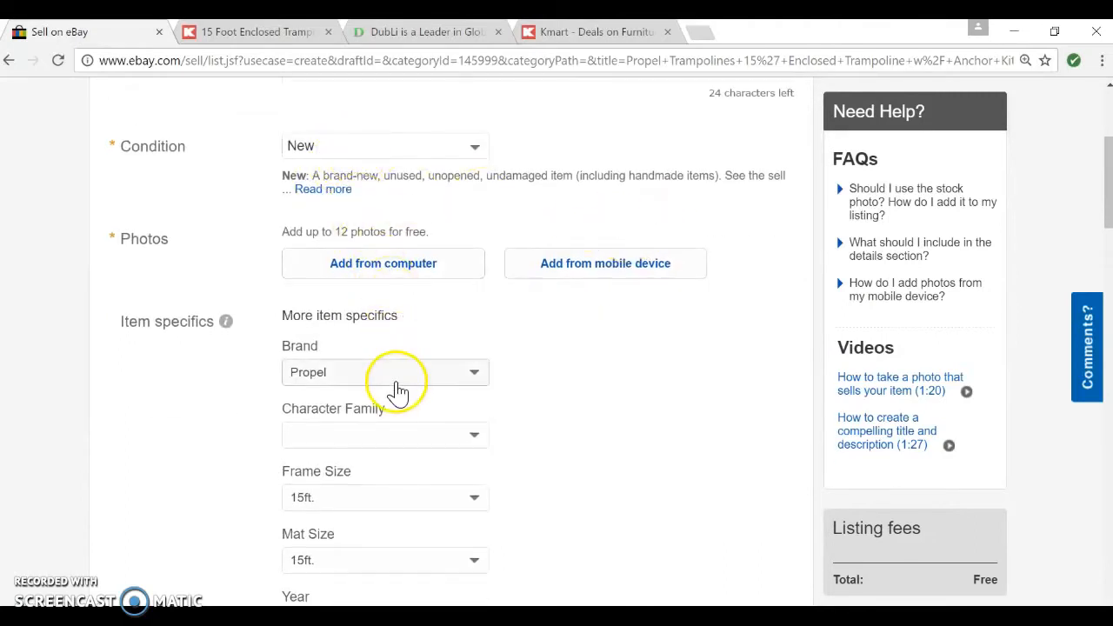
scroll(down, 3)
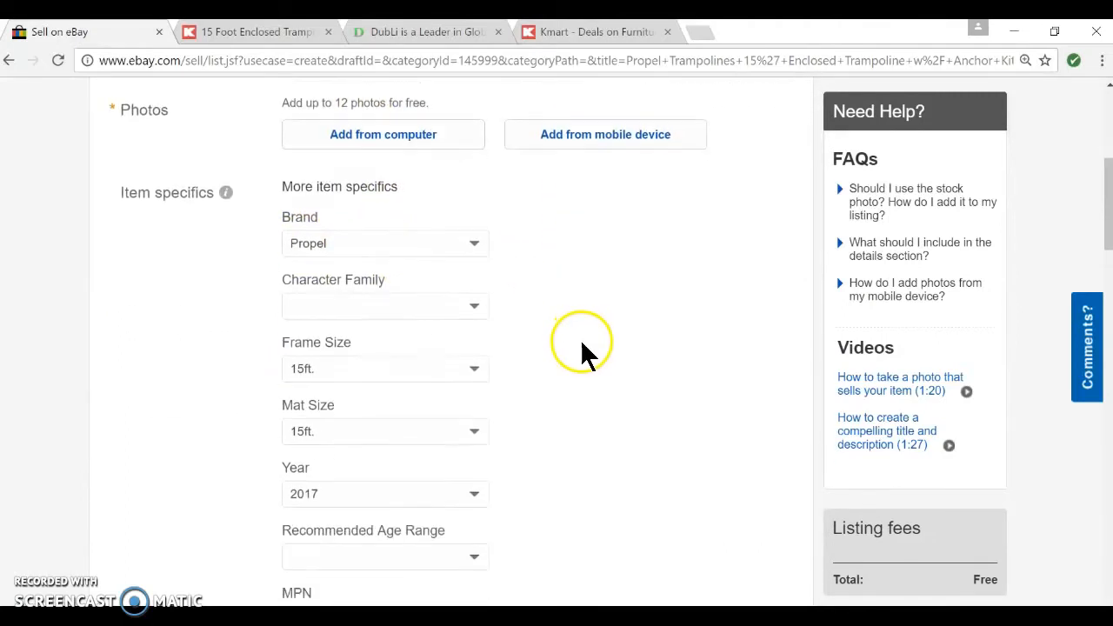
scroll(down, 3)
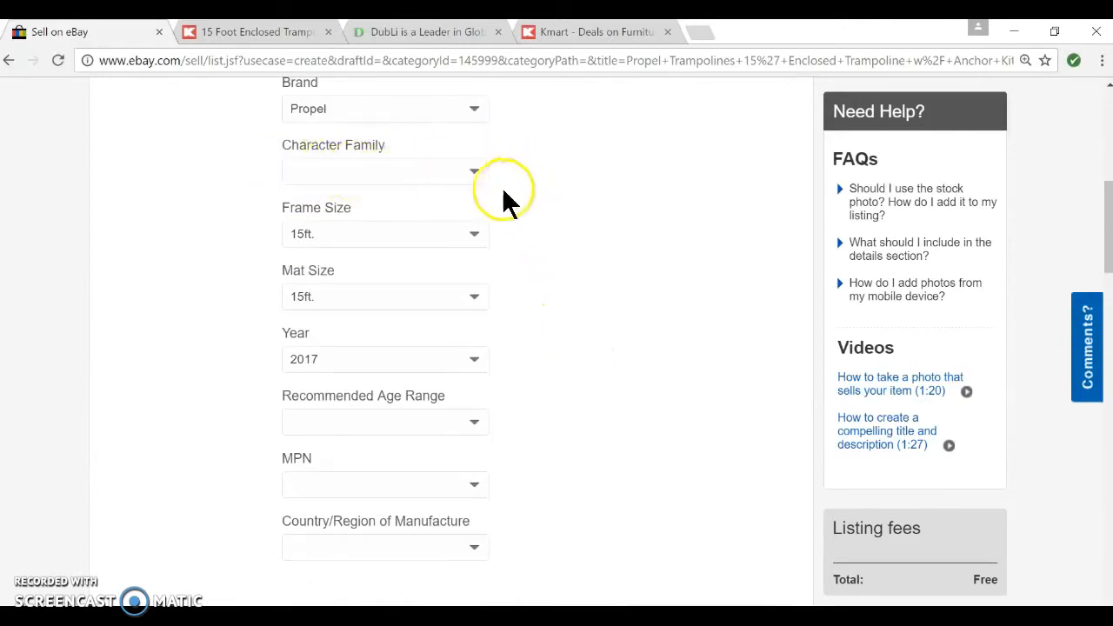
mouse_move(403, 473)
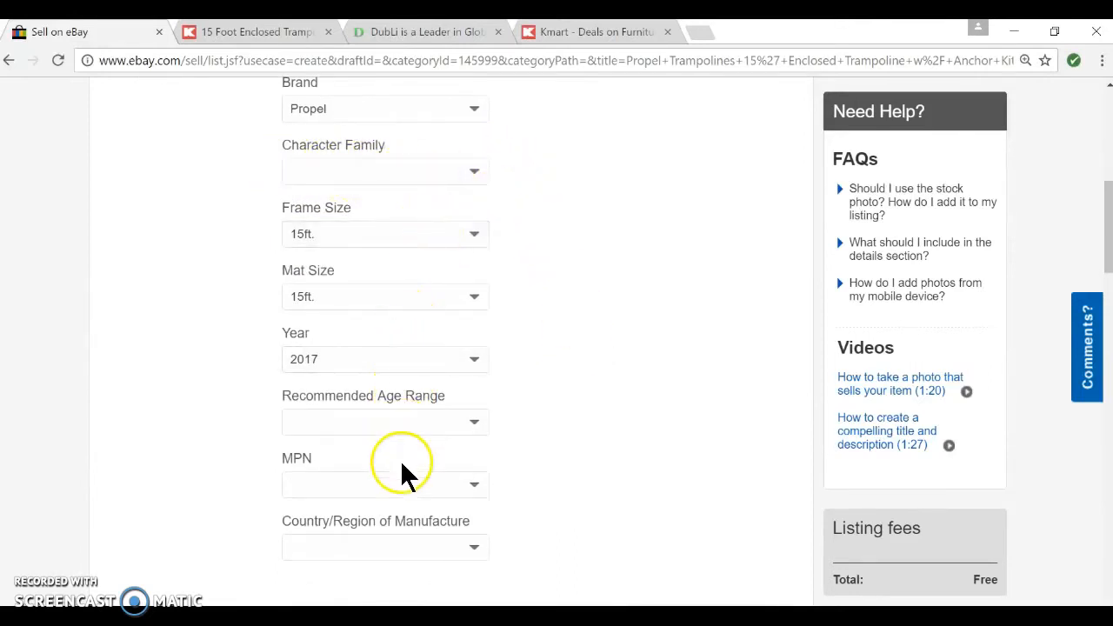
scroll(down, 3)
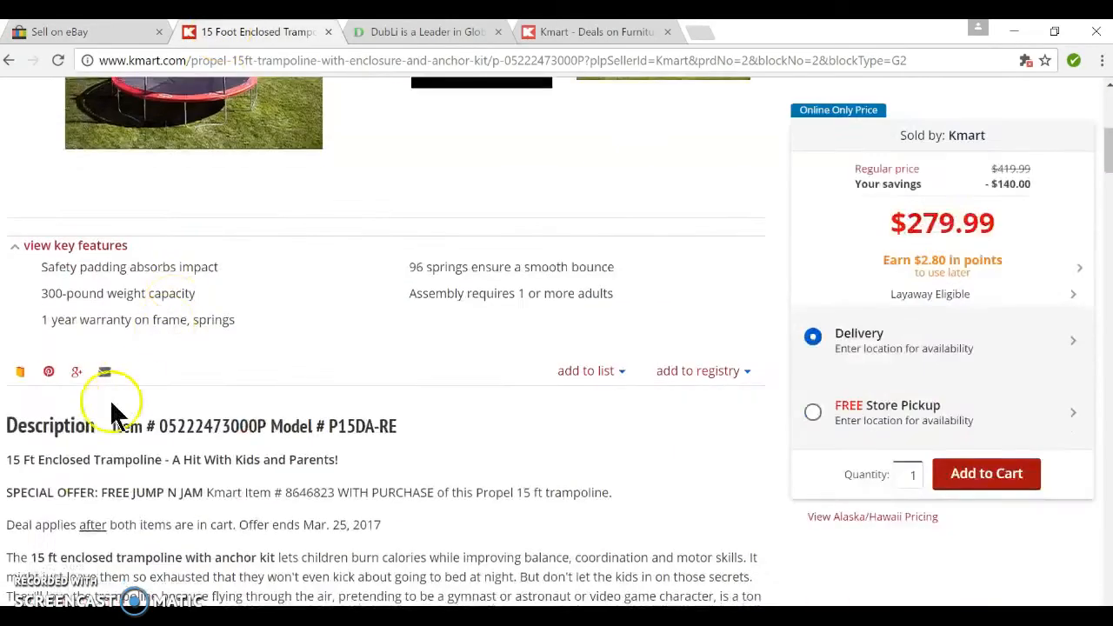
Select Kmart's full trampoline description through the last feature bullet and copy it.
scroll(down, 3)
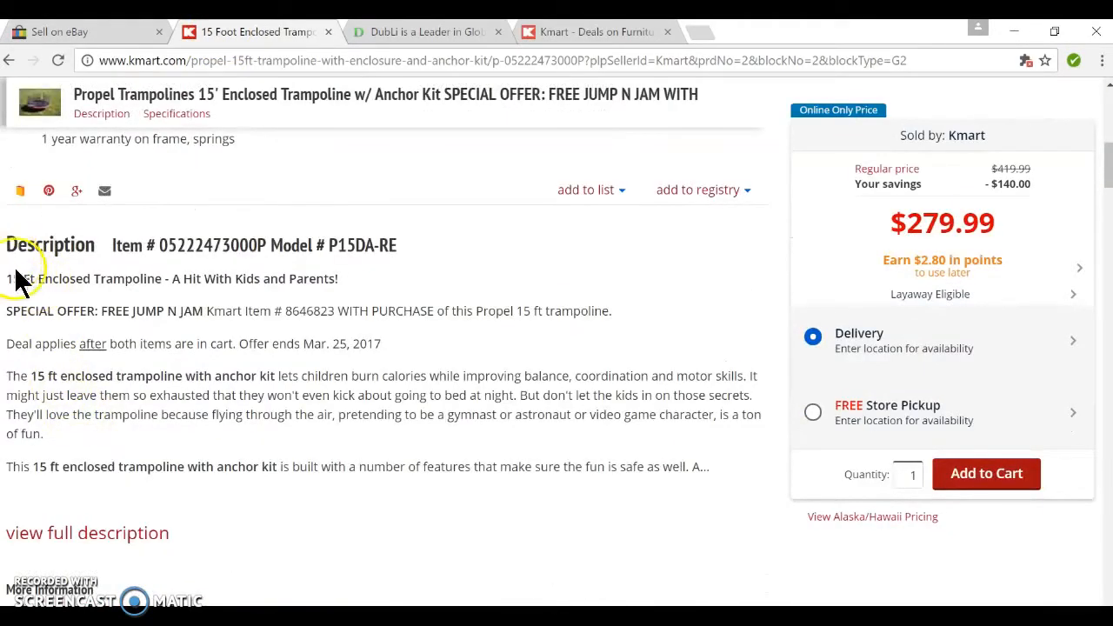
drag(7, 278, 209, 466)
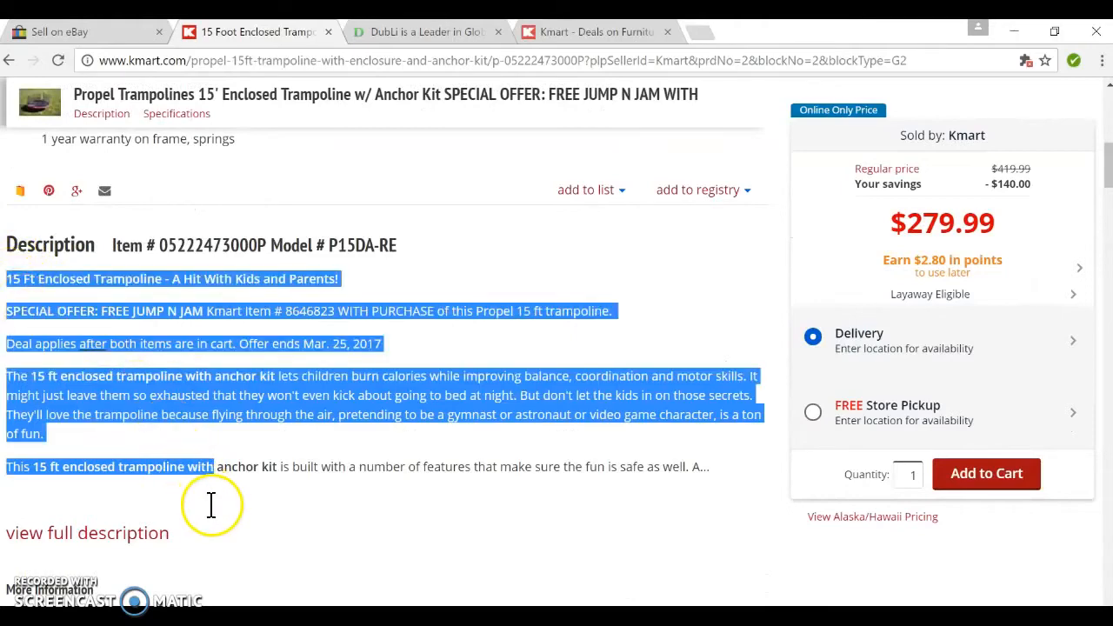
click(87, 532)
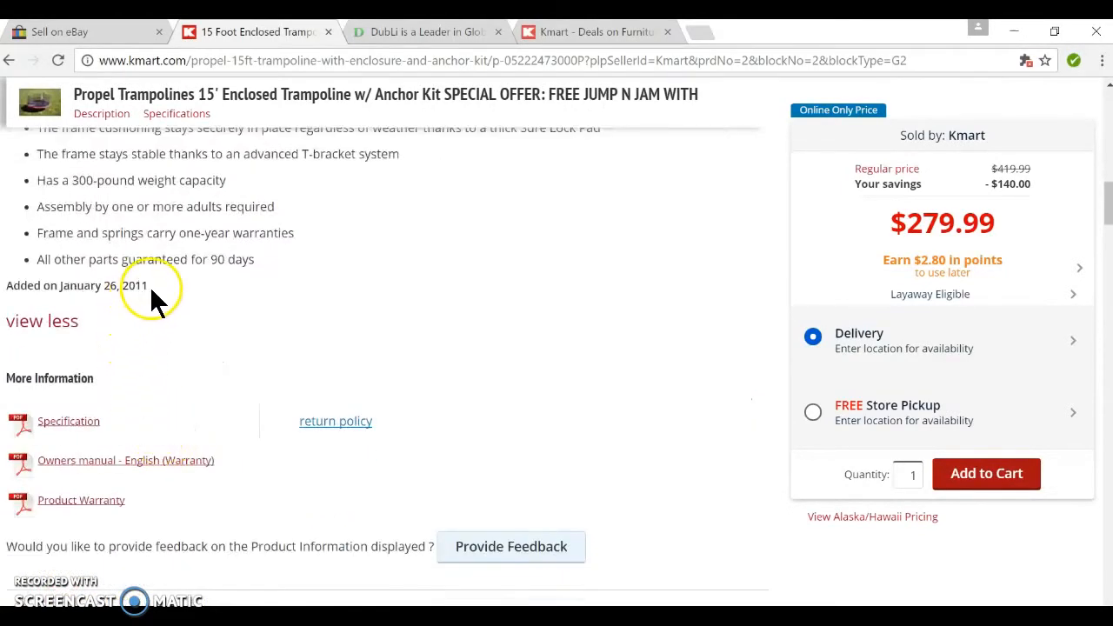
drag(40, 154, 255, 259)
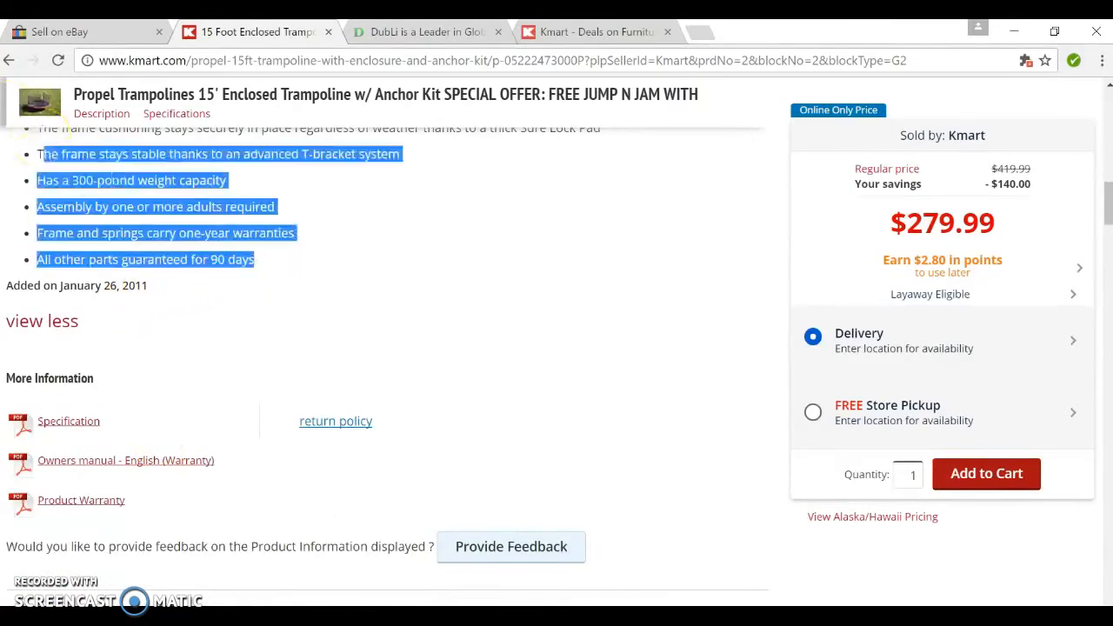
scroll(up, 3)
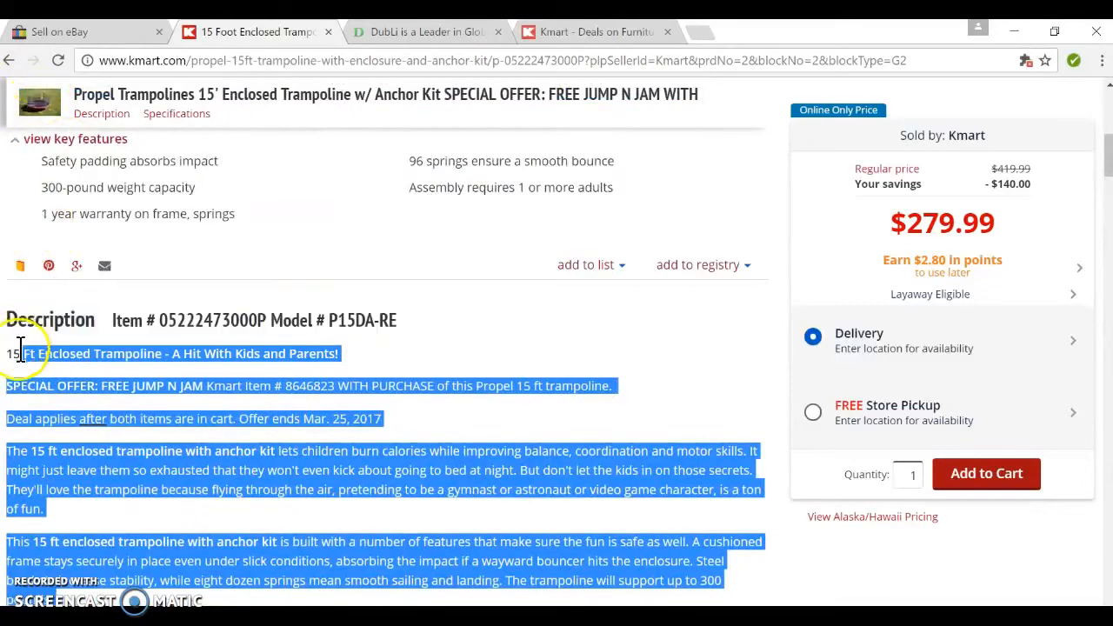
right_click(52, 353)
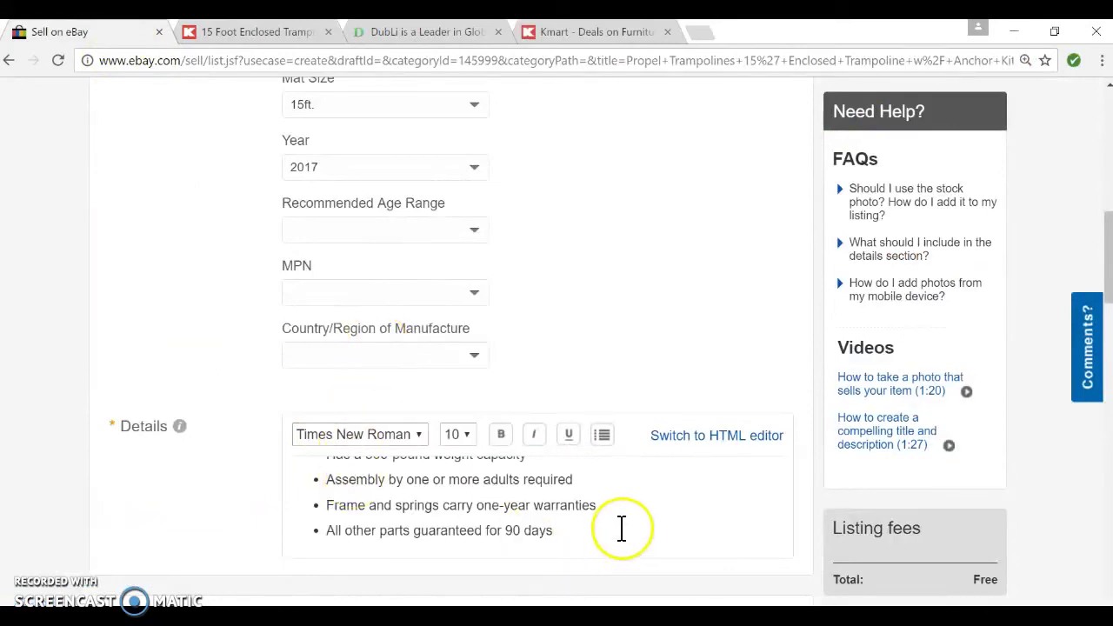
Put the 'Propel Trampolines 15' Enclosed Trampoline w/ Anchor Kit' title on its own top line.
scroll(up, 3)
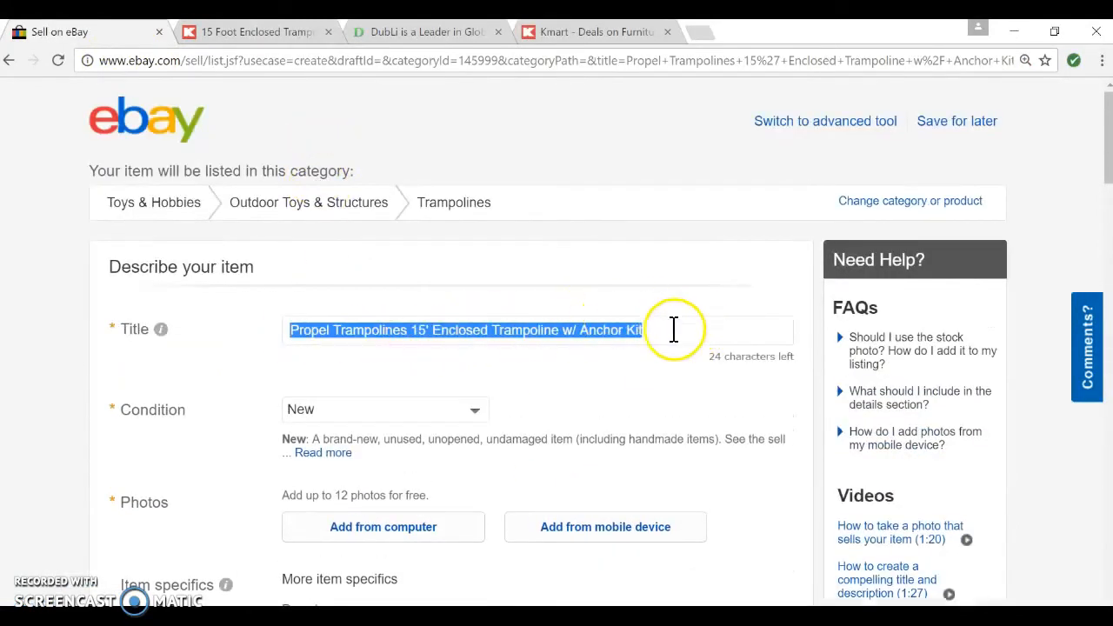
scroll(down, 3)
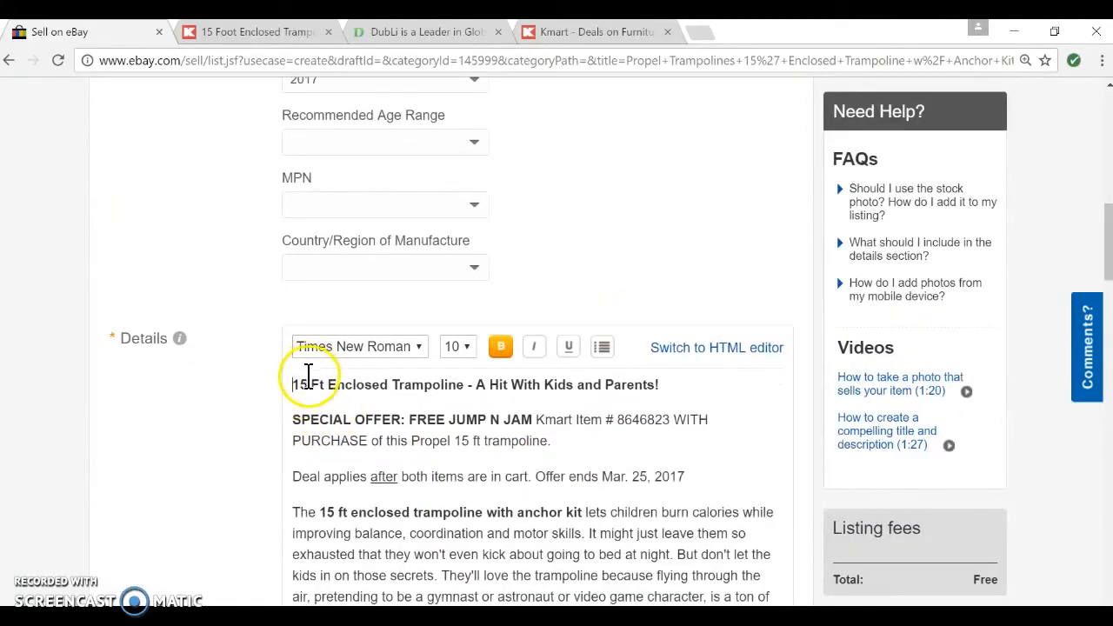
text(Propel Trampolines 15' Enclosed Trampoline w/ Anchor Kit)
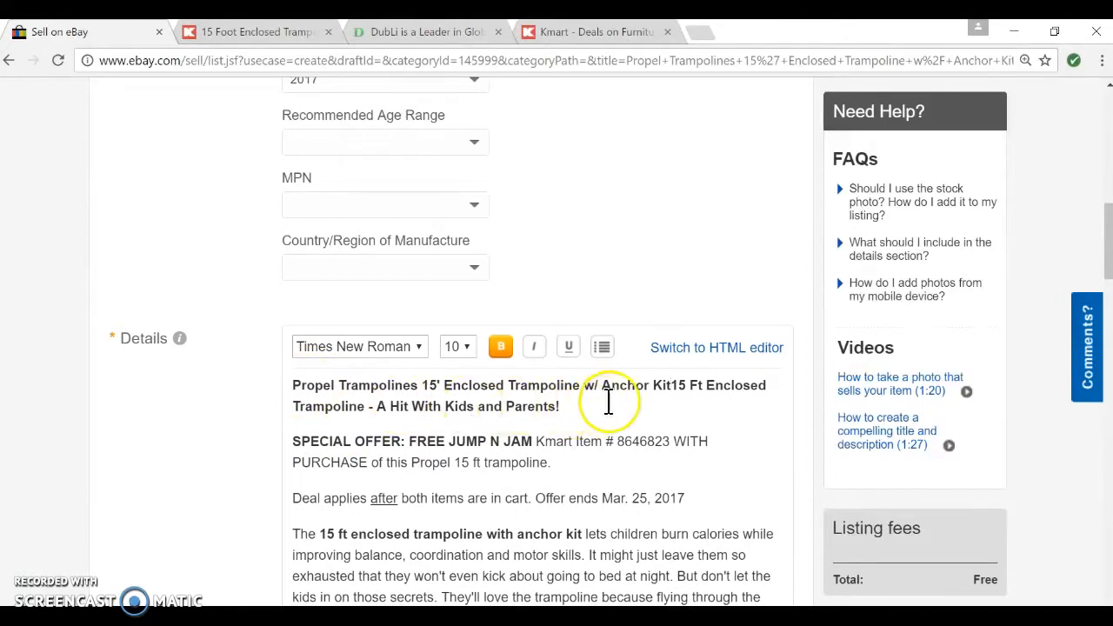
key(Return)
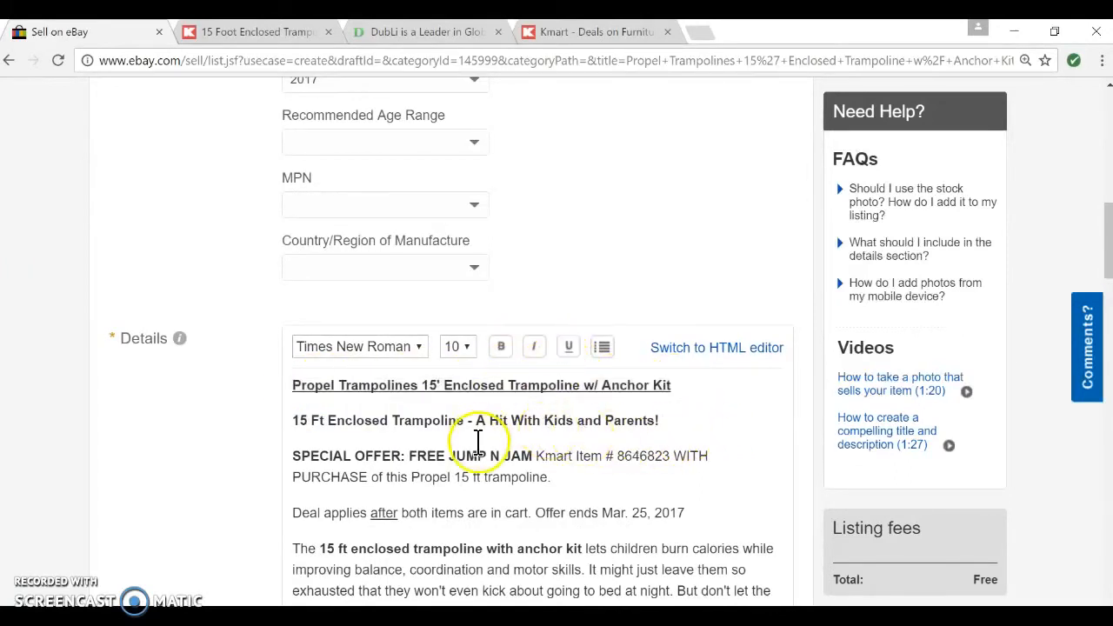
Select the tagline below the description heading and review the details text.
scroll(down, 3)
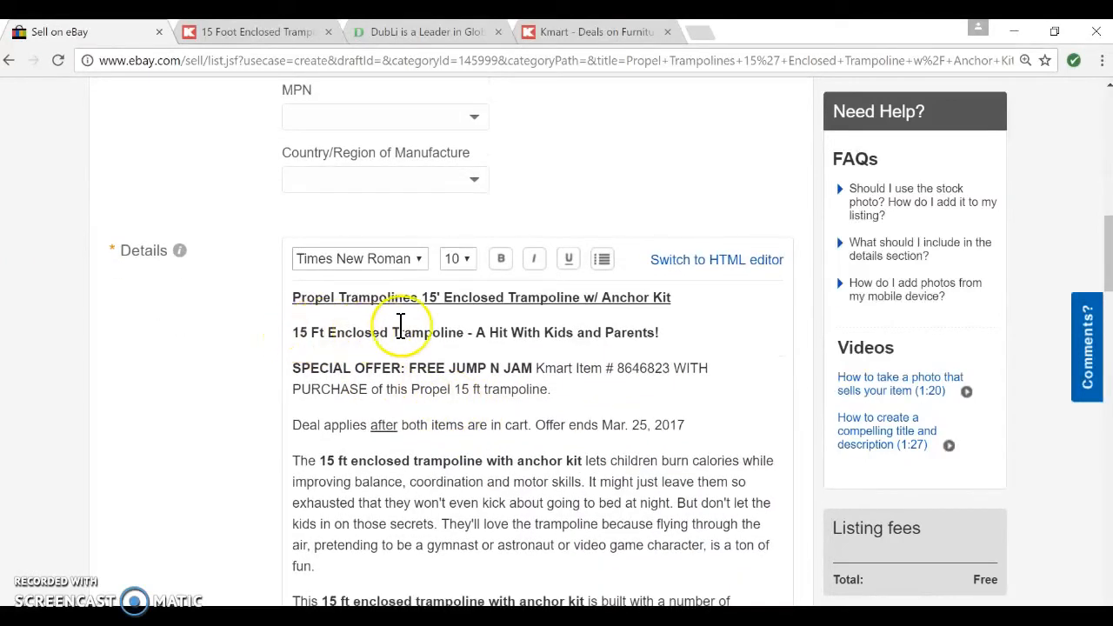
drag(465, 332, 343, 368)
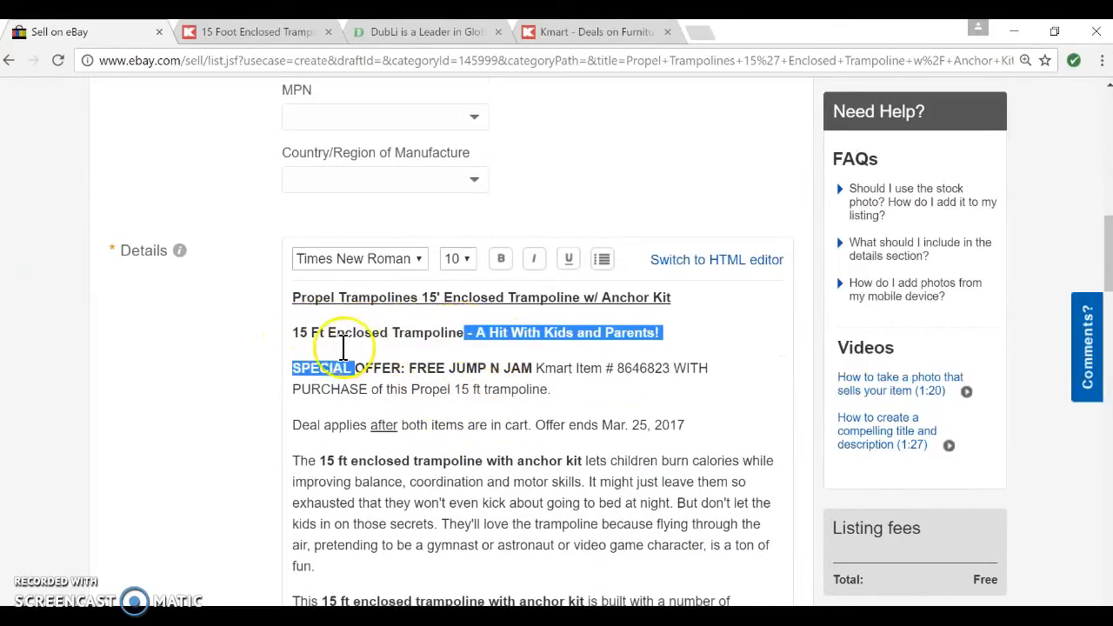
click(533, 259)
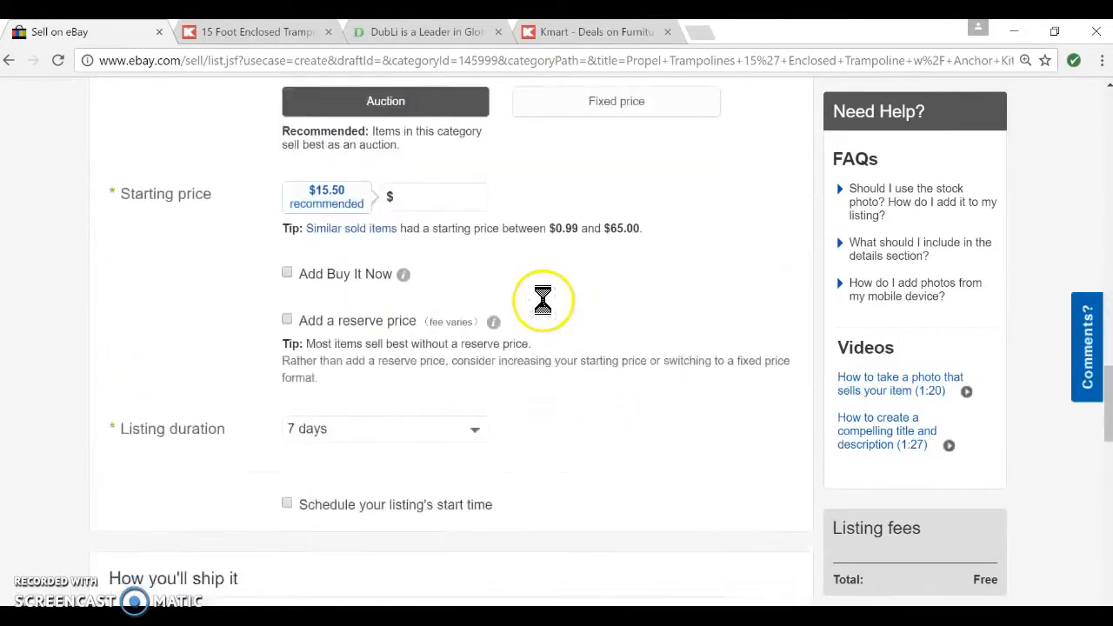
scroll(up, 3)
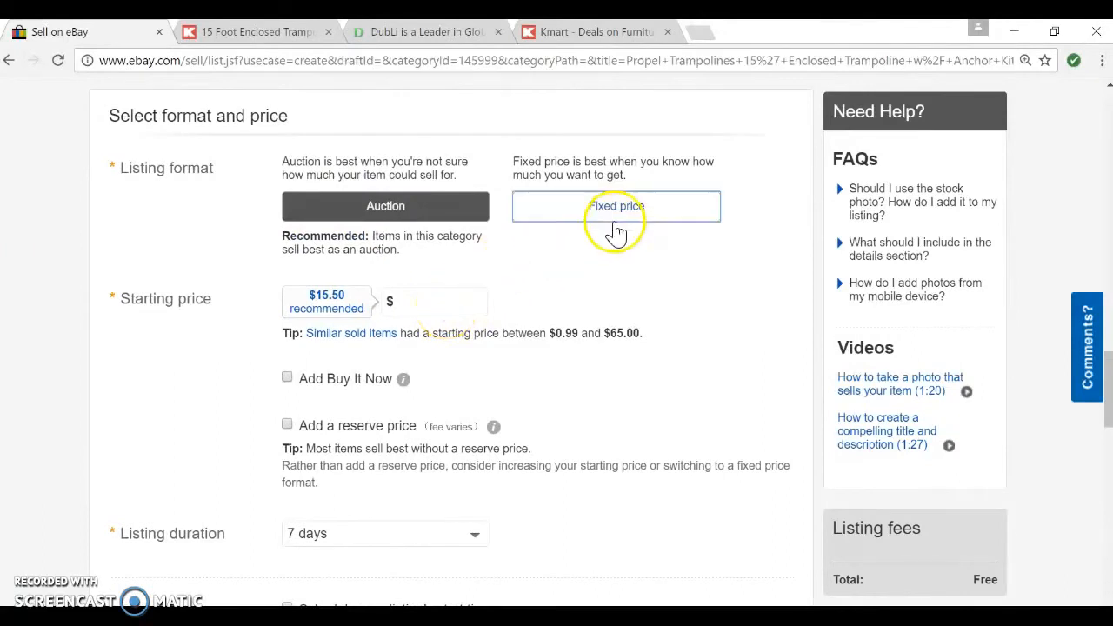
Choose the fixed-price format and move to the item's price field.
click(435, 302)
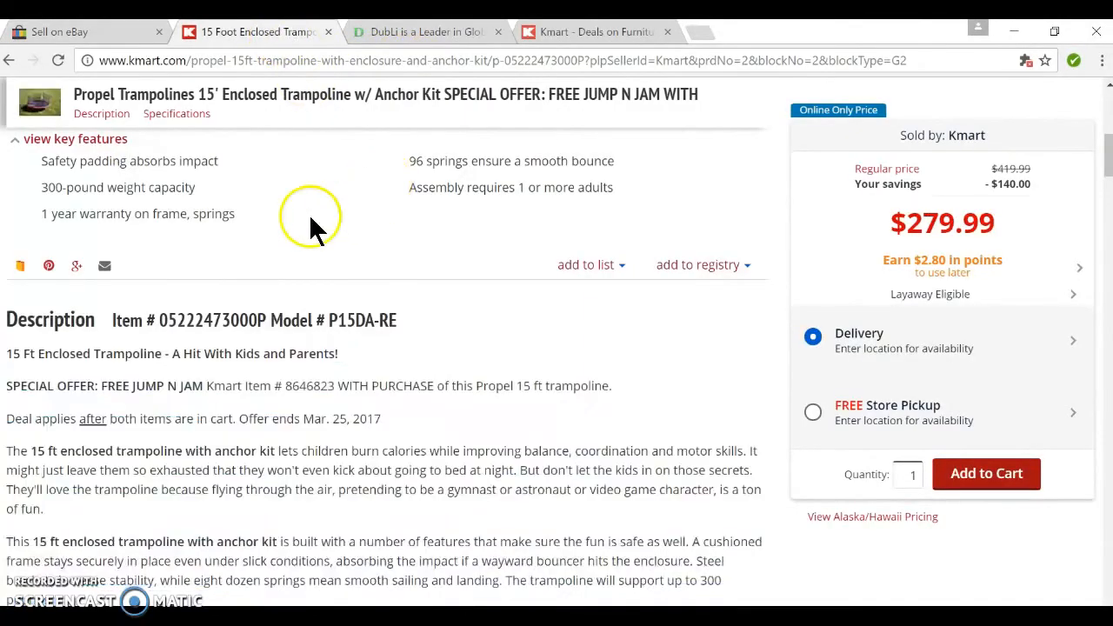
mouse_move(93, 41)
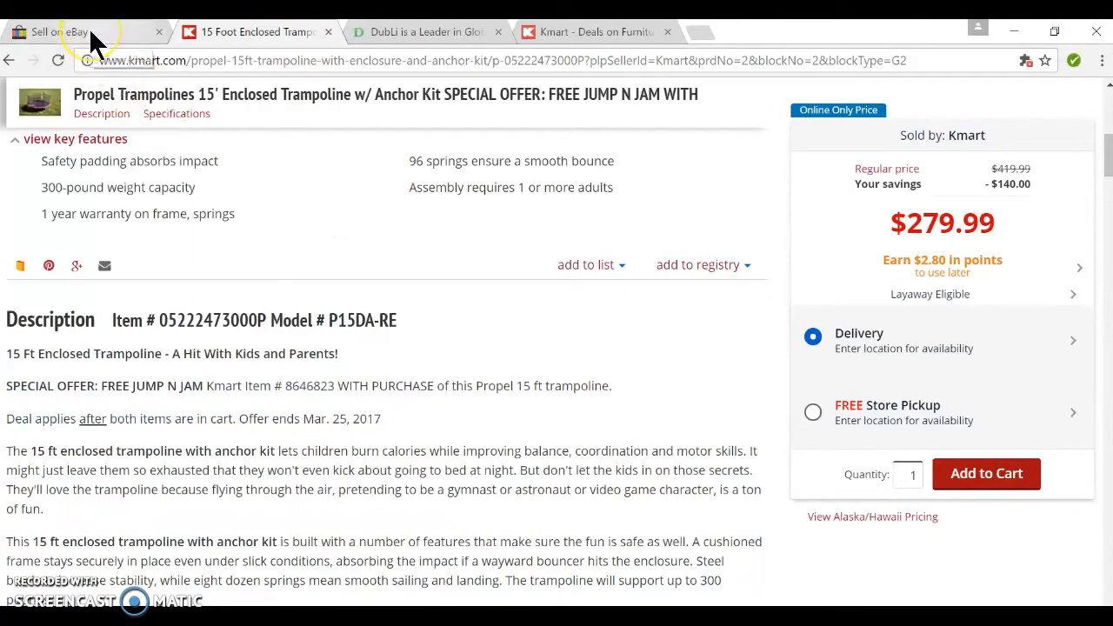
click(78, 32)
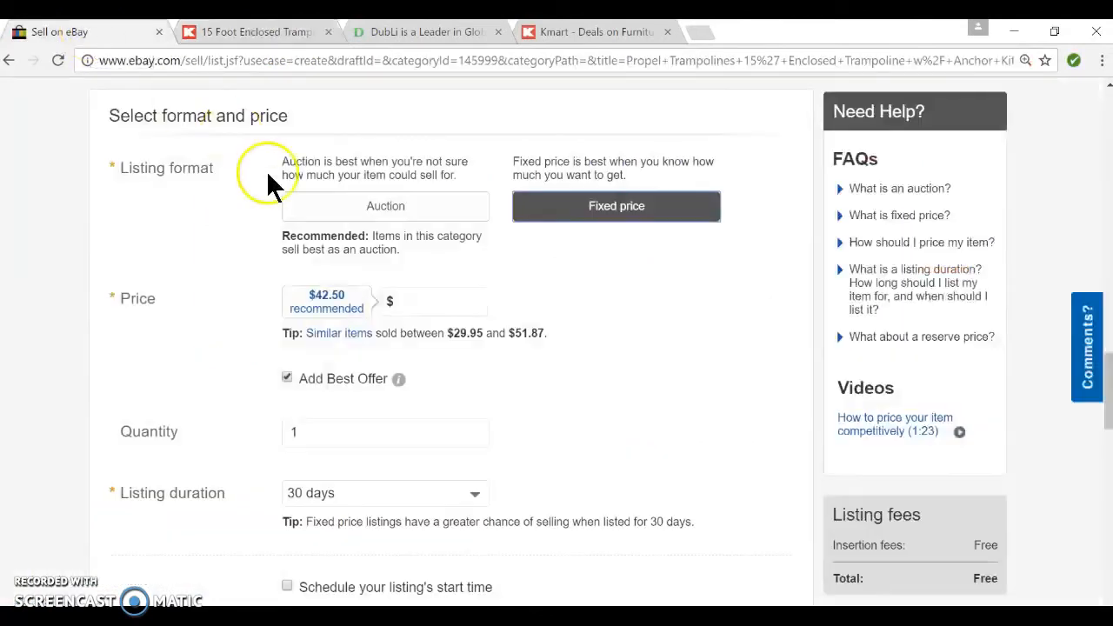
scroll(down, 3)
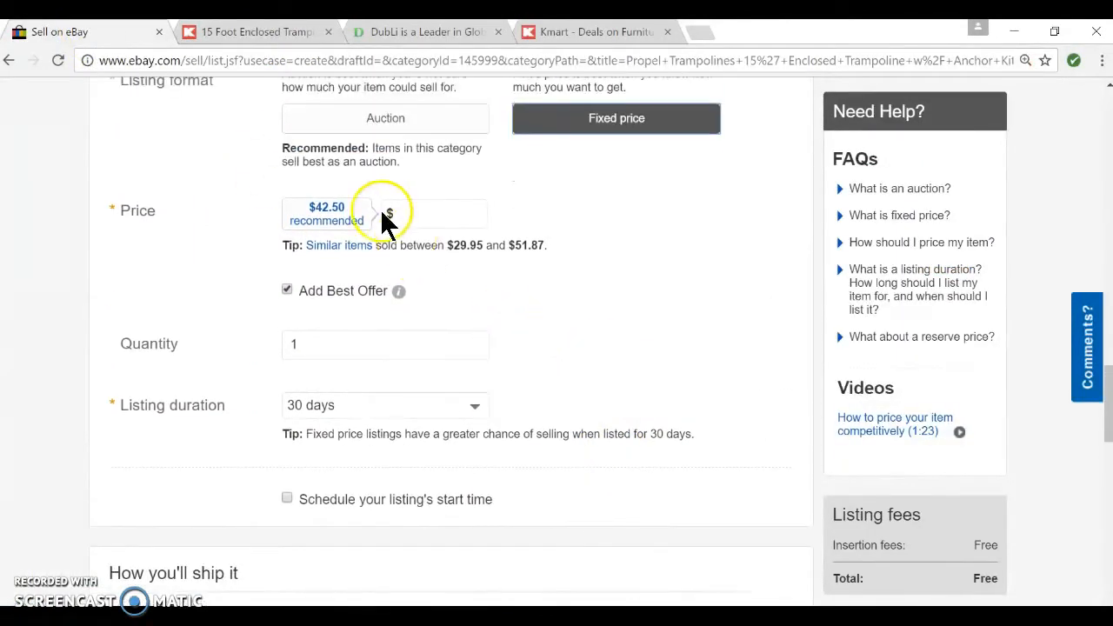
click(435, 213)
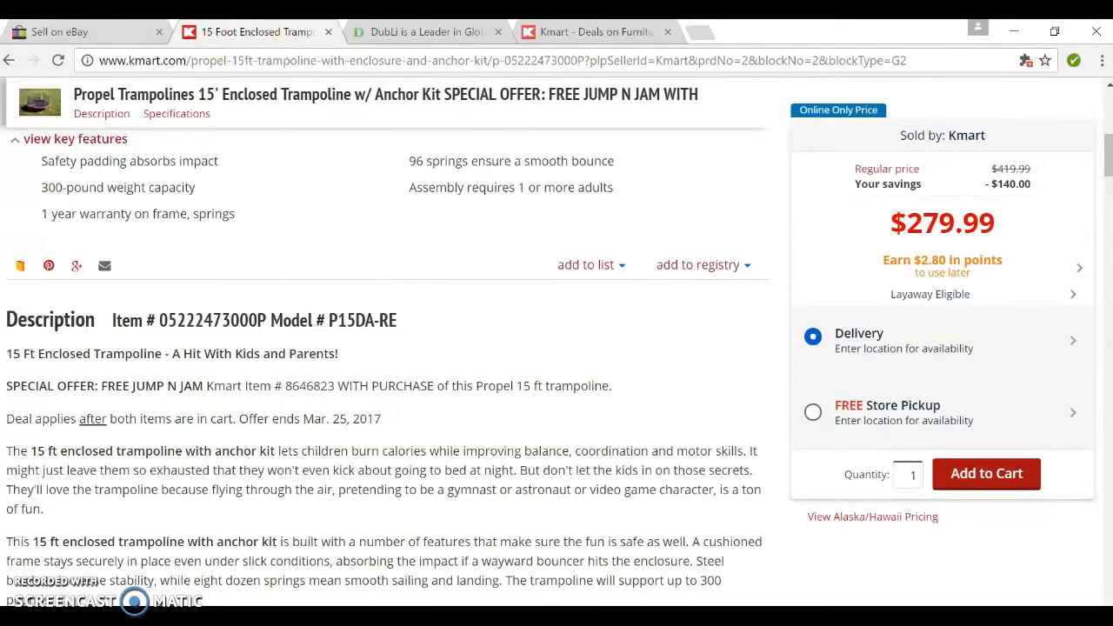
Return to the listing form and review the $479 price and shipping options.
click(87, 32)
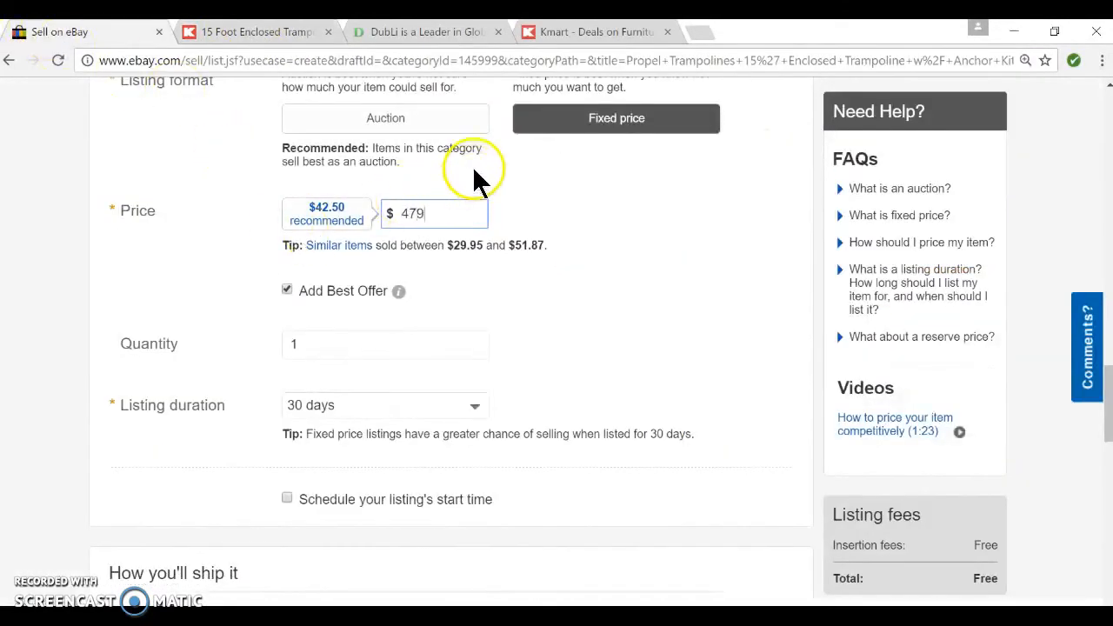
scroll(down, 3)
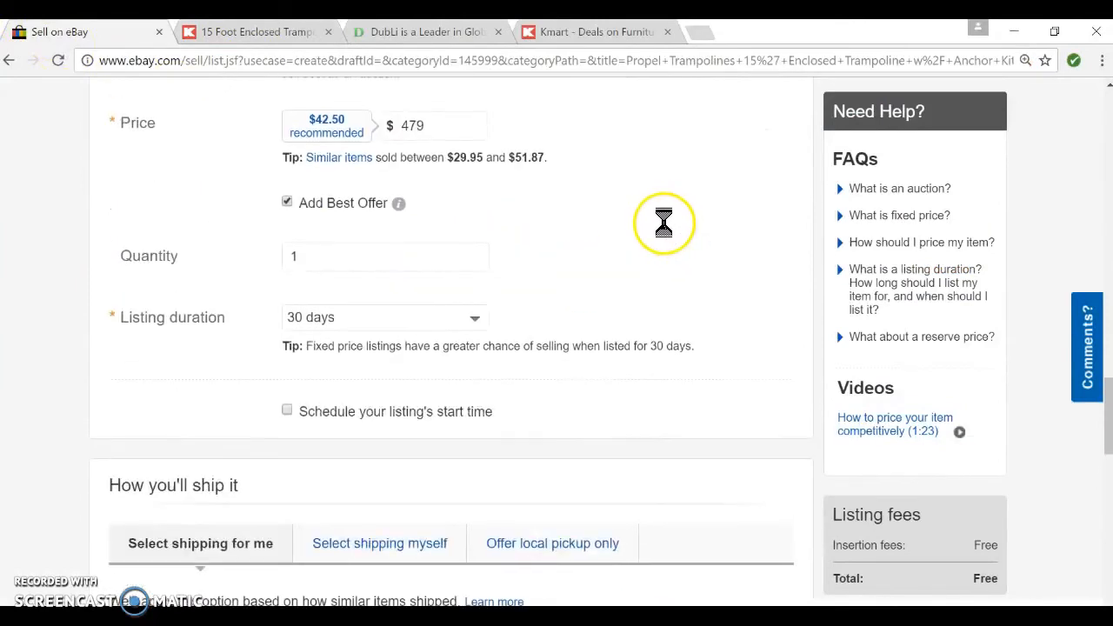
scroll(down, 3)
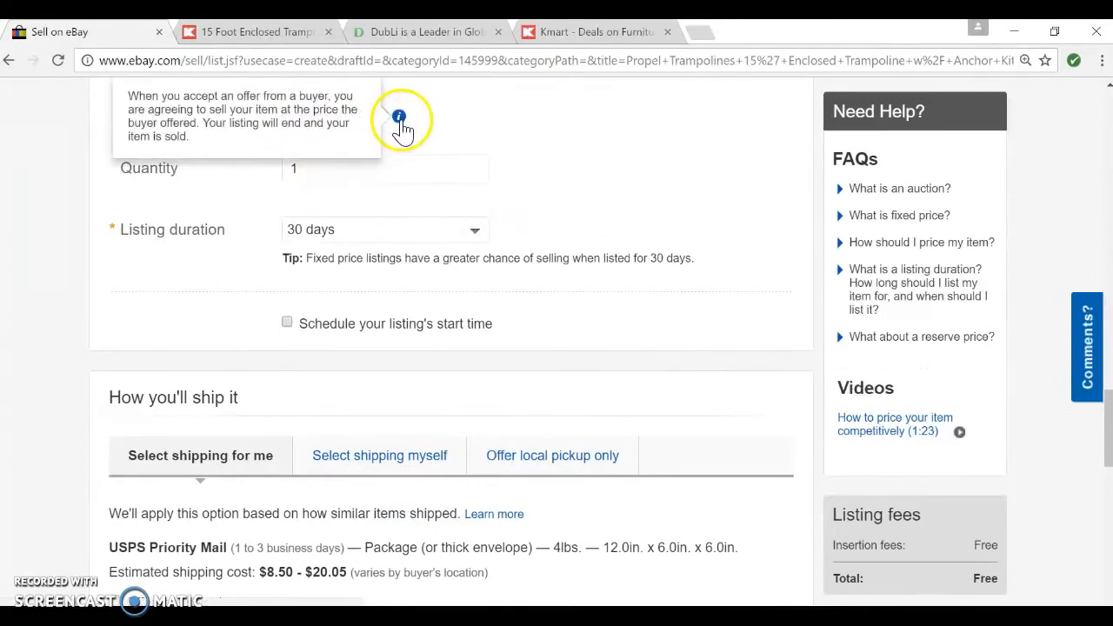
scroll(down, 3)
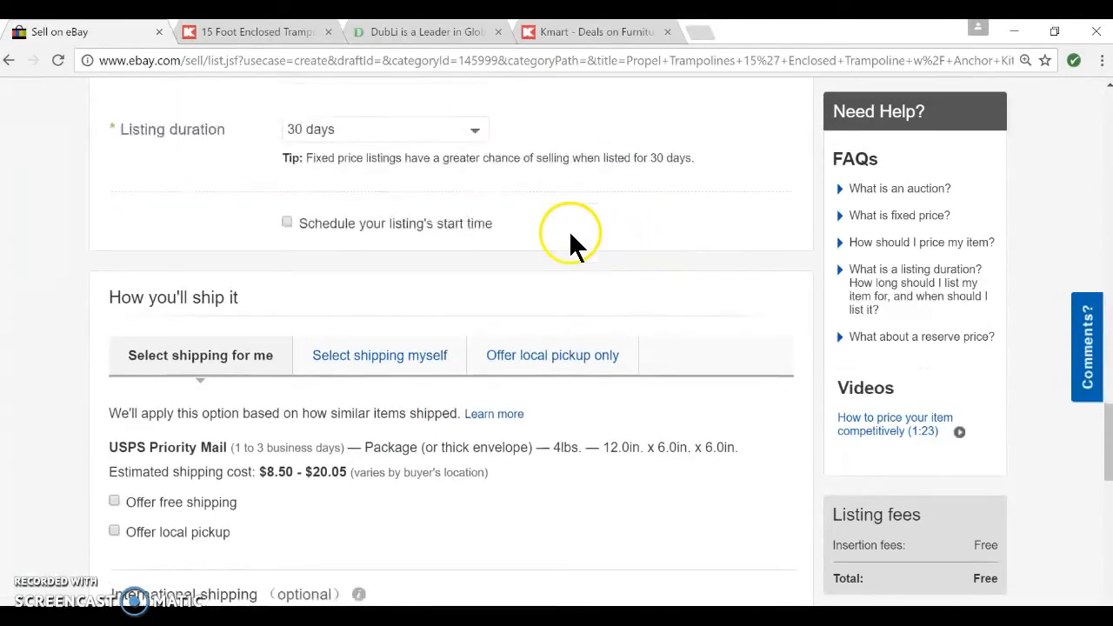
scroll(up, 3)
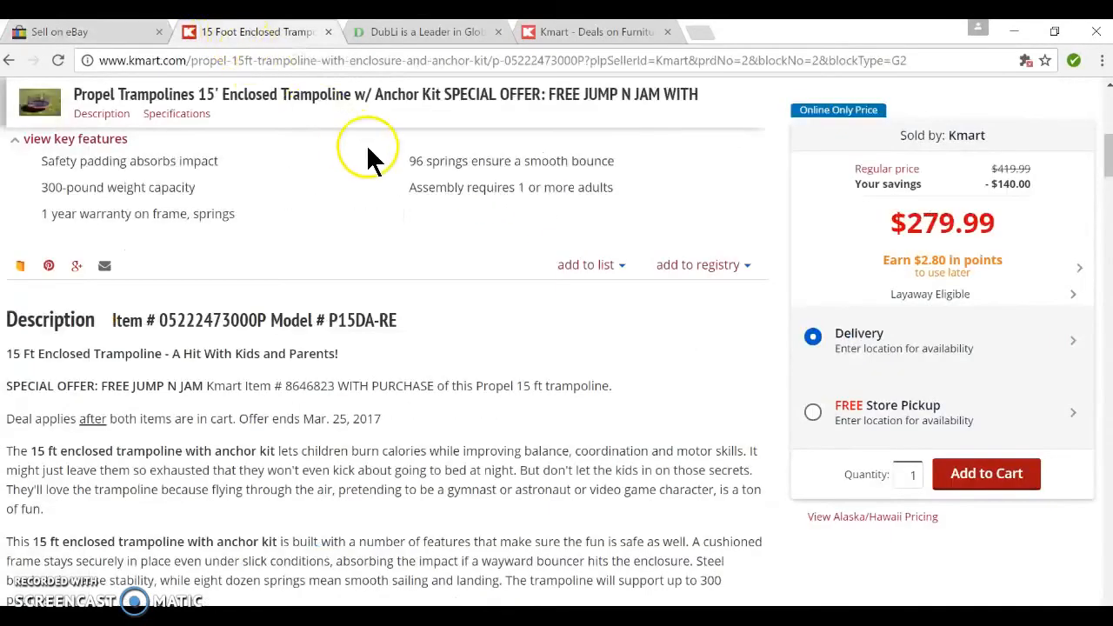
mouse_move(87, 41)
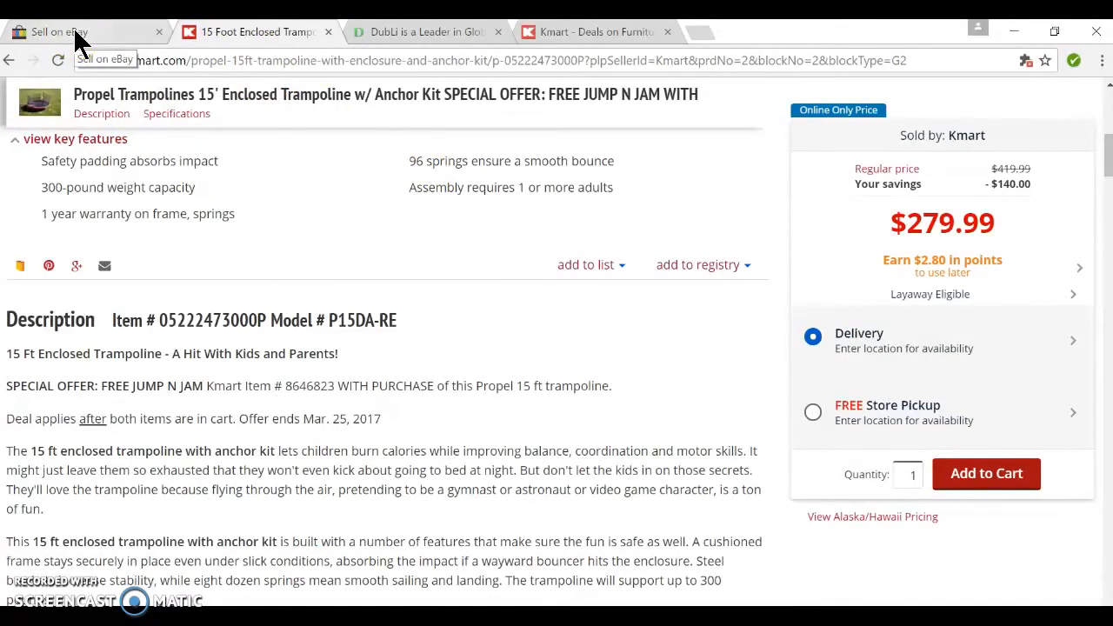
click(424, 32)
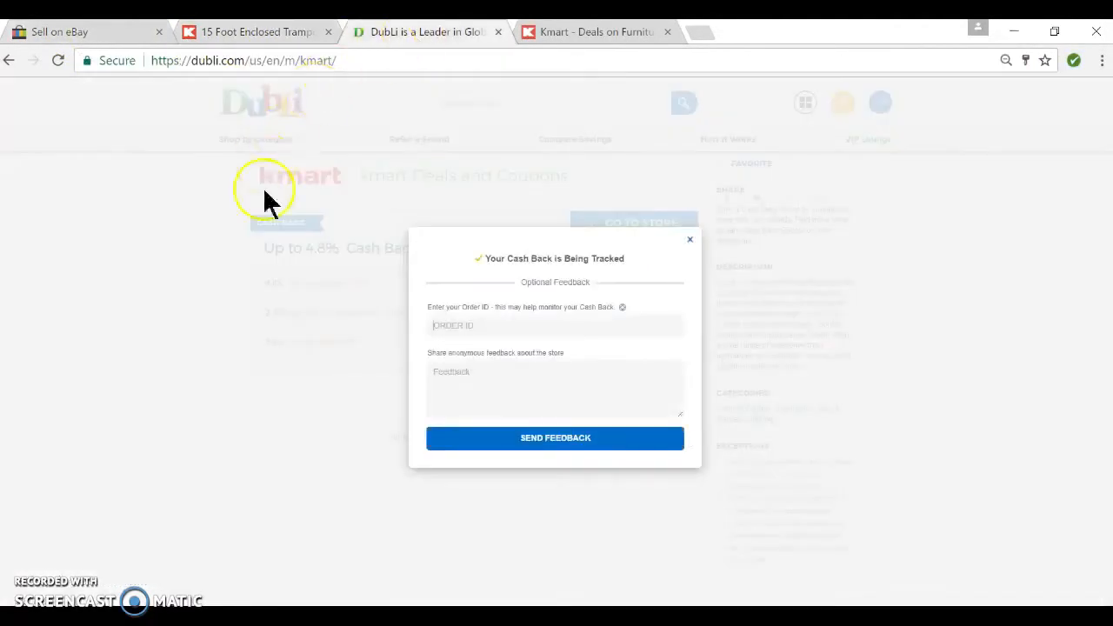
click(690, 239)
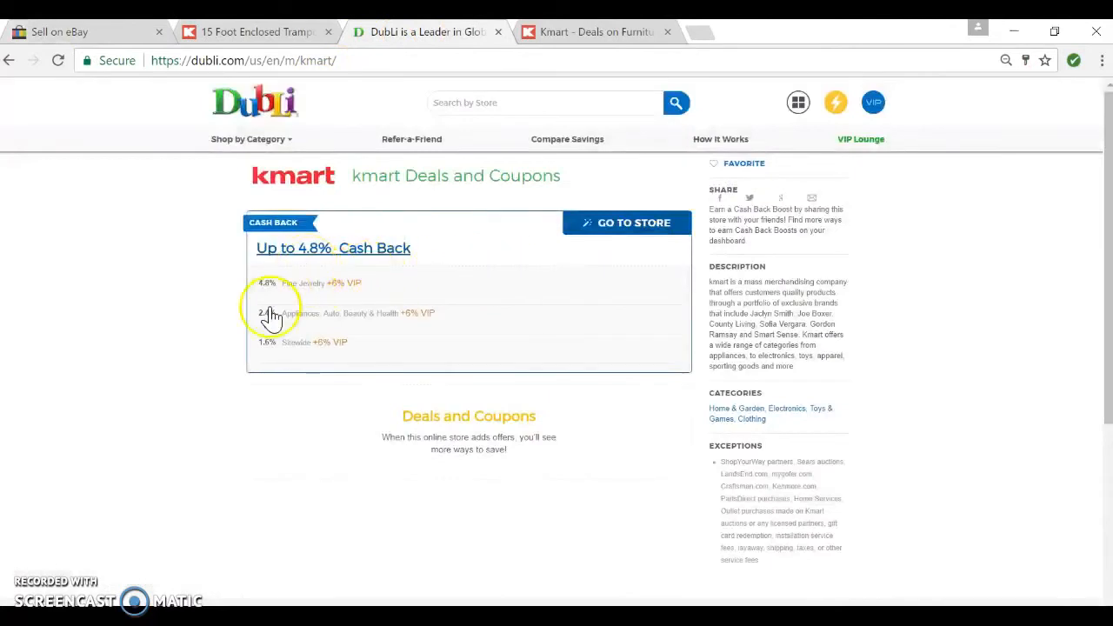
mouse_move(286, 357)
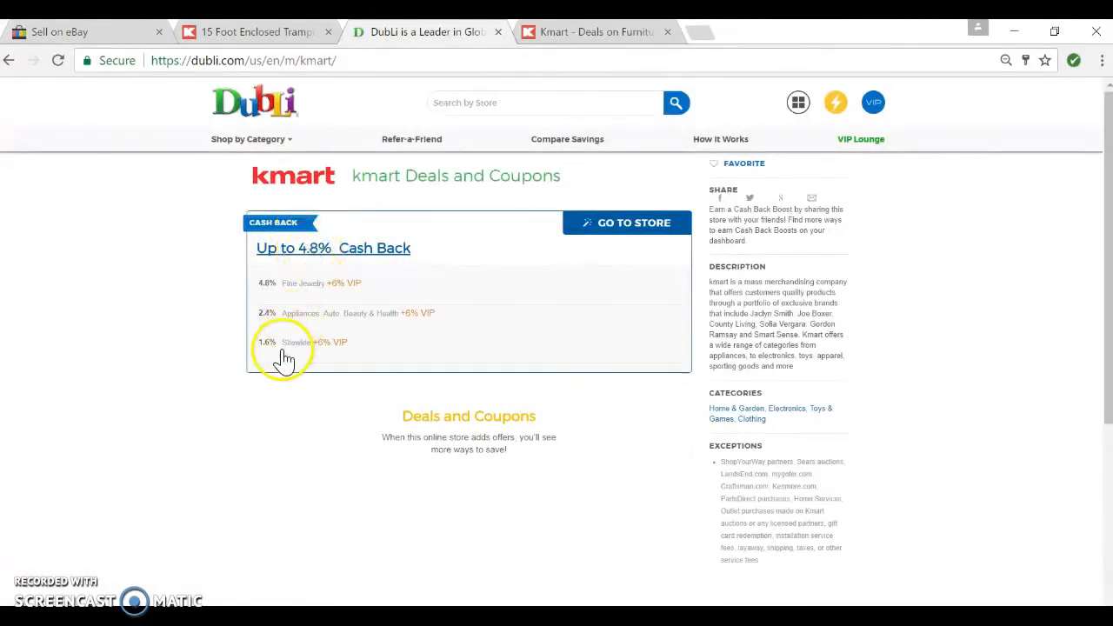
mouse_move(322, 353)
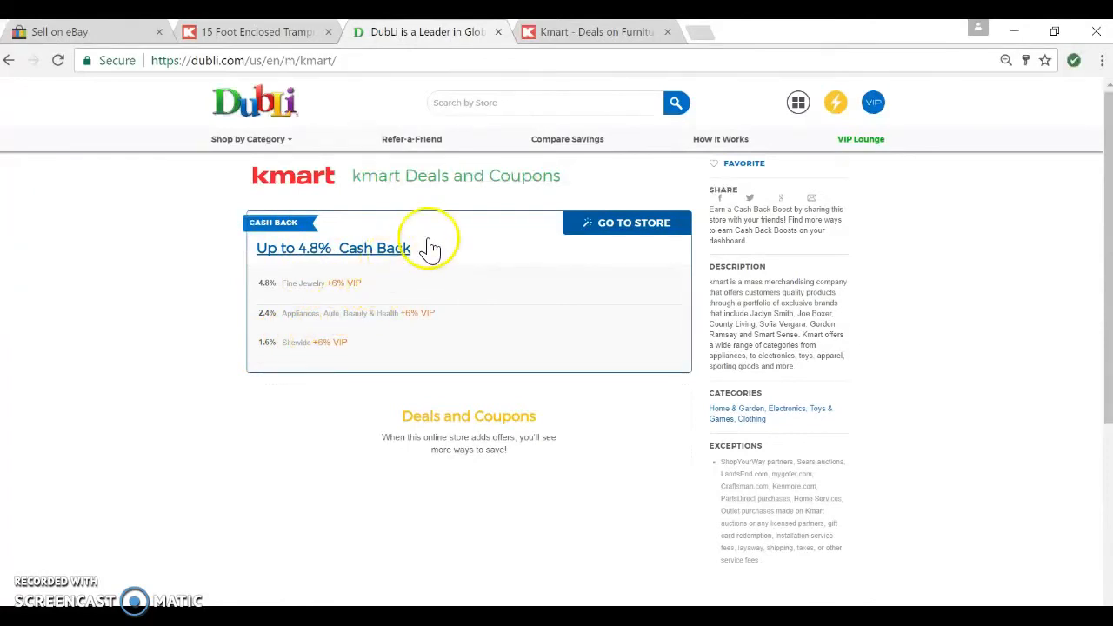
click(798, 102)
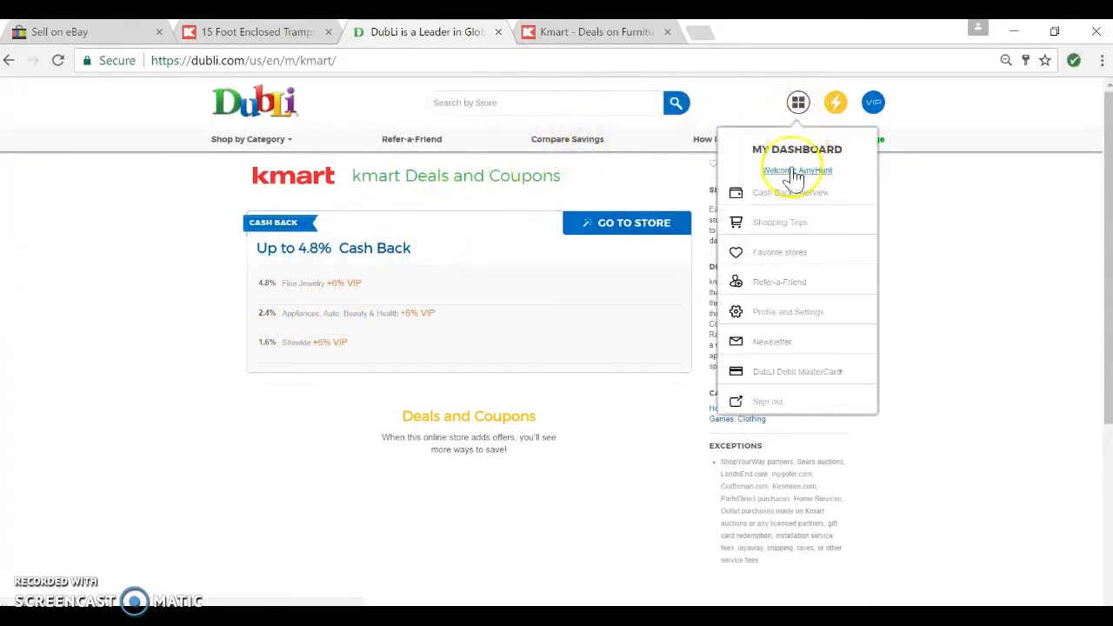
click(791, 192)
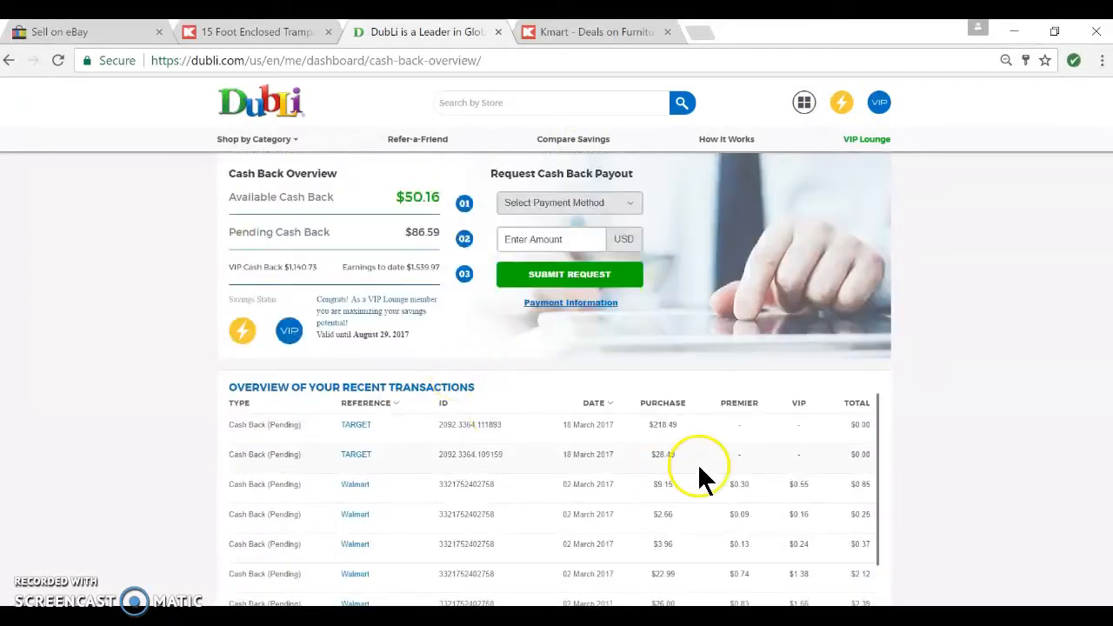
mouse_move(728, 543)
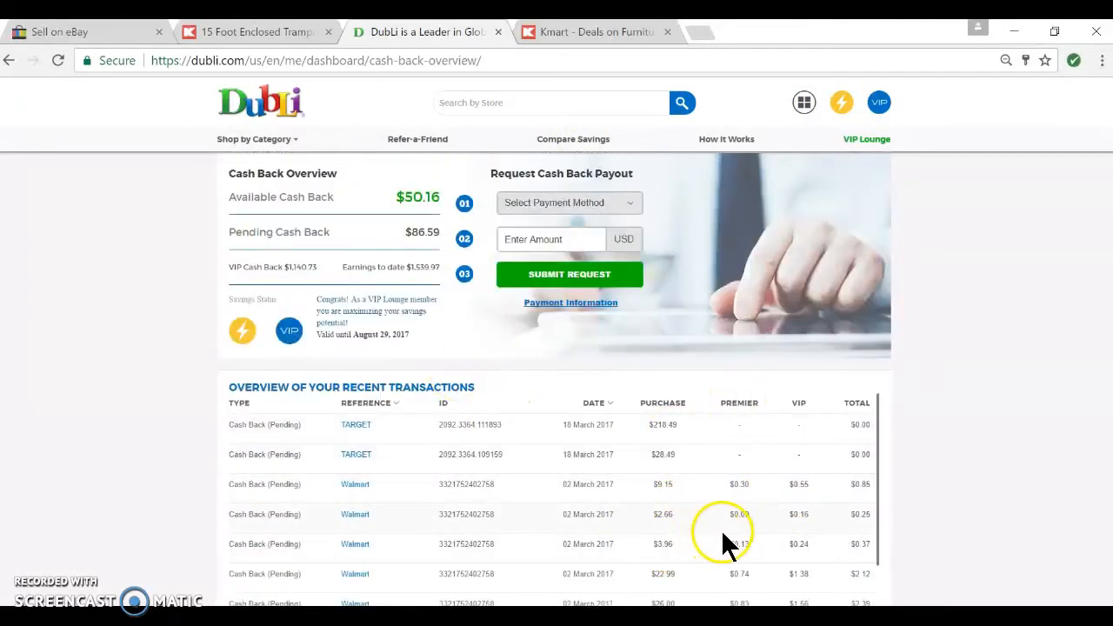
mouse_move(663, 531)
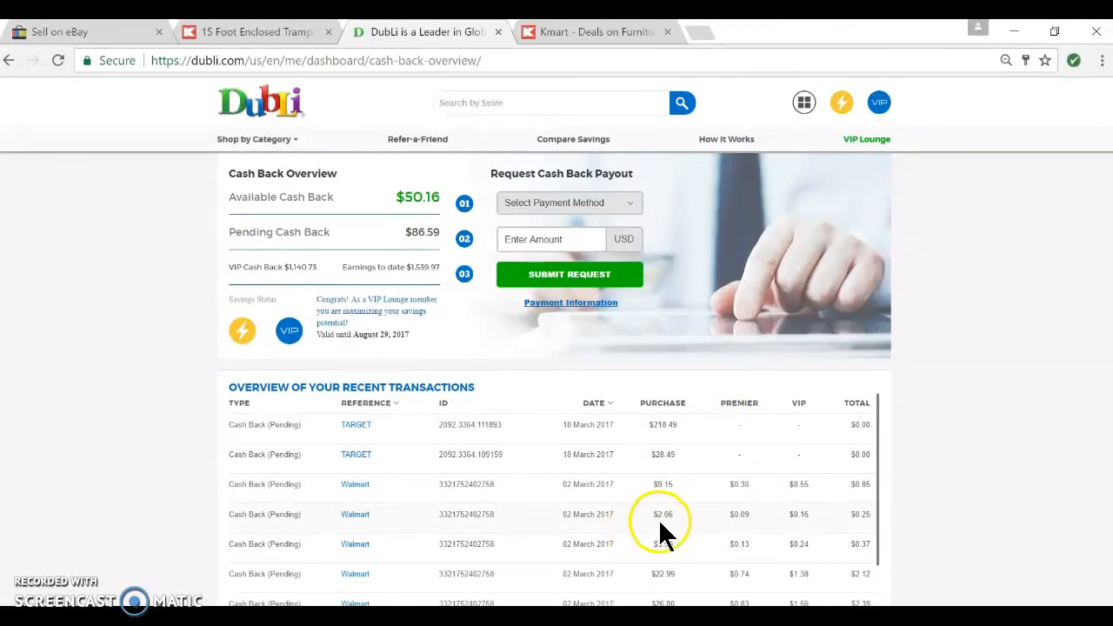
mouse_move(746, 484)
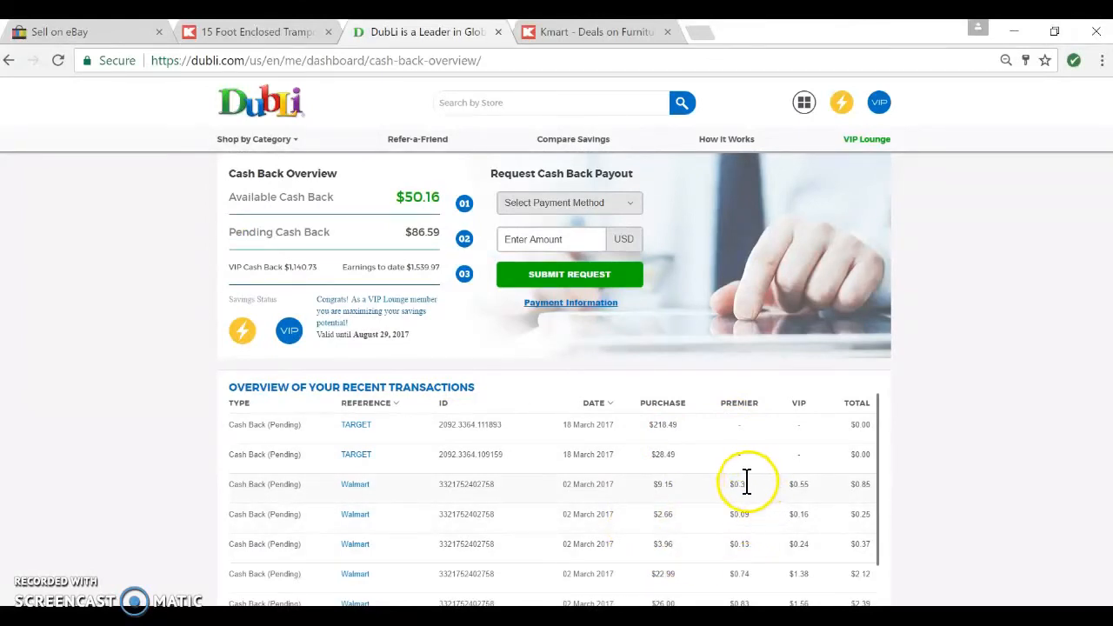
mouse_move(744, 507)
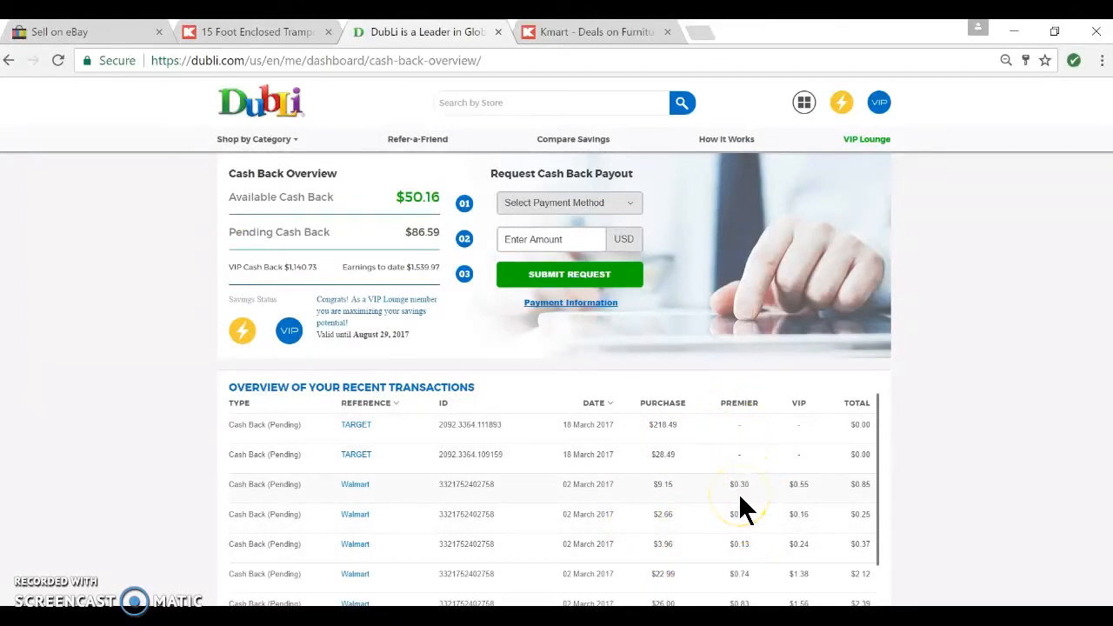
mouse_move(885, 494)
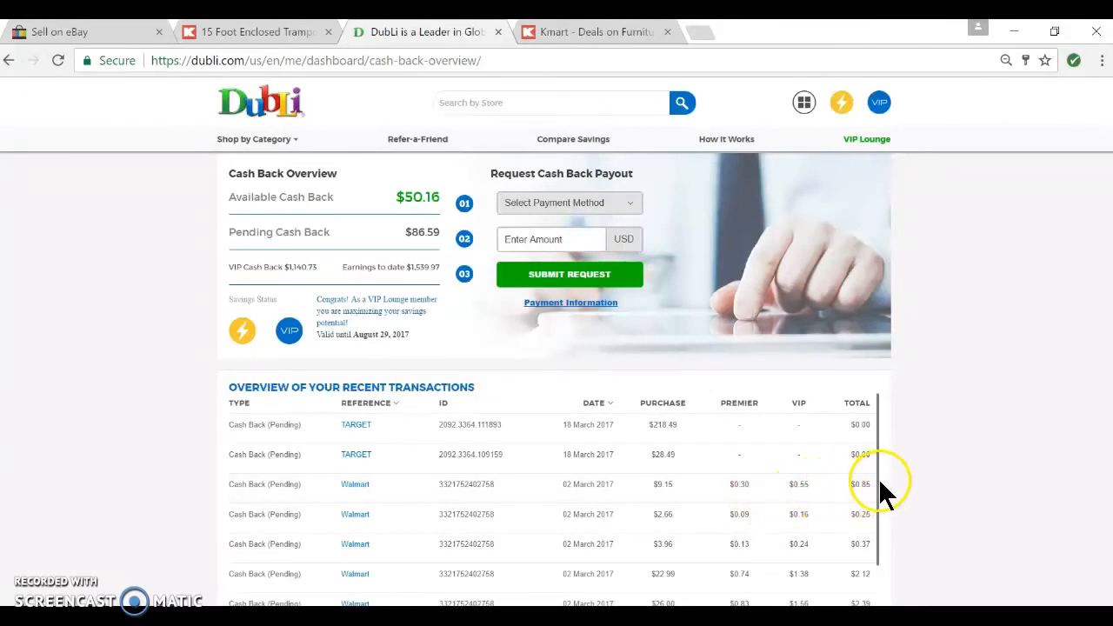
mouse_move(883, 500)
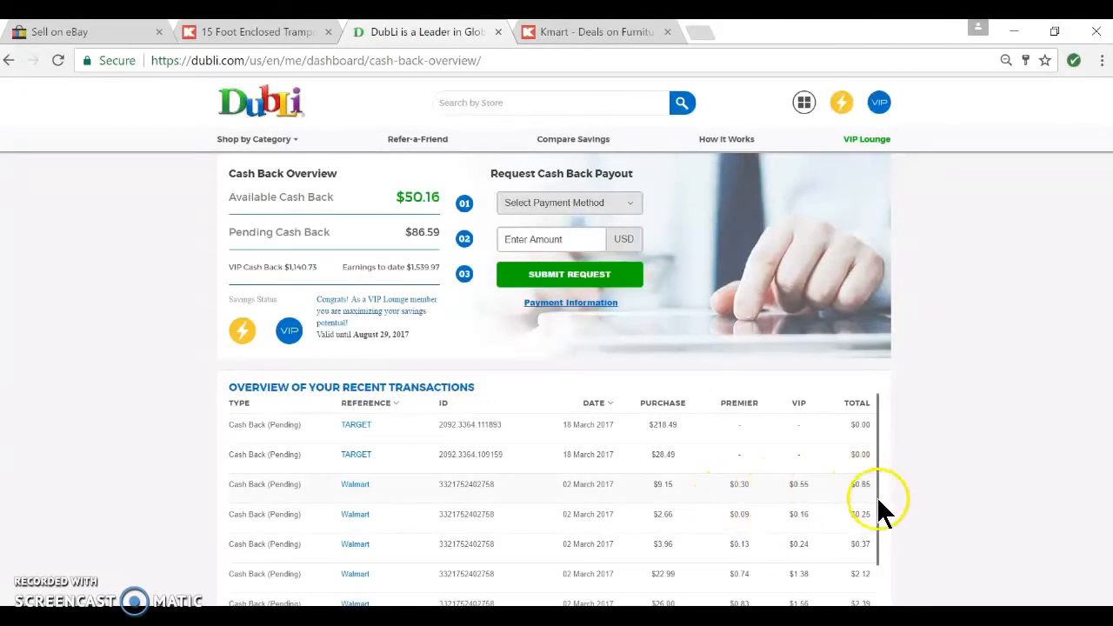
mouse_move(256, 32)
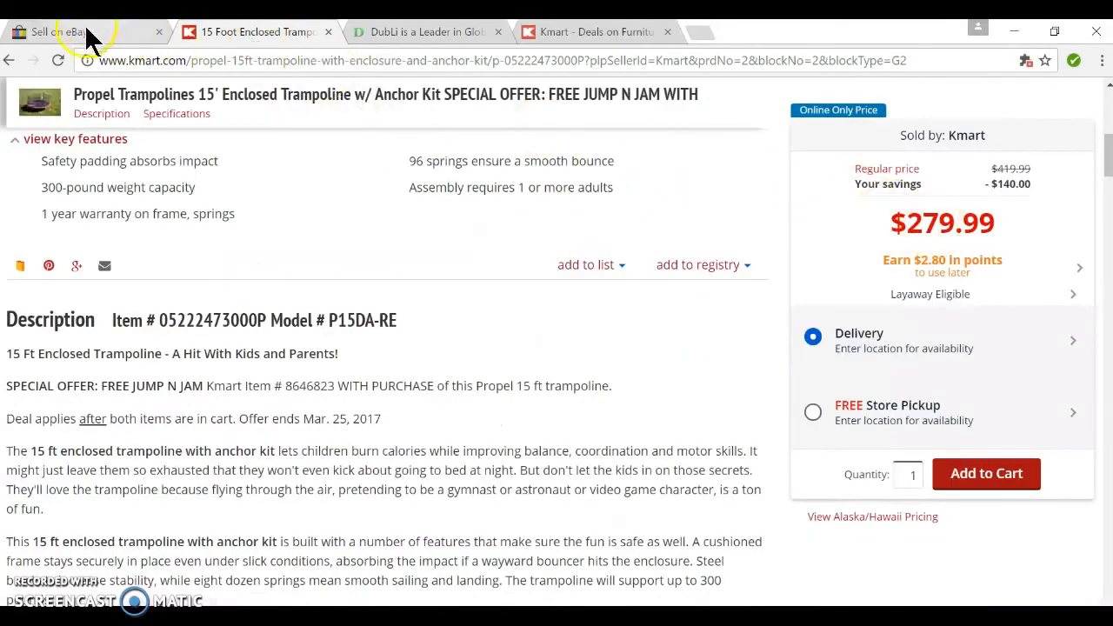
Try manual shipping, then keep USPS Priority Mail and scroll to List it.
click(83, 32)
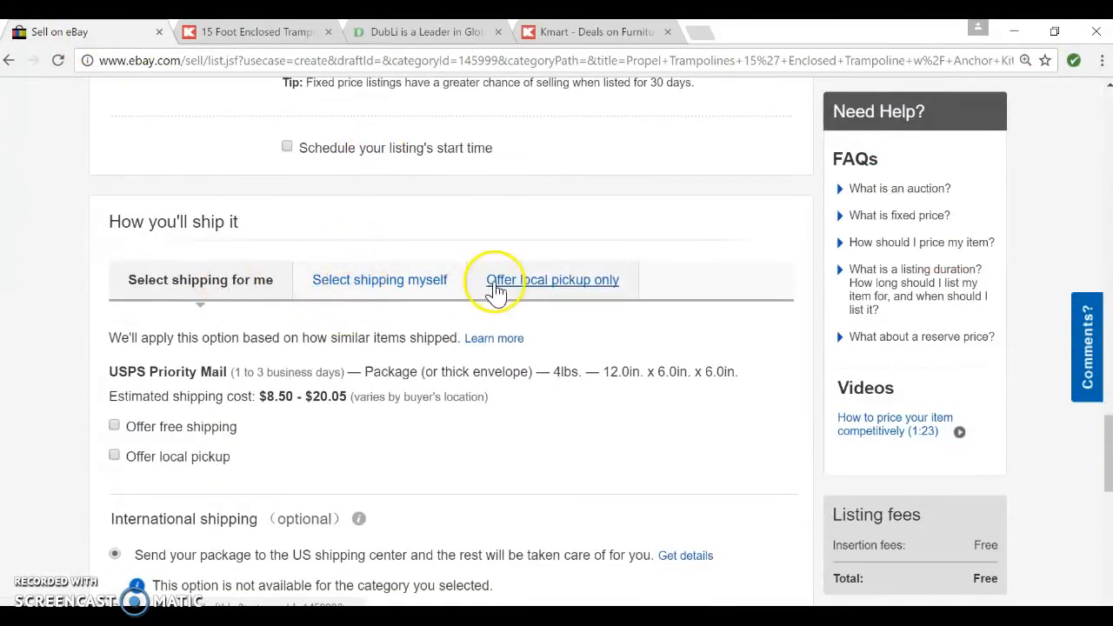
click(379, 279)
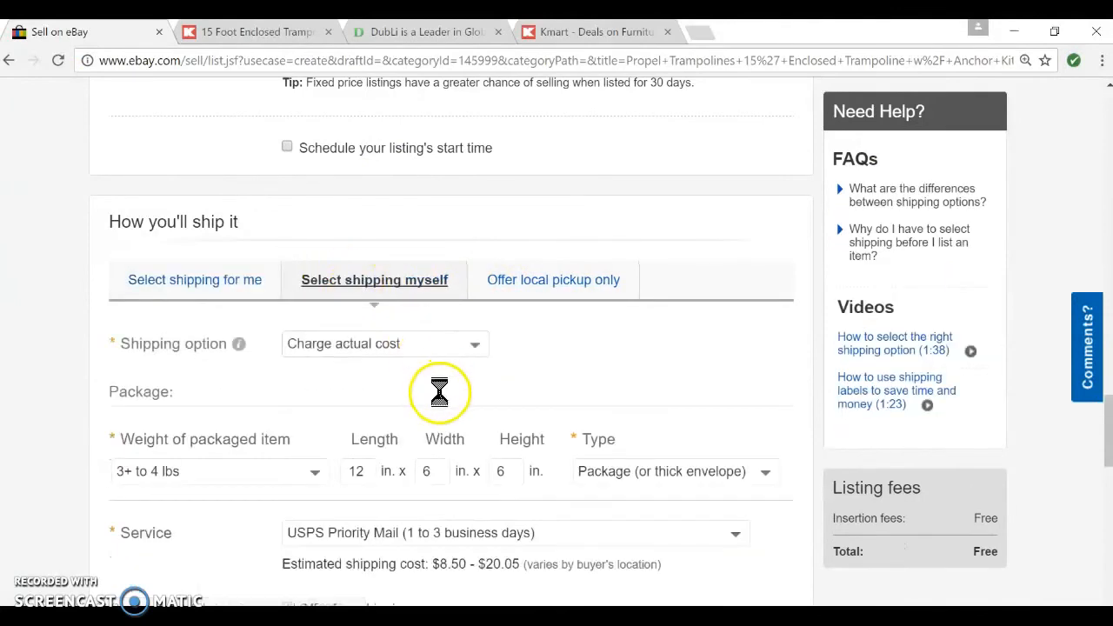
scroll(down, 3)
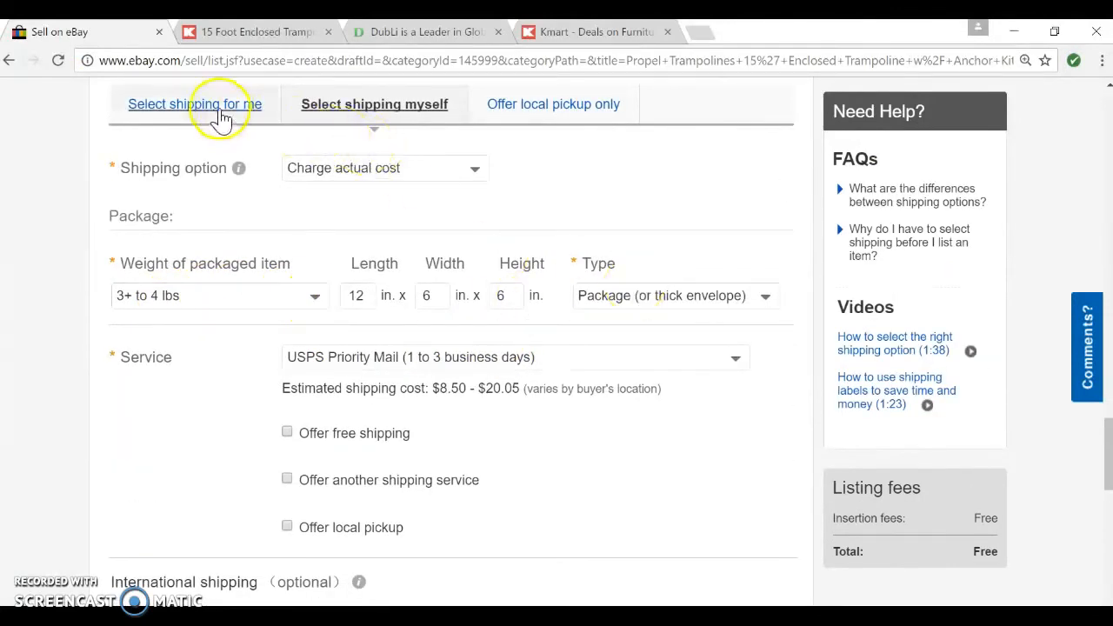
scroll(down, 3)
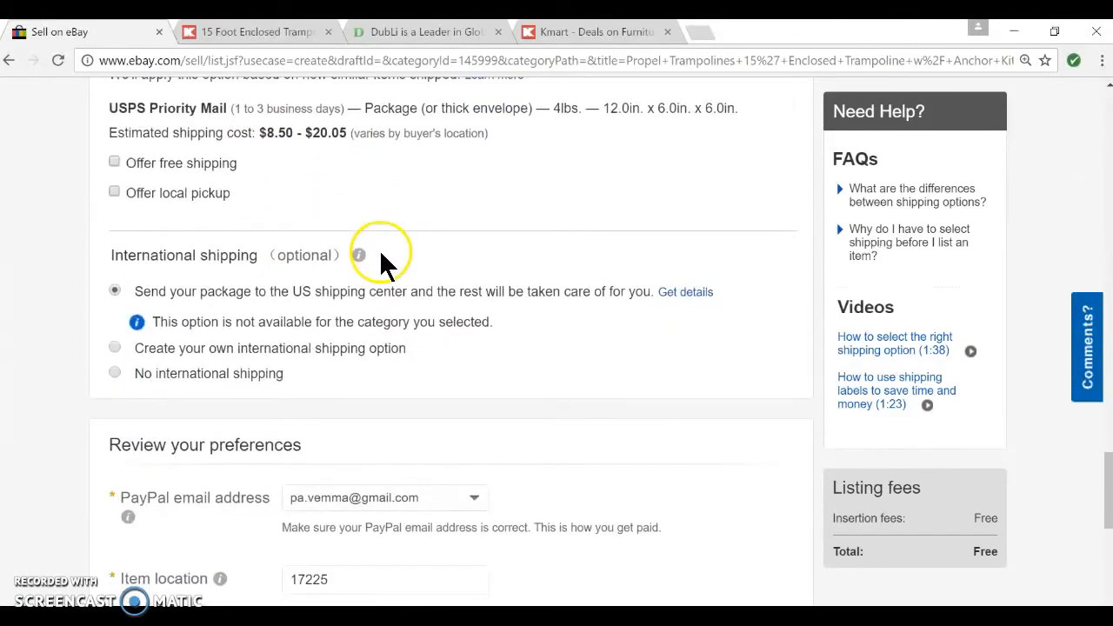
scroll(up, 3)
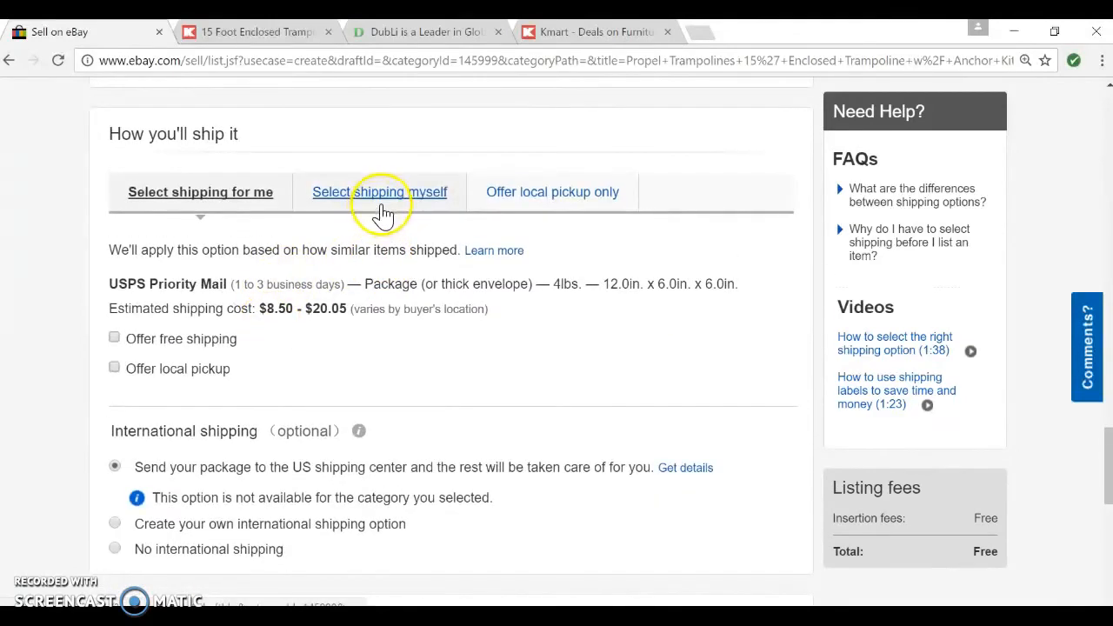
scroll(down, 3)
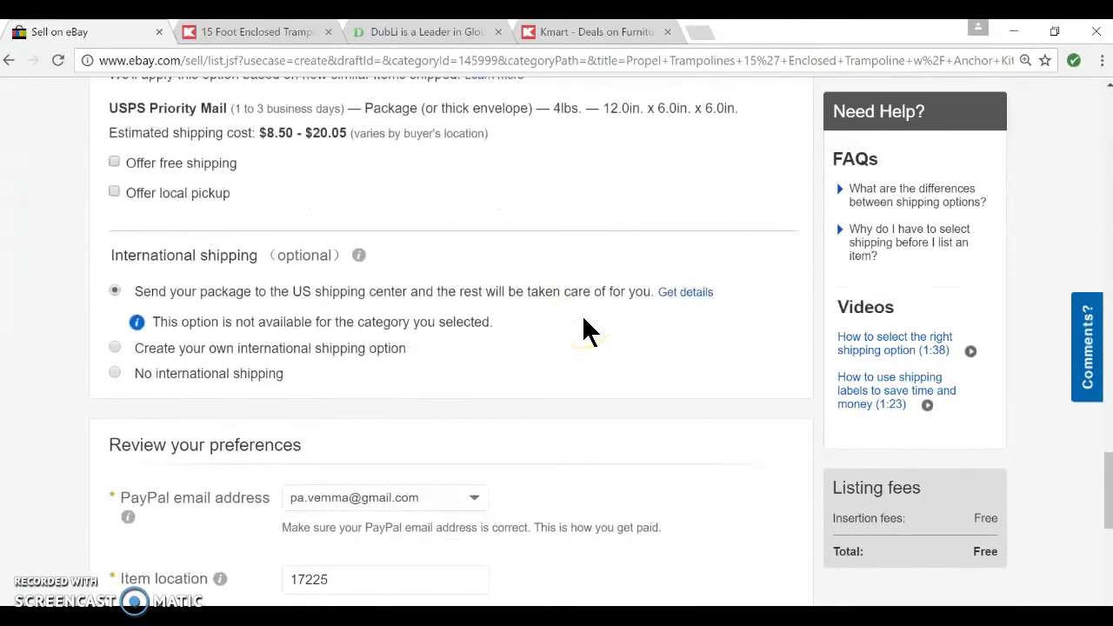
scroll(down, 3)
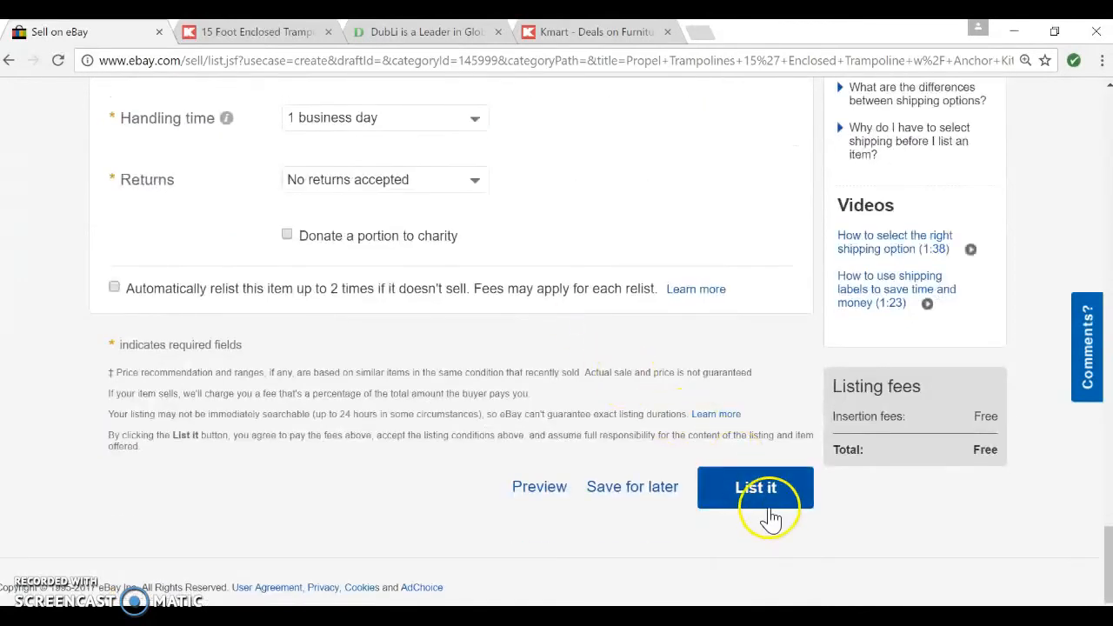
Submit with List it and scroll to the 'Add at least 1 photo' error.
click(754, 487)
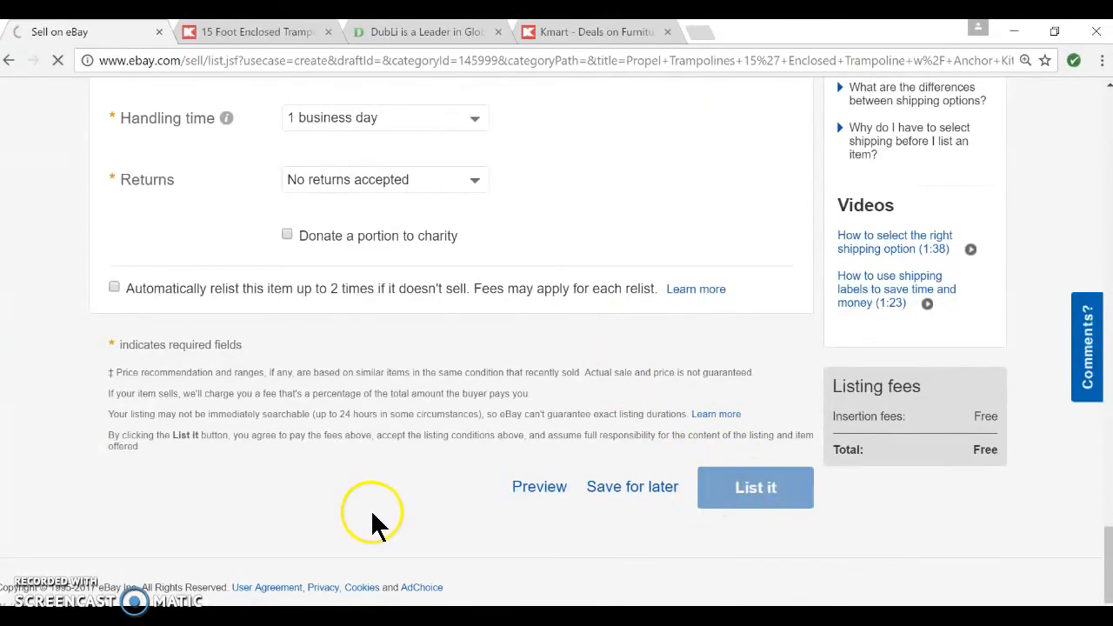
mouse_move(687, 261)
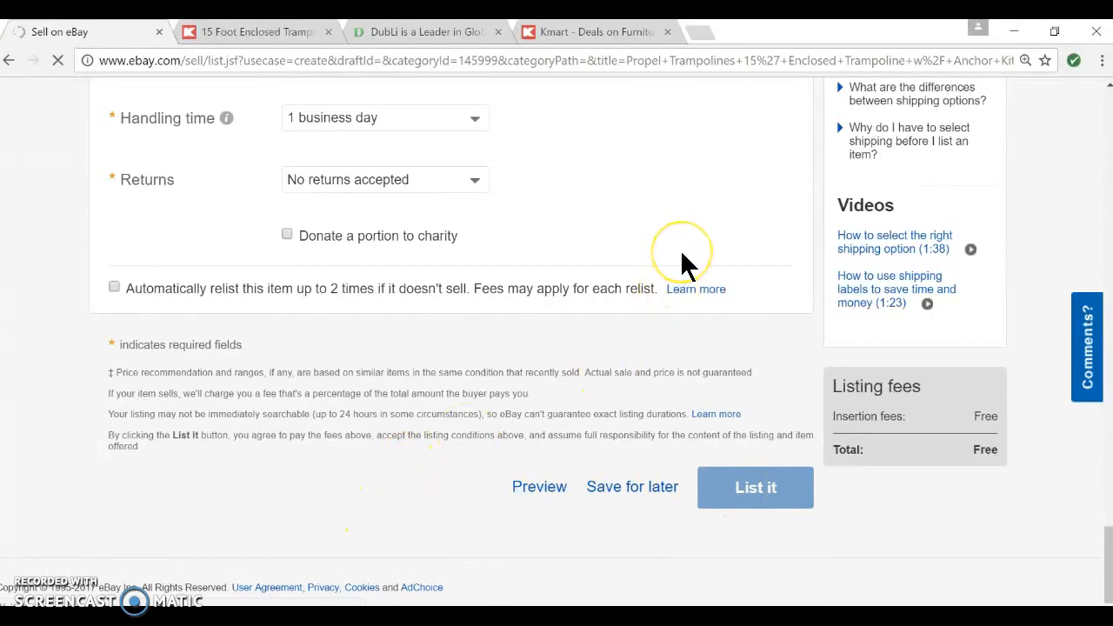
click(755, 487)
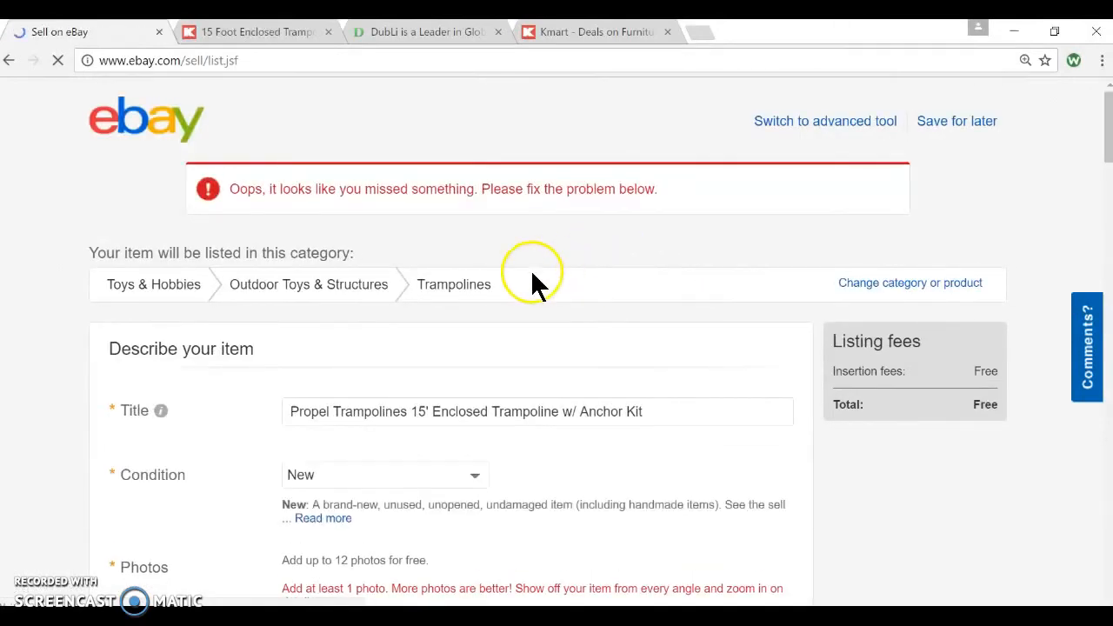
scroll(down, 3)
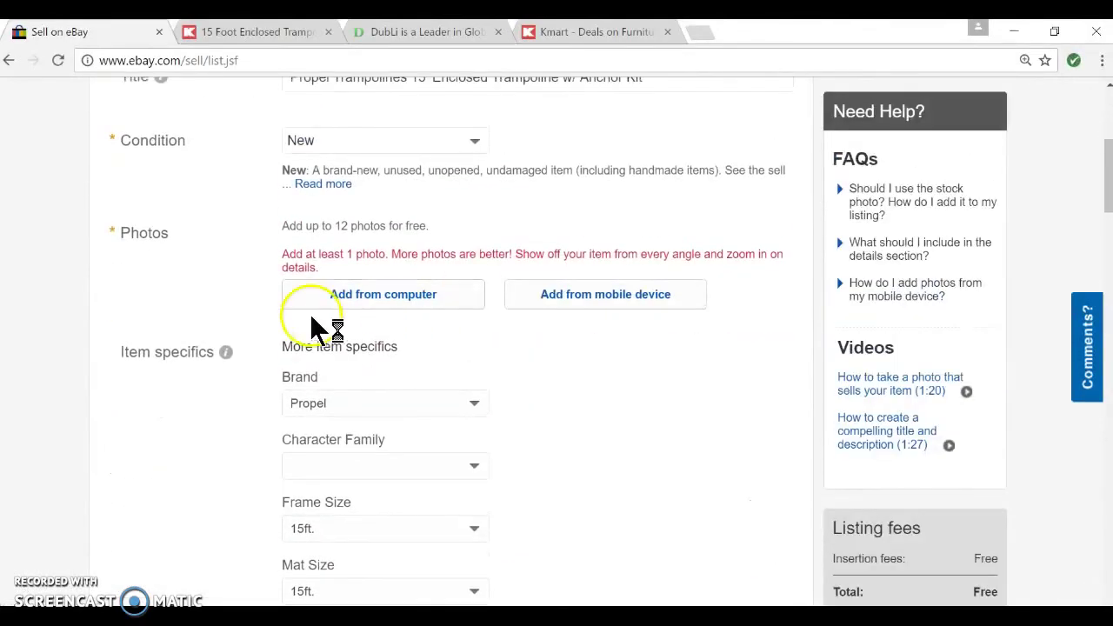
mouse_move(394, 300)
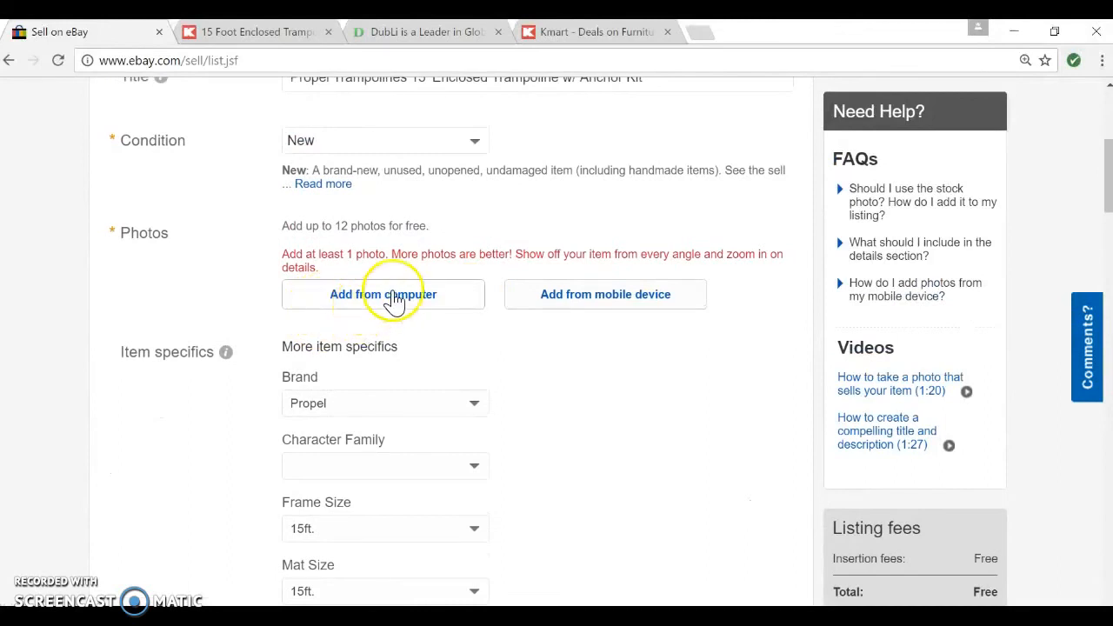
mouse_move(459, 255)
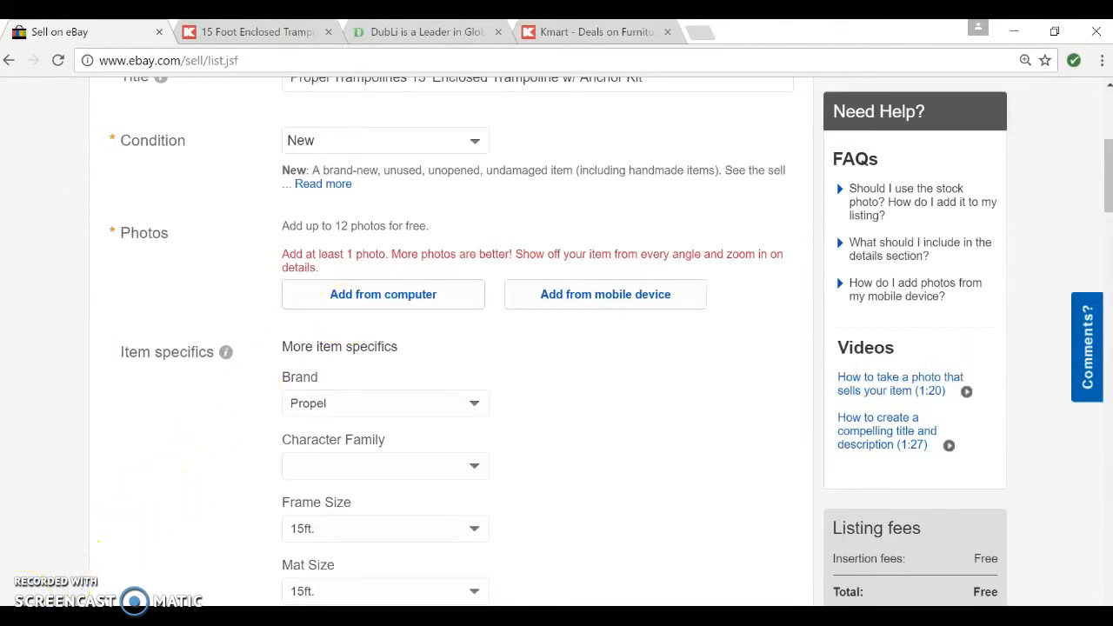
mouse_move(670, 426)
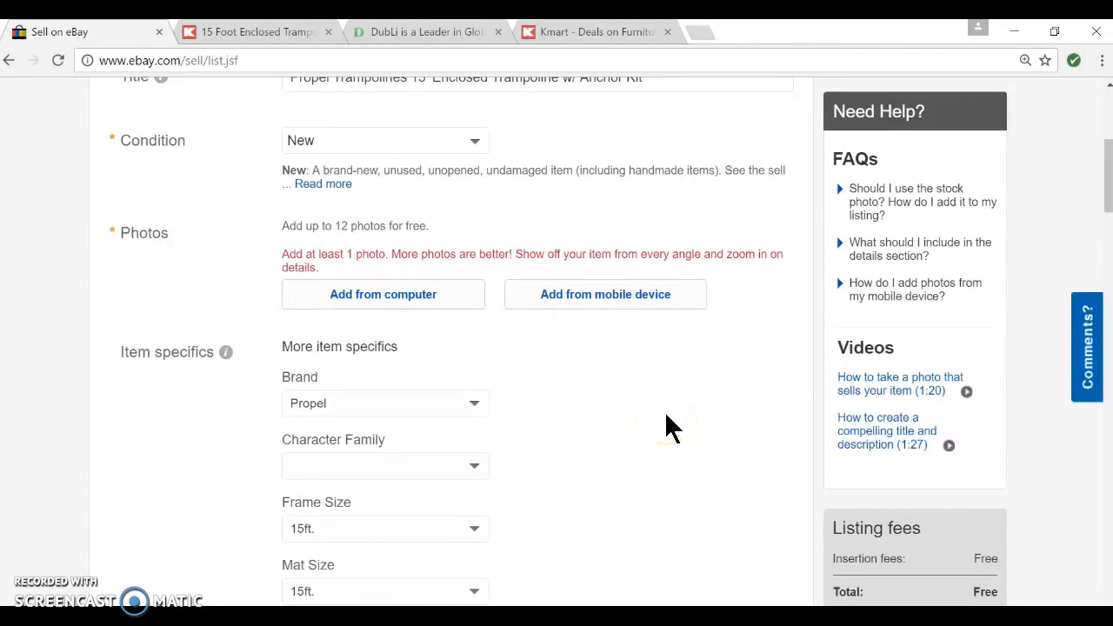